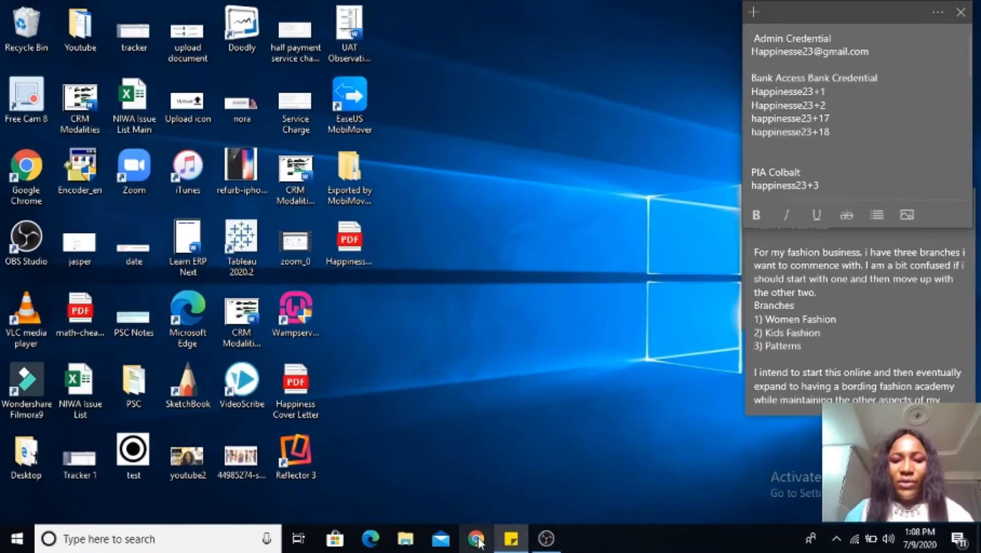
Step: Load the Sugar Professional 8.0 Installation and Upgrade Guide URL in Chrome
left_click(476, 539)
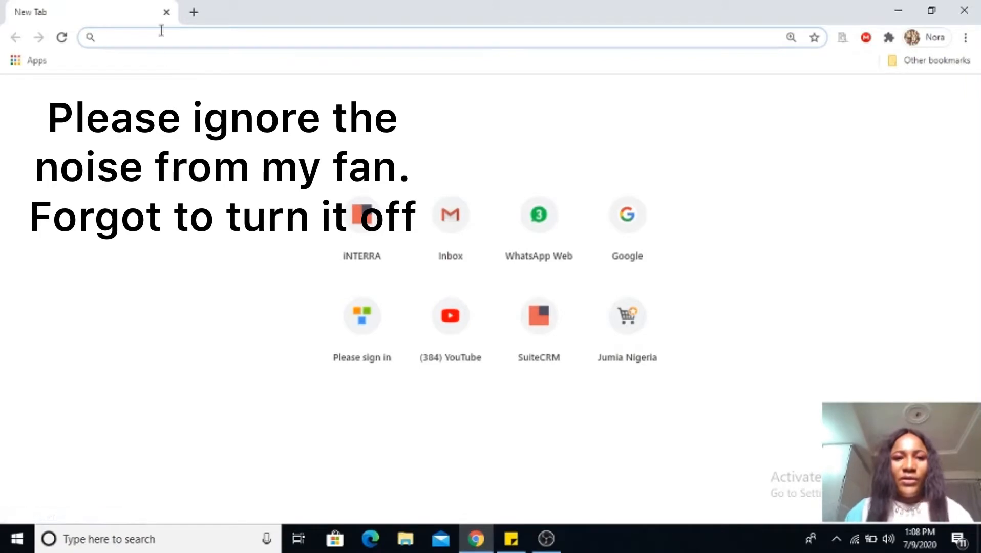
type("https://support.sugarcrm.com/Documentation/Sugar_Versions/8.0/Pro/Installation_and_Upgrade_Guide/")
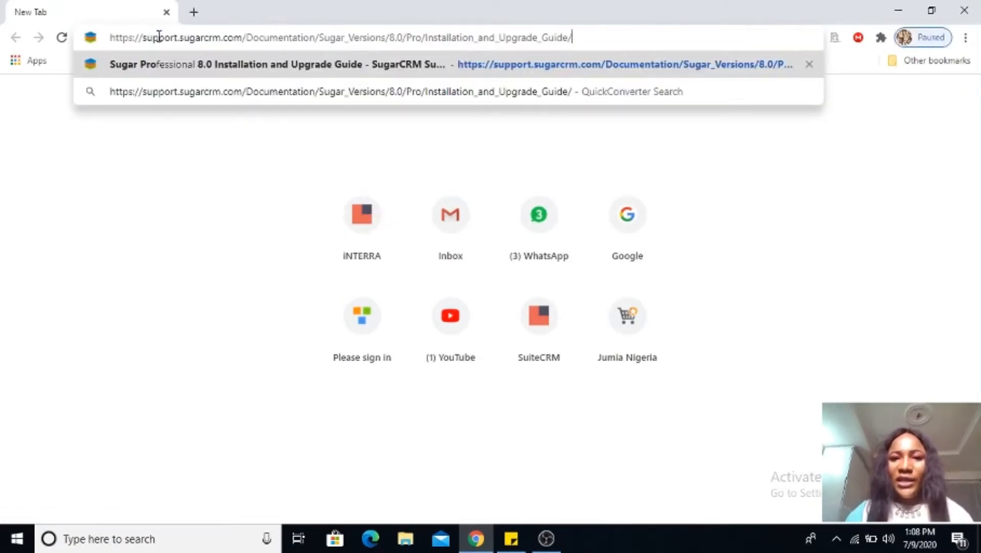
key("Enter")
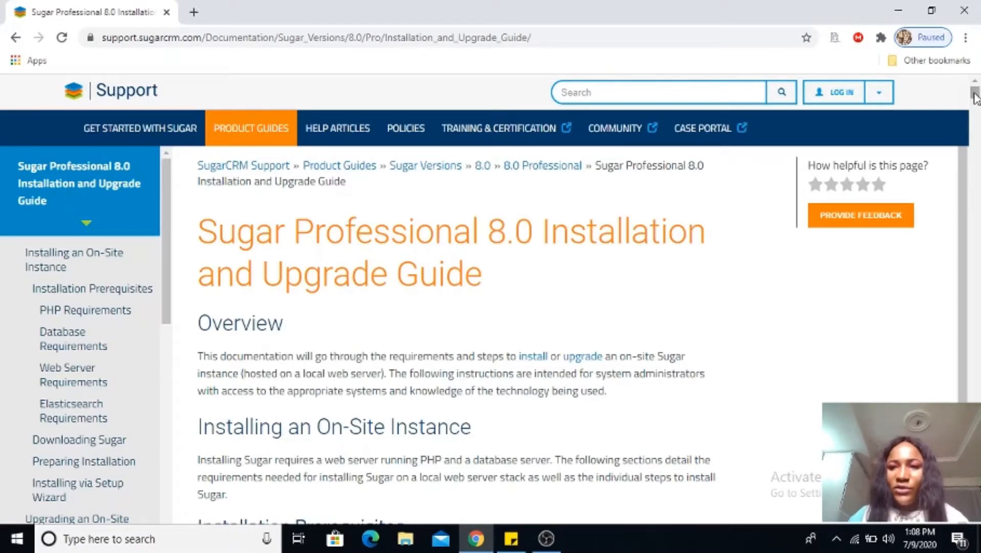
Step: Scroll the guide to the PHP Requirements module list and search Windows for 'Wam'
scroll("down", 3)
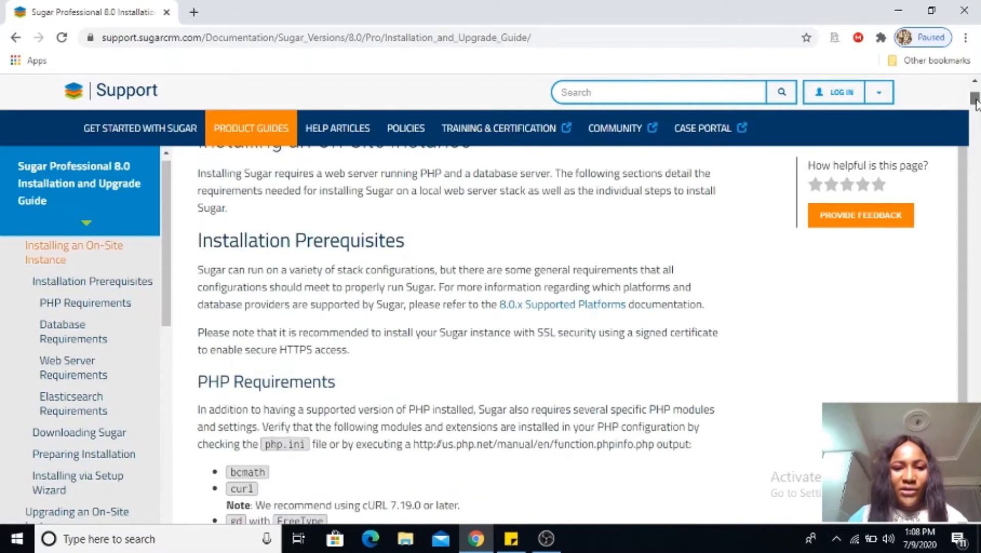
scroll("up", 3)
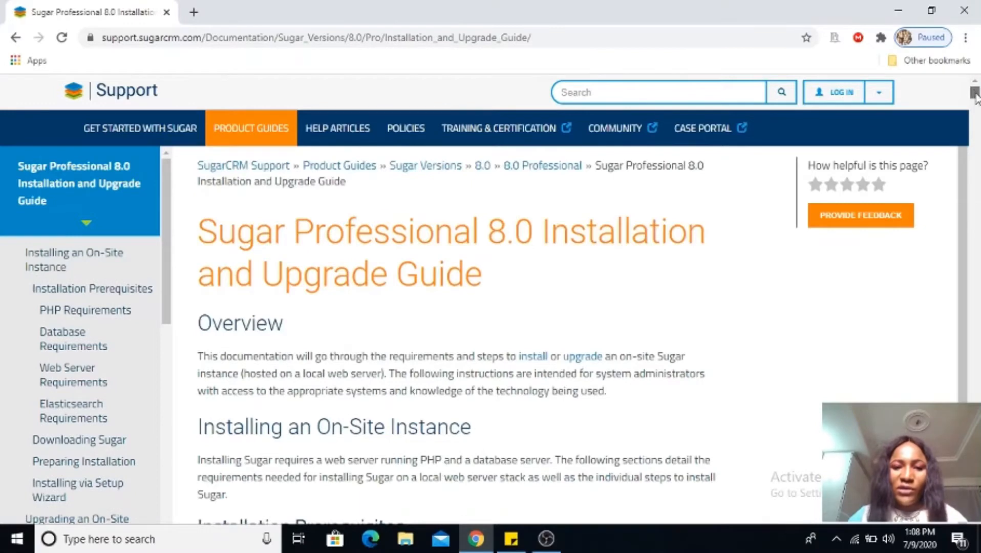
scroll("down", 3)
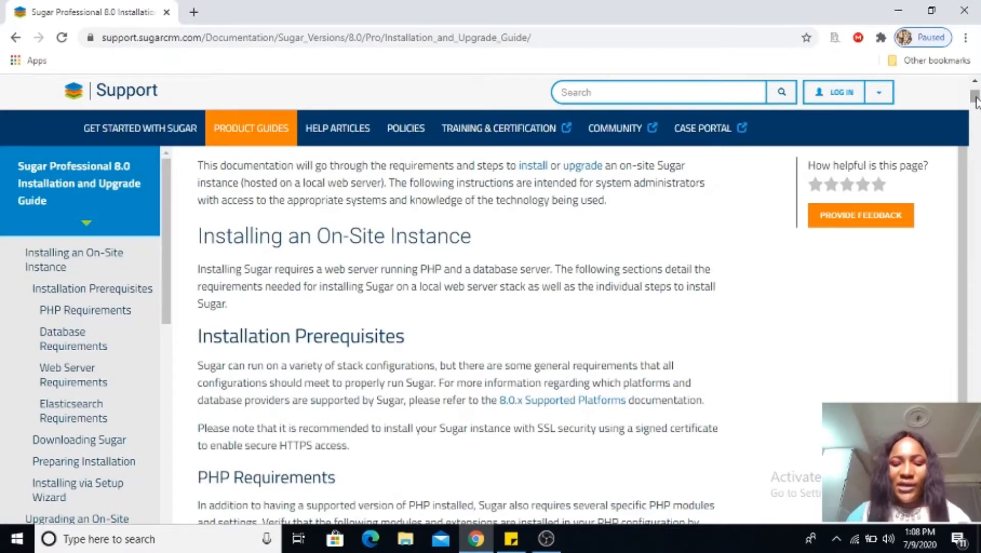
scroll("down", 3)
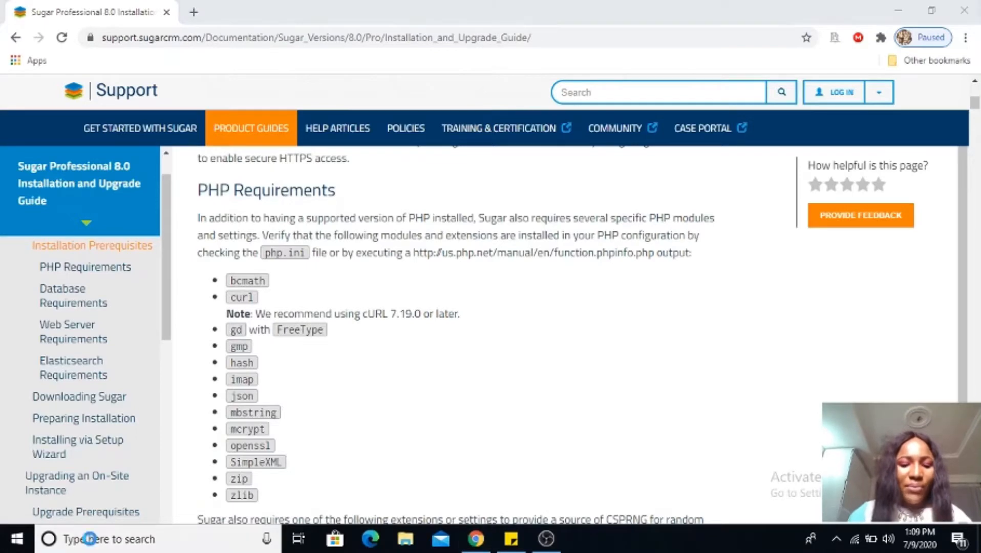
type("Wam")
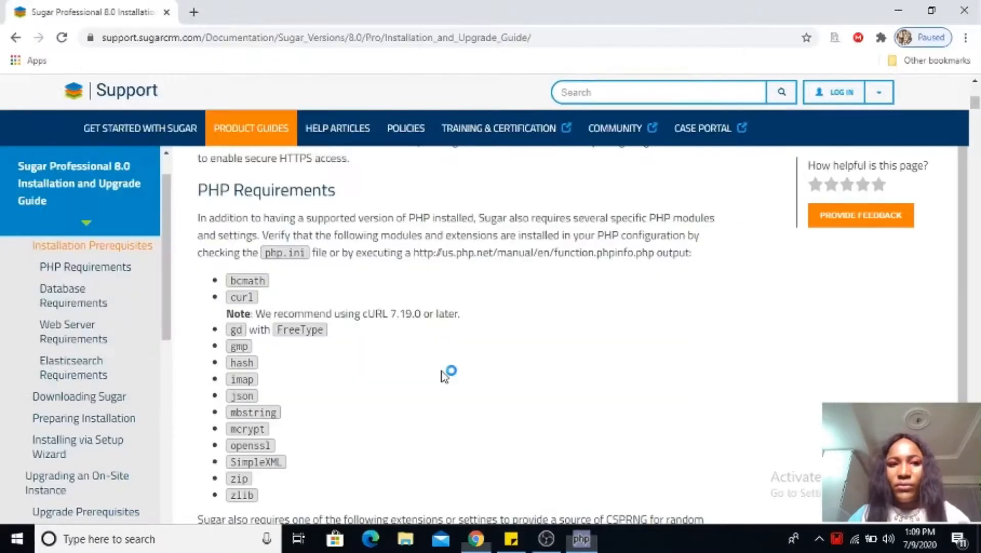
Step: Launch WampServer and open its tray menu showing Localhost, phpMyAdmin and Adminer
left_click(580, 538)
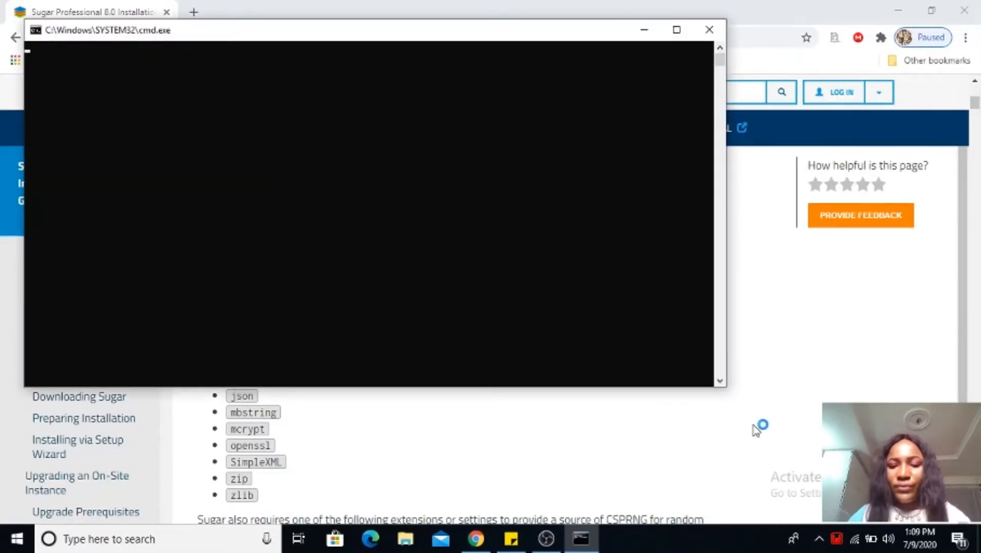
left_click(709, 29)
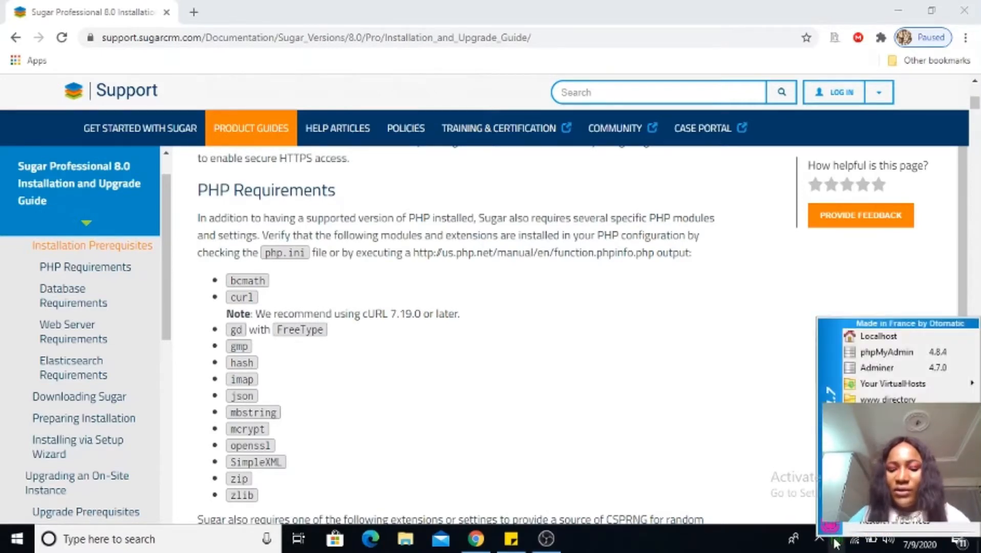
mouse_move(878, 336)
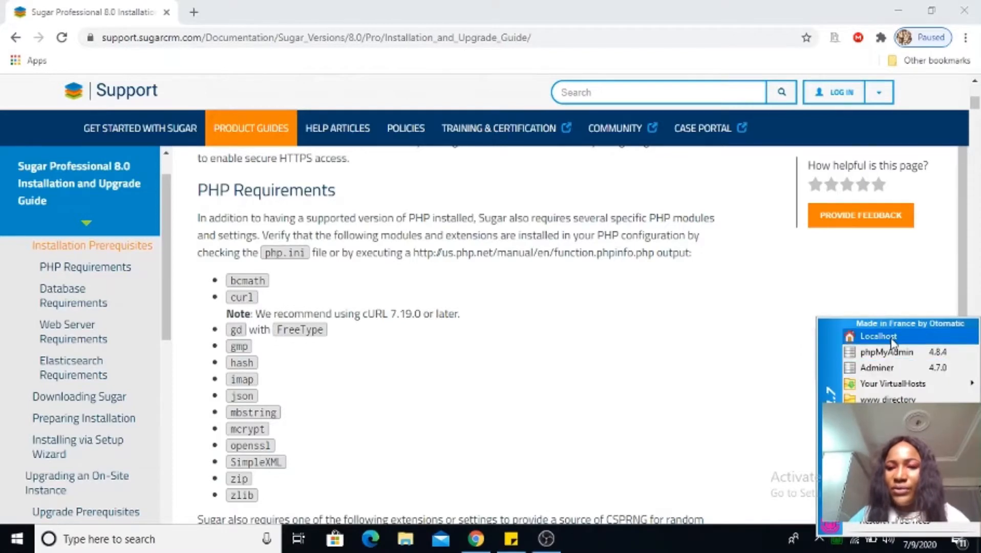
Step: Compare the localhost homepage's loaded PHP extensions against the guide's PHP Requirements list
left_click(879, 336)
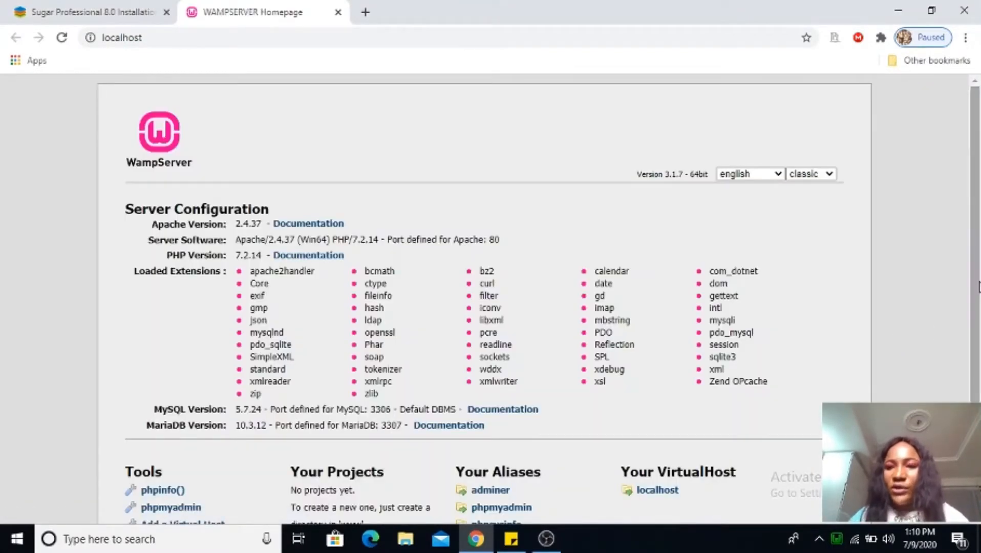
scroll("down", 3)
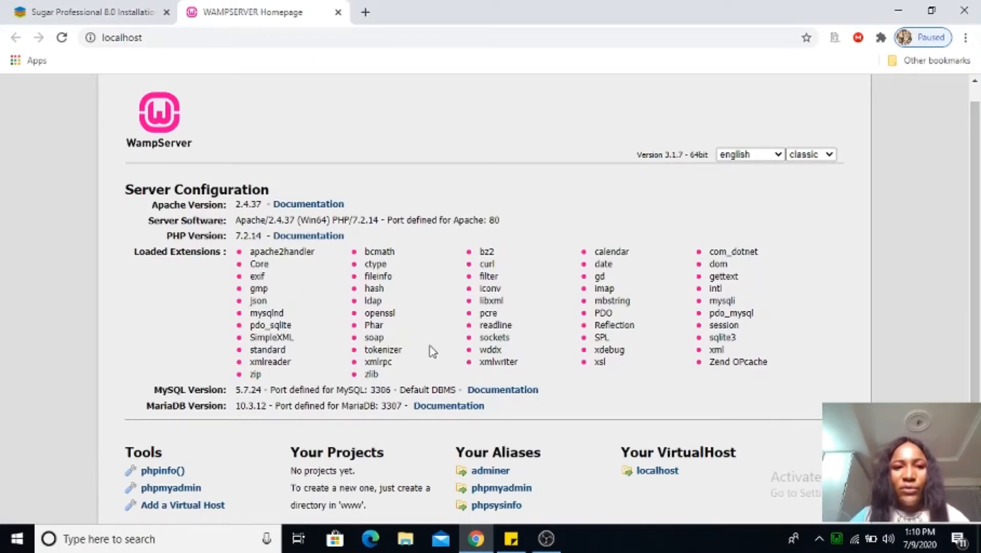
left_click(91, 12)
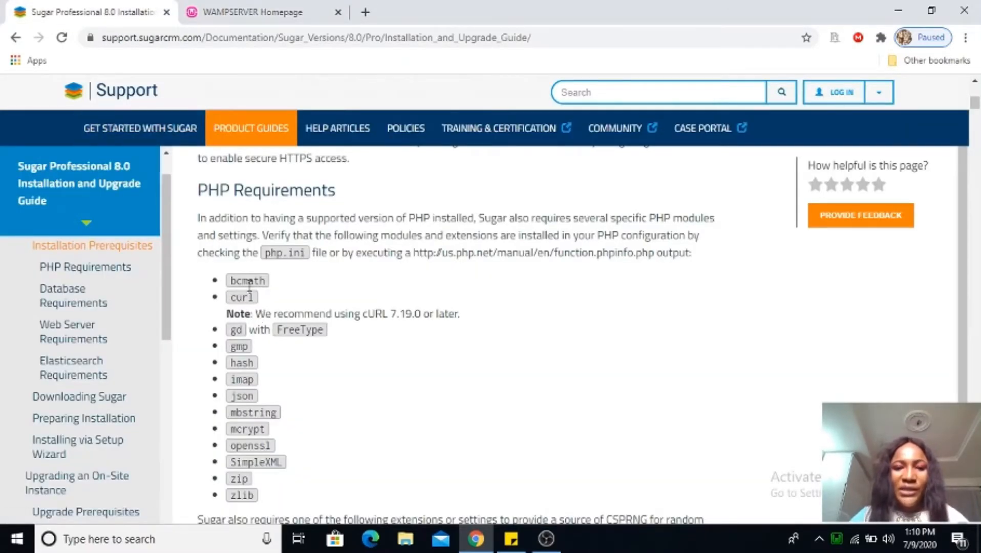
left_click(253, 12)
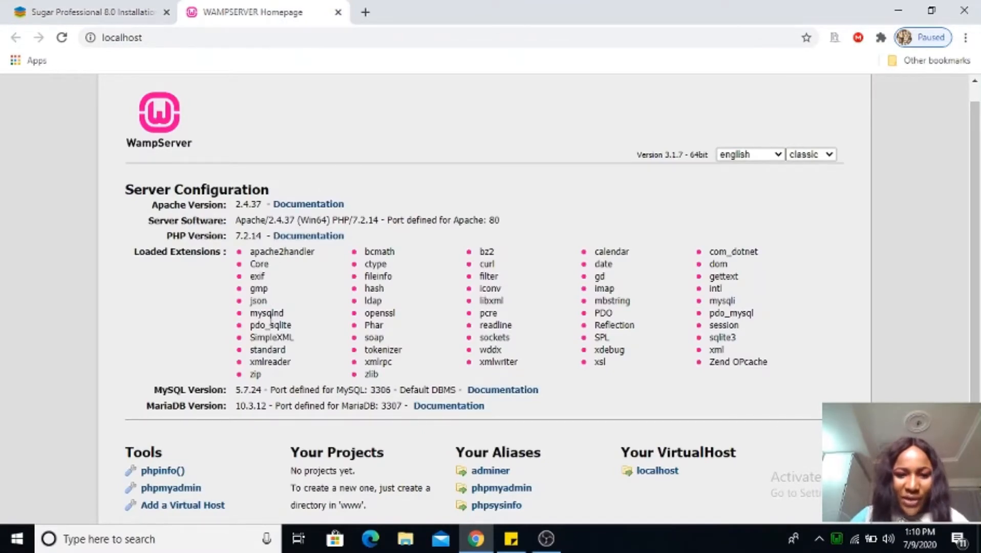
mouse_move(374, 253)
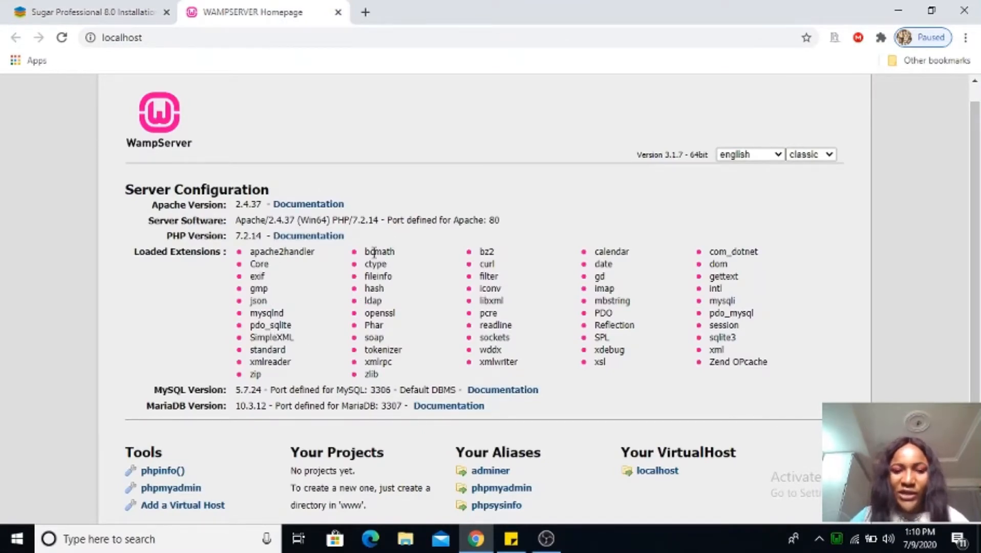
mouse_move(398, 257)
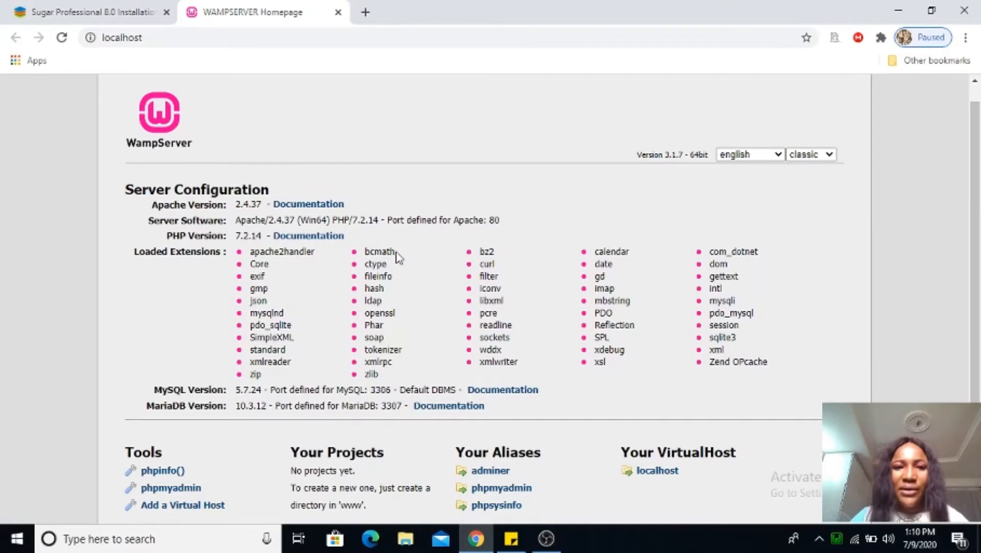
left_click(90, 12)
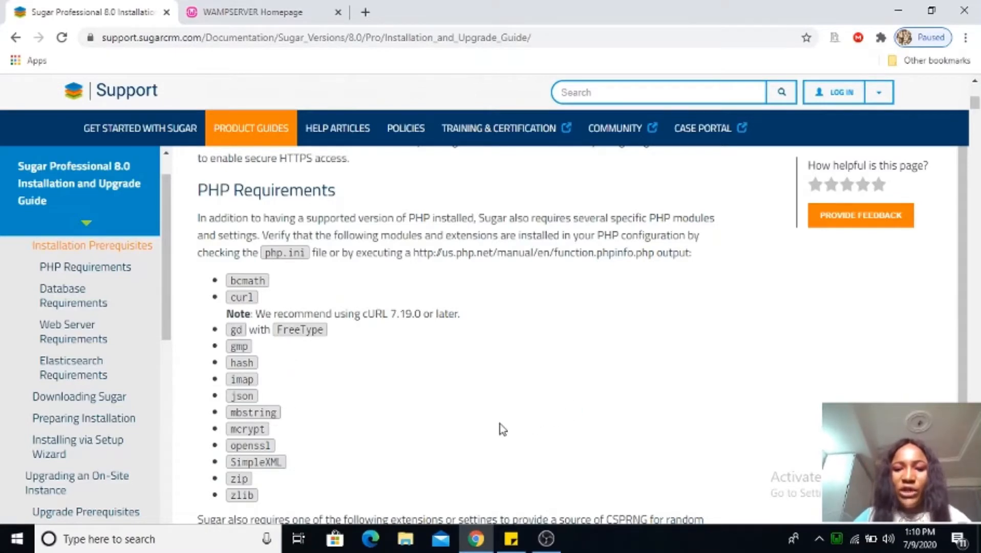
Step: Review the guide's php.ini directives table and open WampServer's php.ini in Sublime Text
left_click(257, 12)
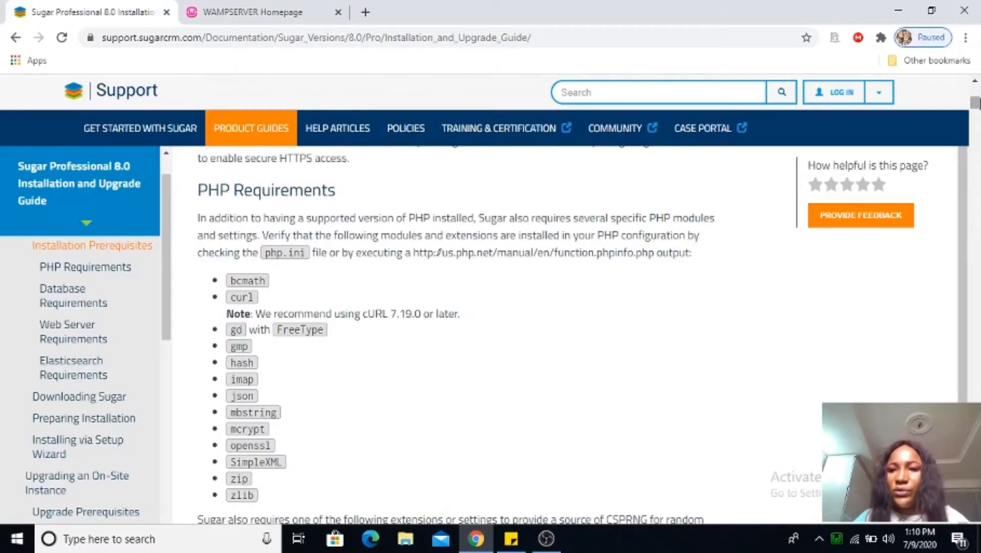
scroll("down", 3)
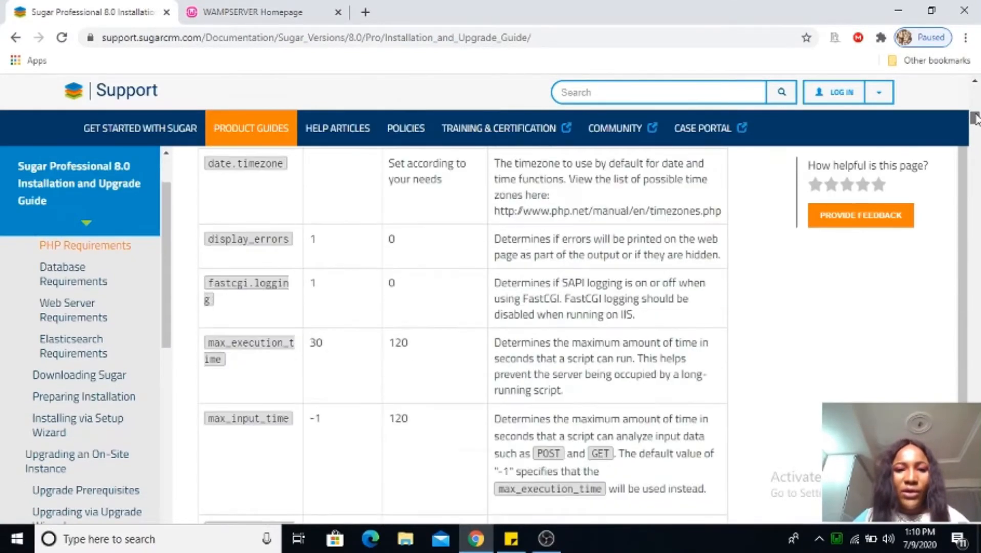
scroll("up", 3)
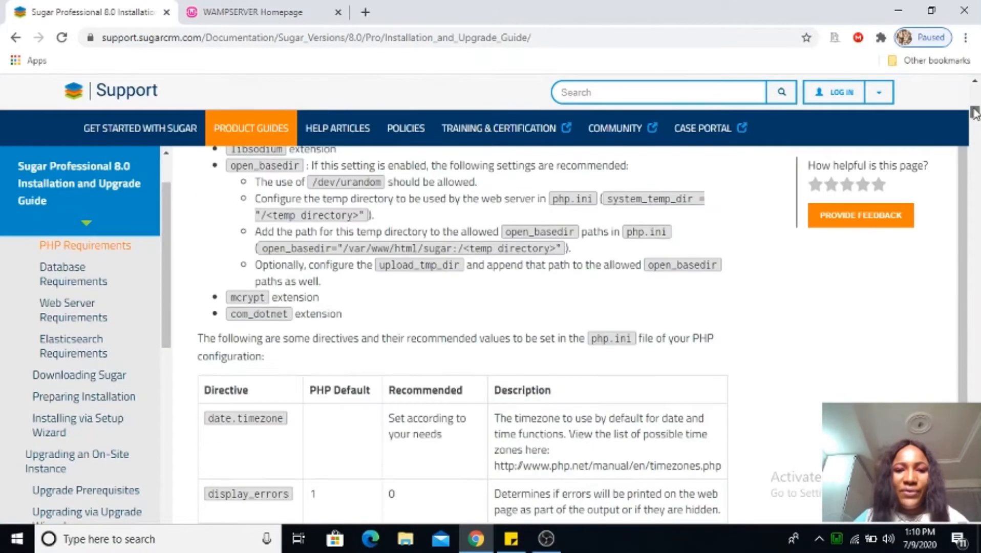
scroll("down", 3)
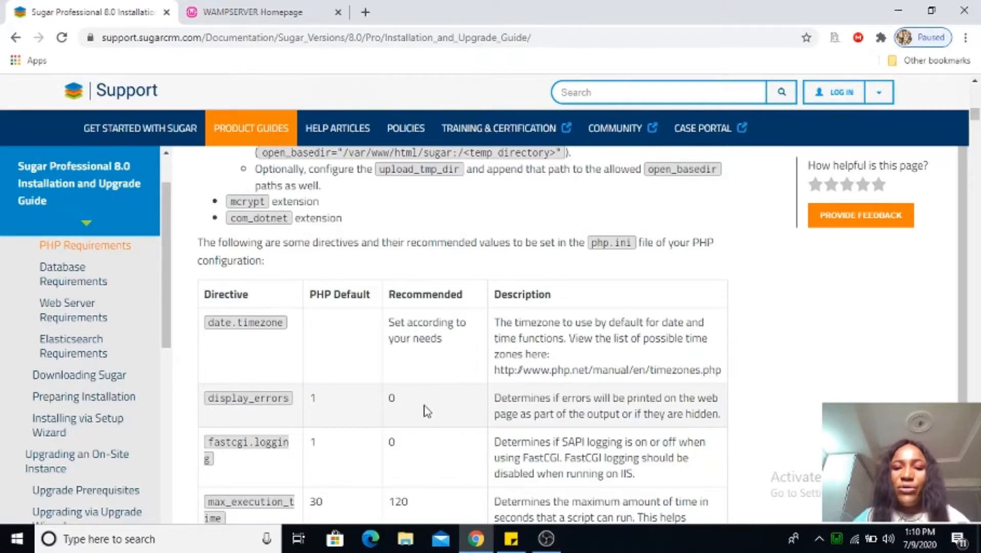
mouse_move(387, 404)
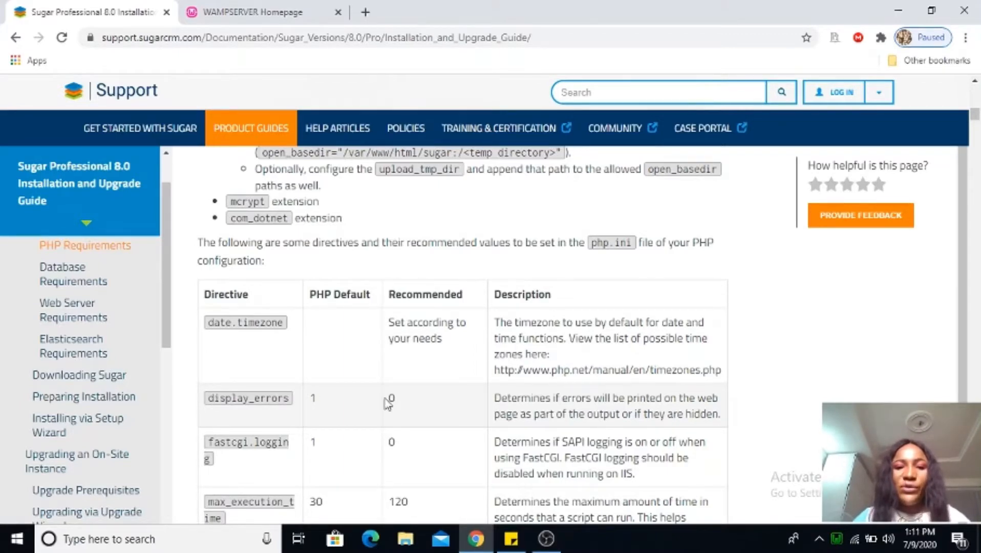
mouse_move(431, 401)
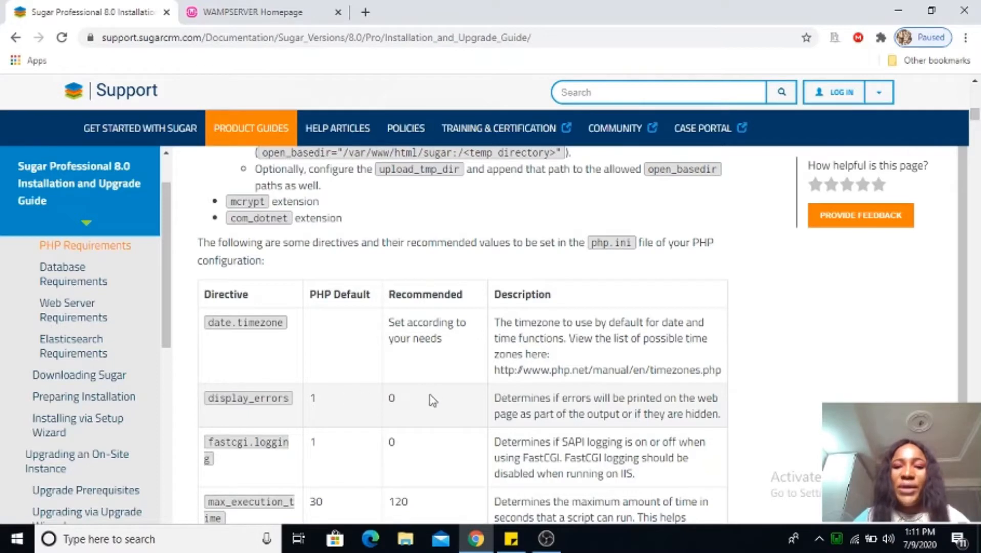
mouse_move(316, 397)
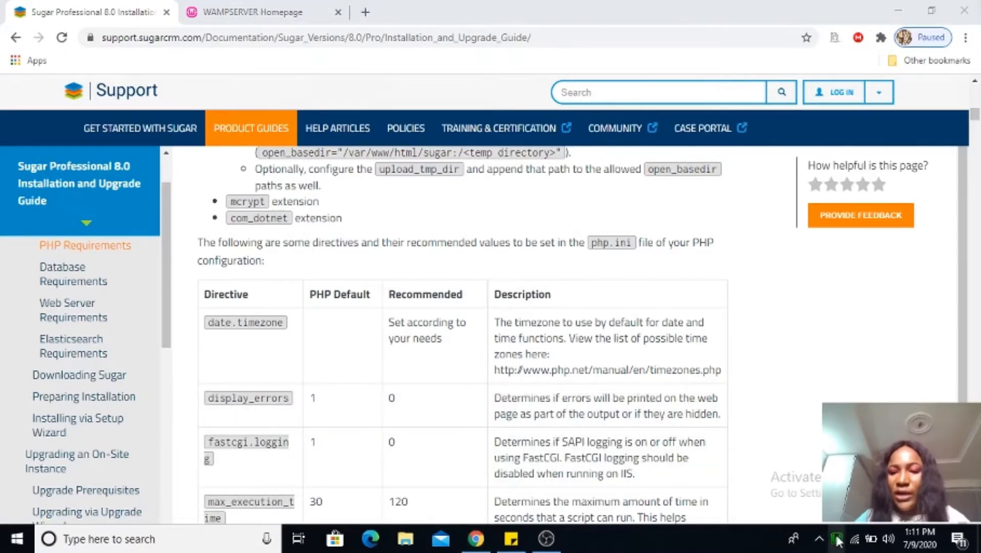
left_click(836, 539)
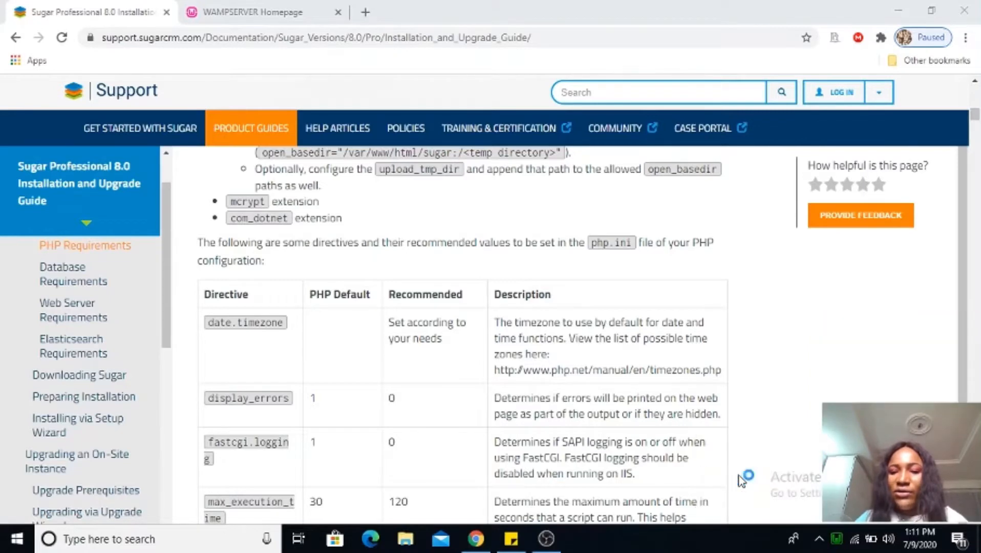
left_click(580, 539)
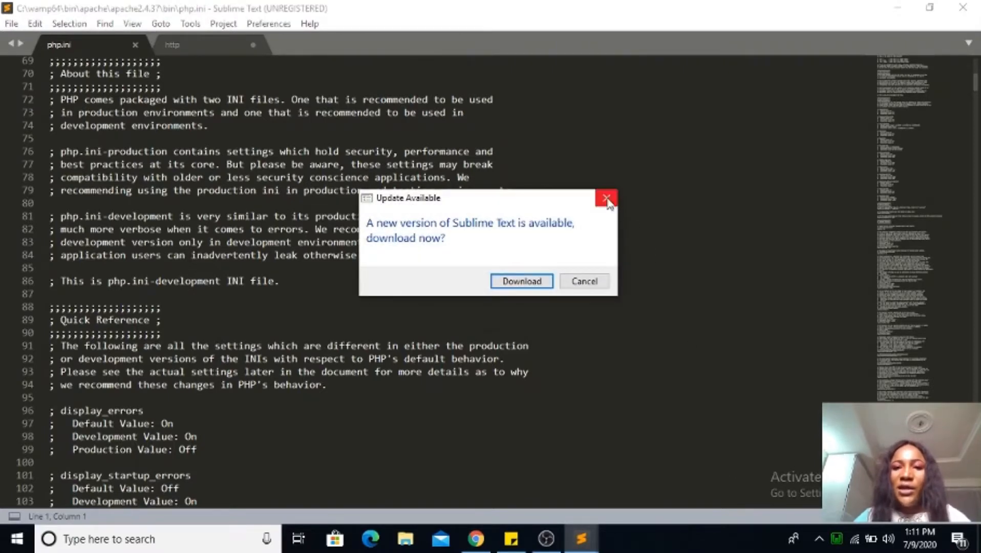
Step: Dismiss the update prompt and copy the display_errors directive name from the guide
left_click(605, 197)
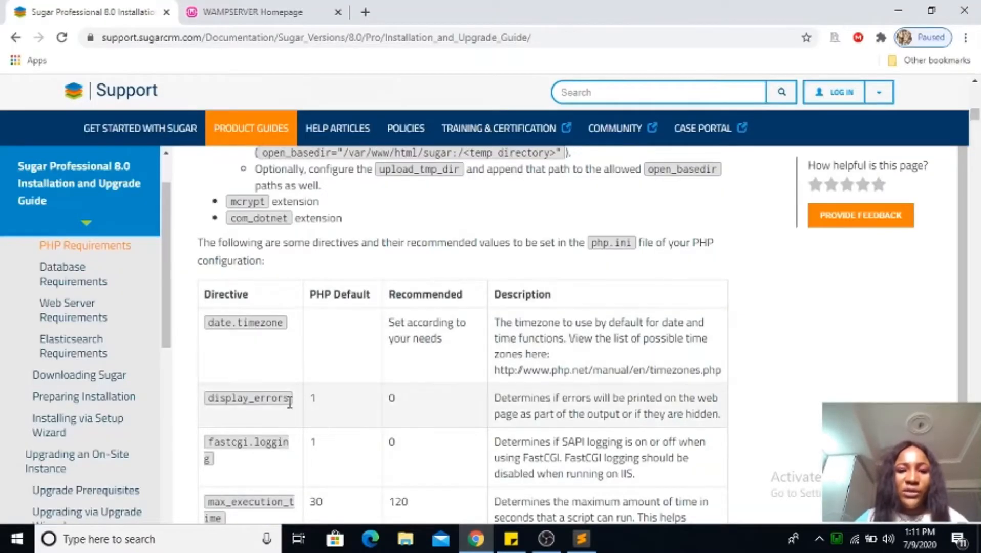
double_click(276, 398)
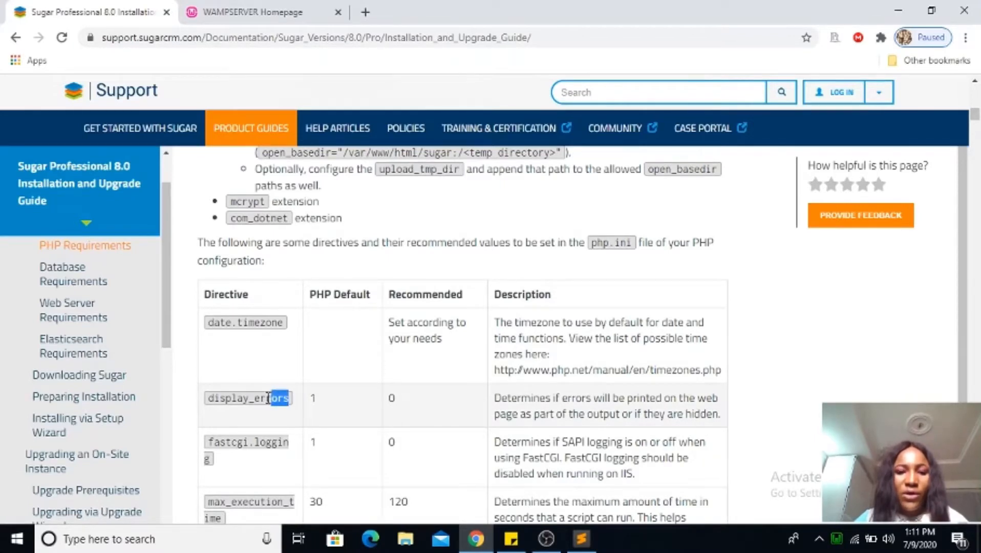
double_click(246, 398)
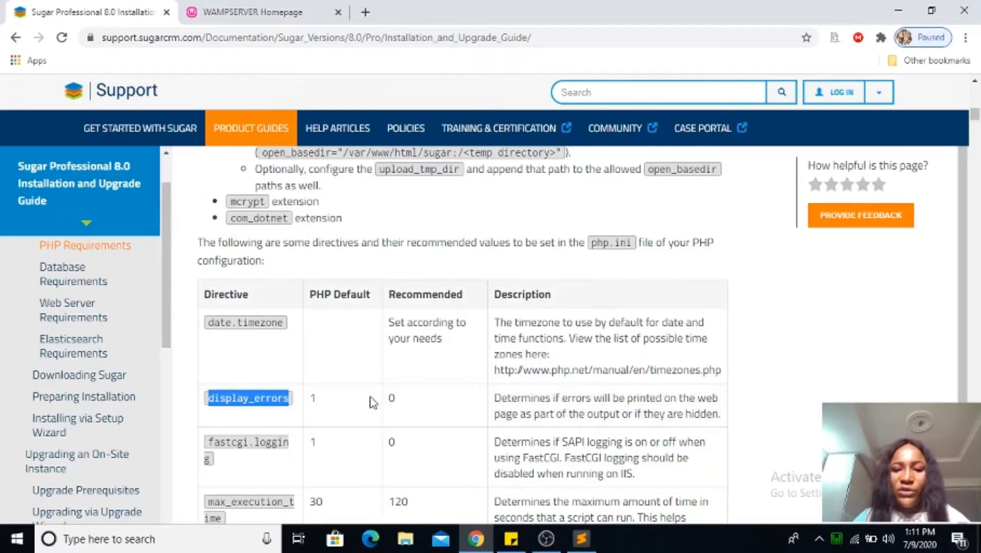
left_click(581, 538)
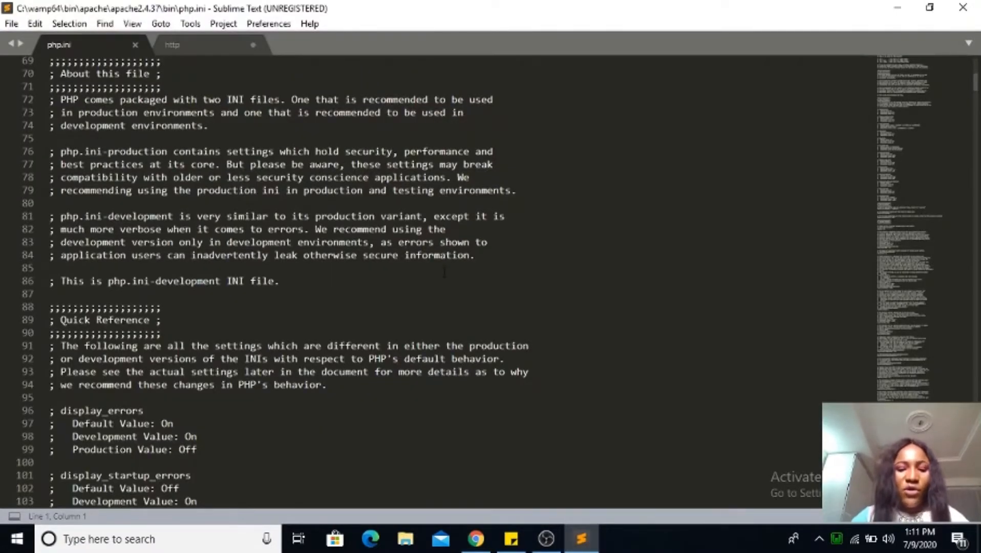
Step: Set display_errors to Off in php.ini, save, and step through its matches
type("session.cookie_")
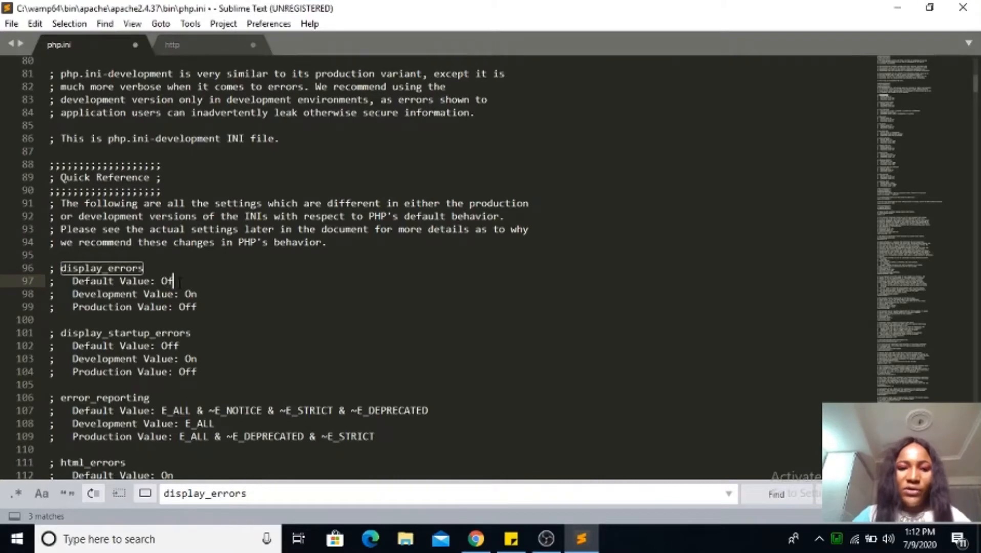
type("f")
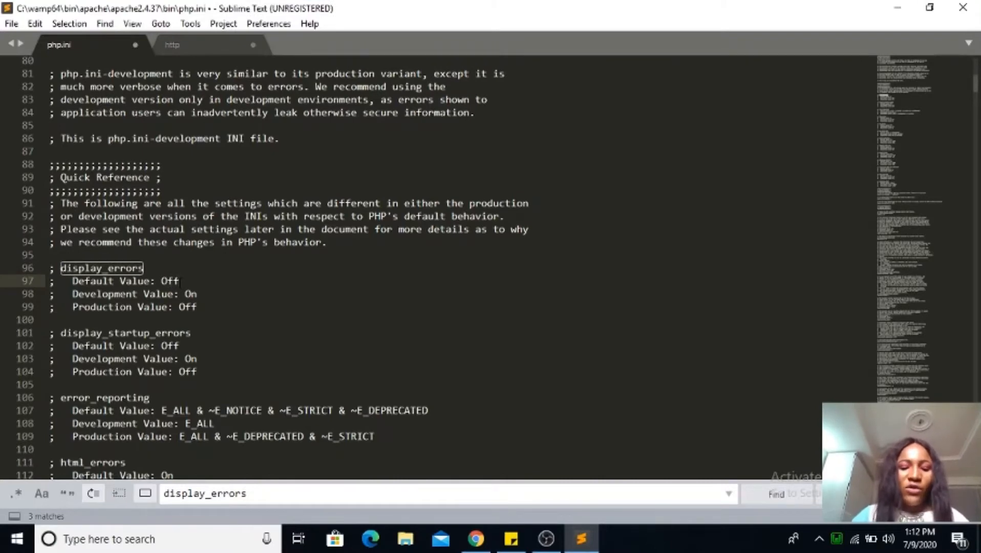
key("ctrl+s")
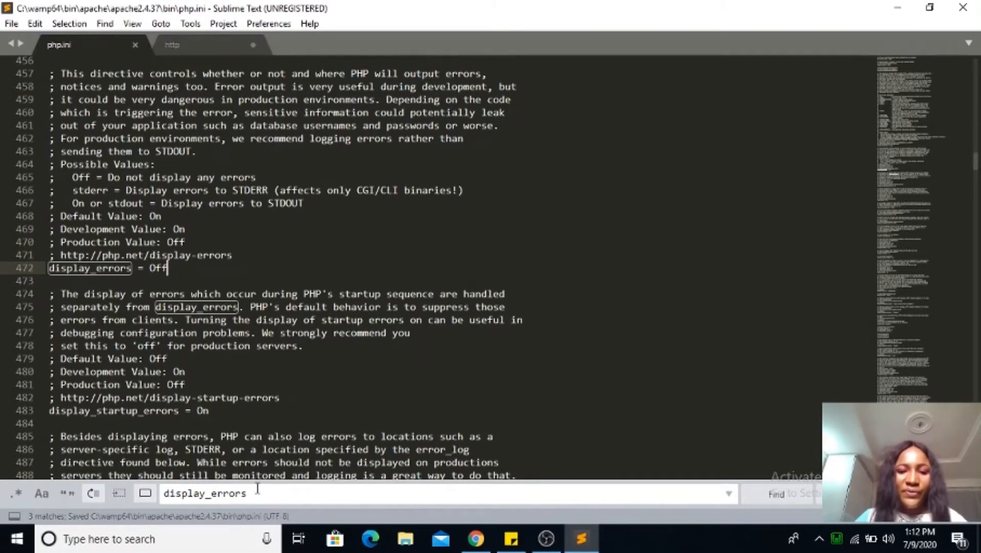
key("enter")
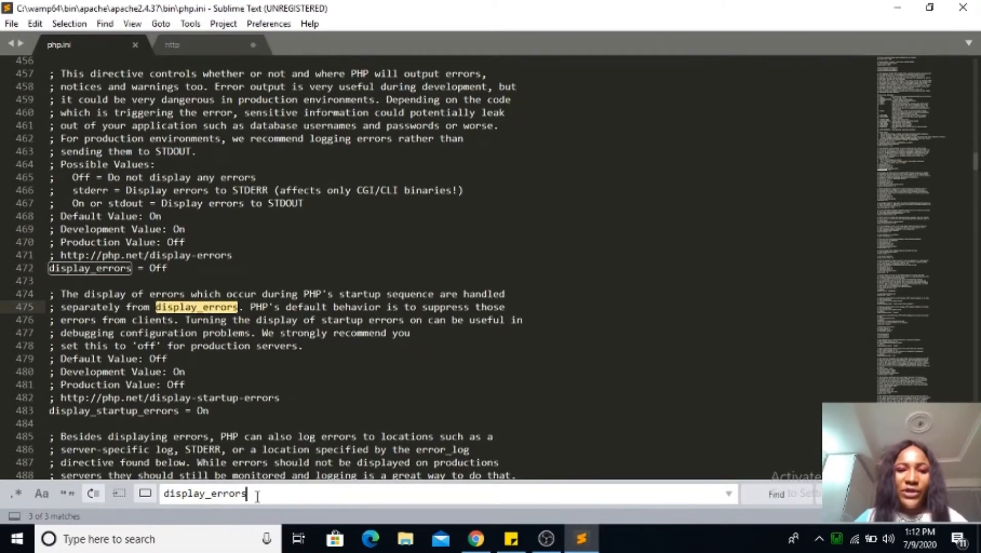
key("enter")
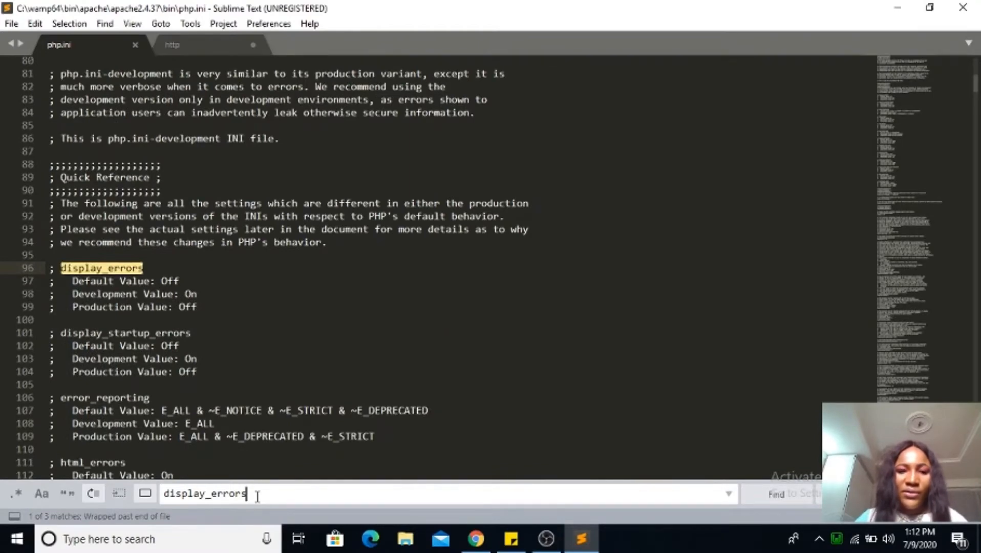
key("enter")
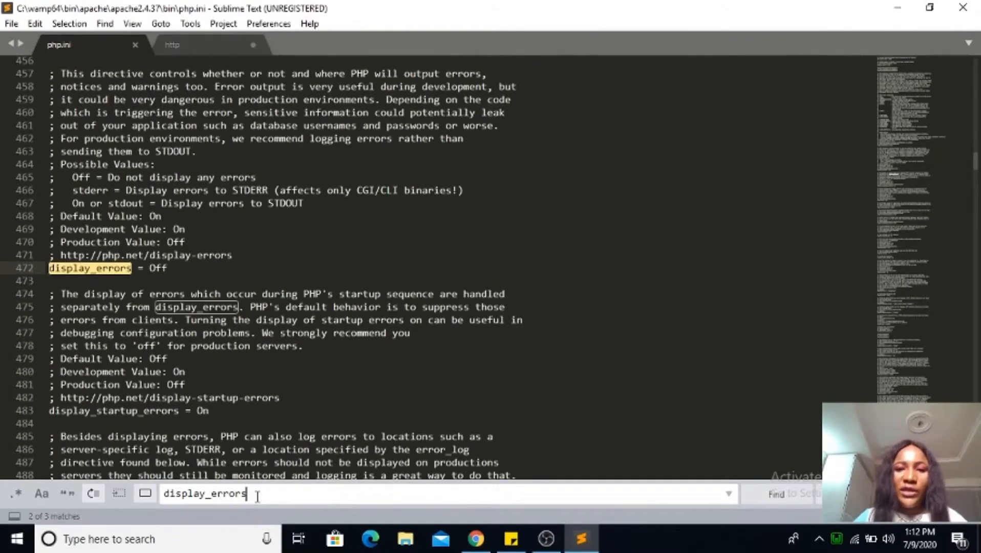
key("ctrl+s")
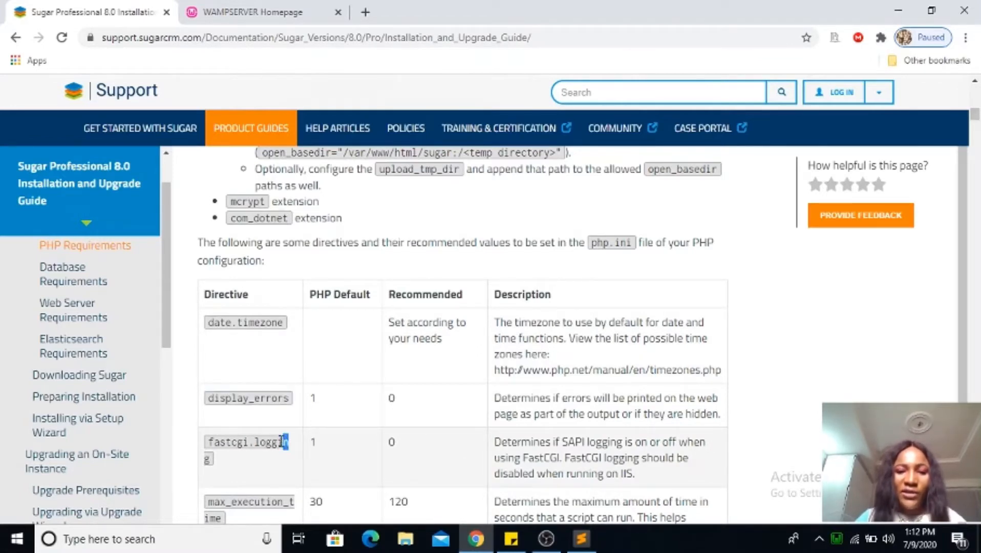
double_click(245, 442)
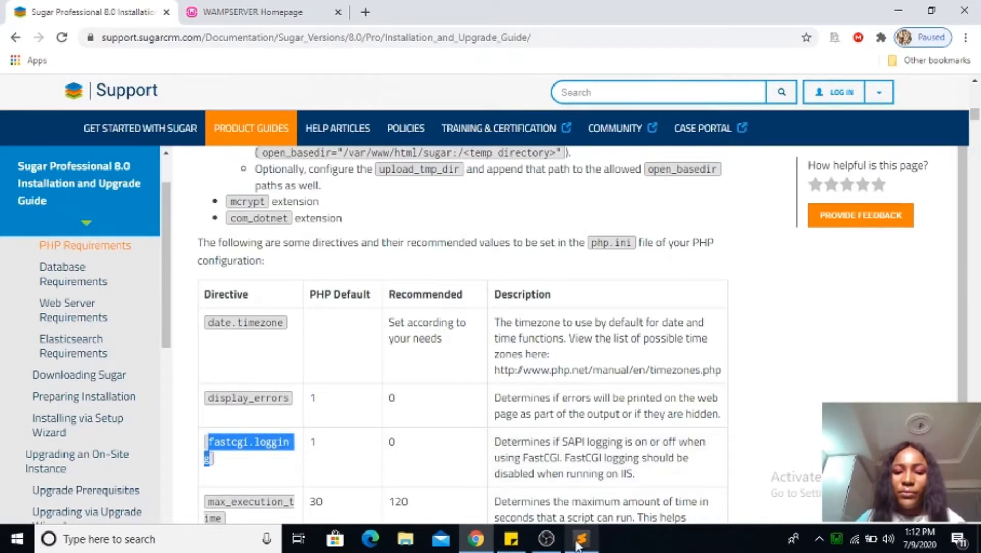
left_click(581, 539)
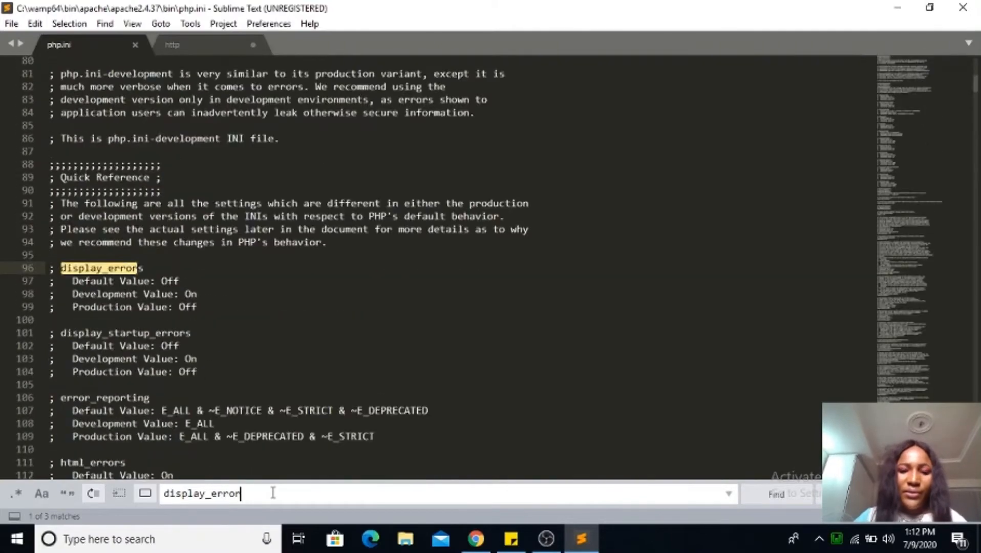
type("fastcgi.logging")
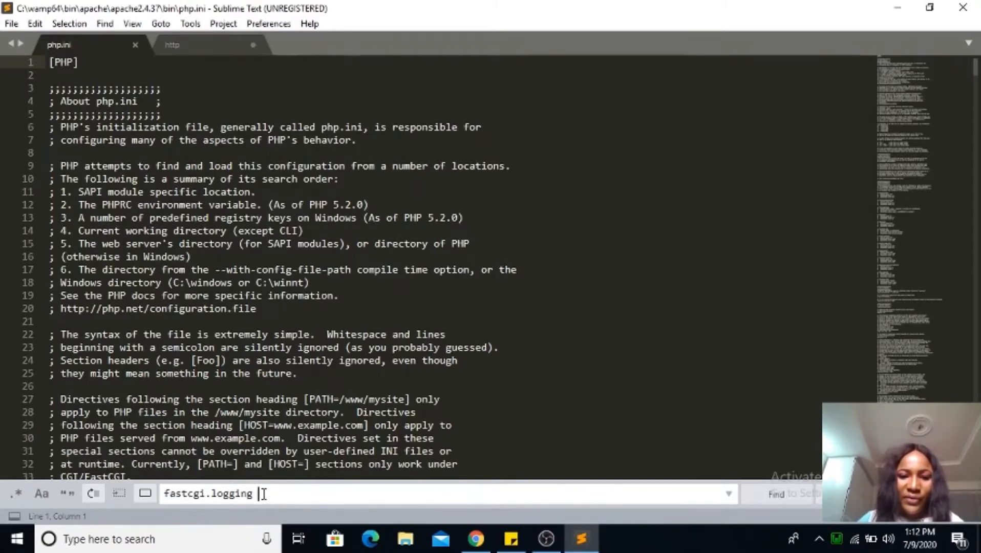
key("enter")
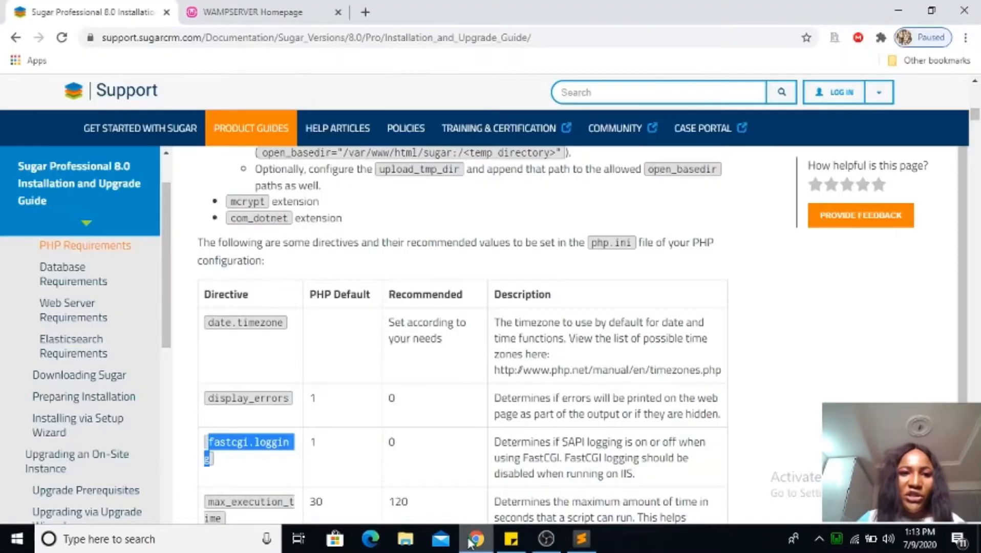
mouse_move(375, 455)
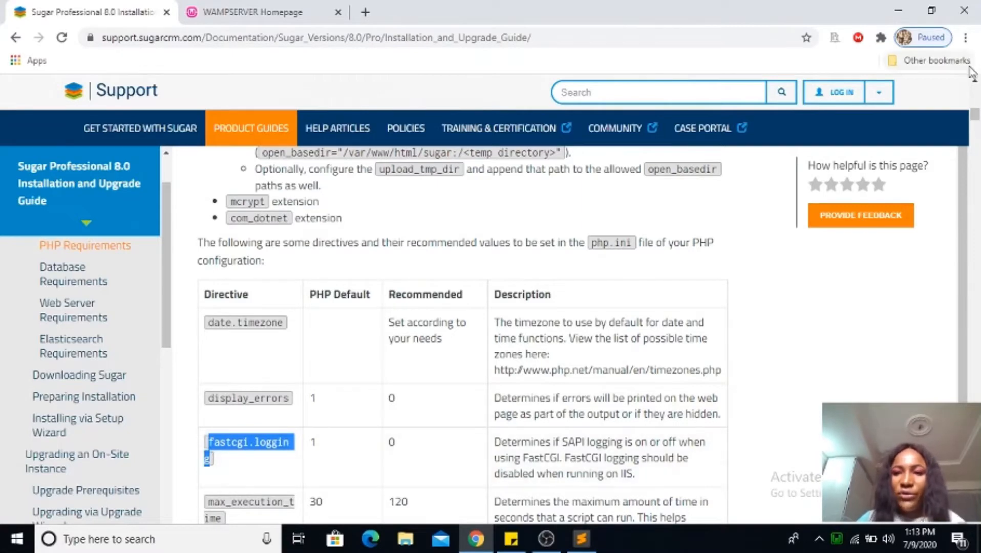
Step: Find max_execution_time in php.ini and change its value to 120
scroll("down", 3)
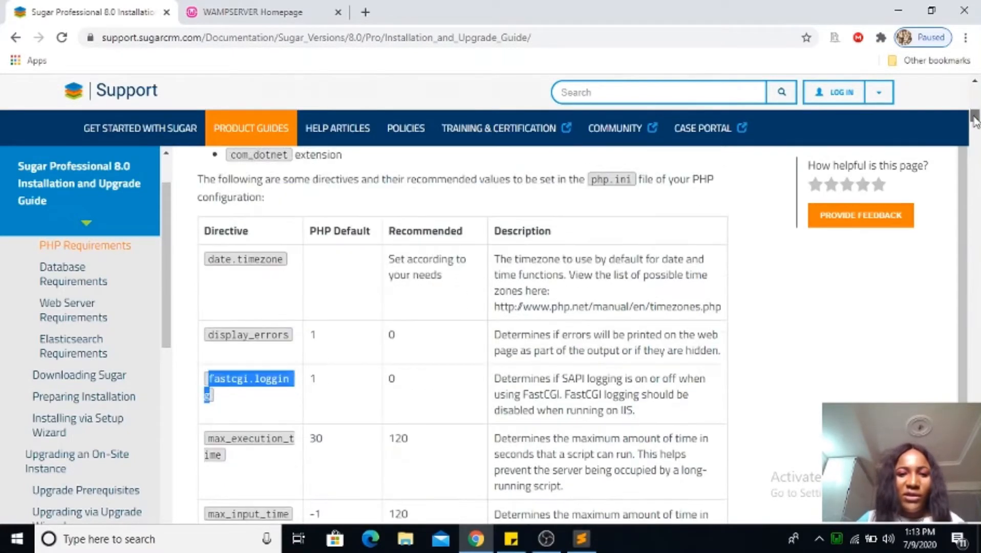
scroll("down", 3)
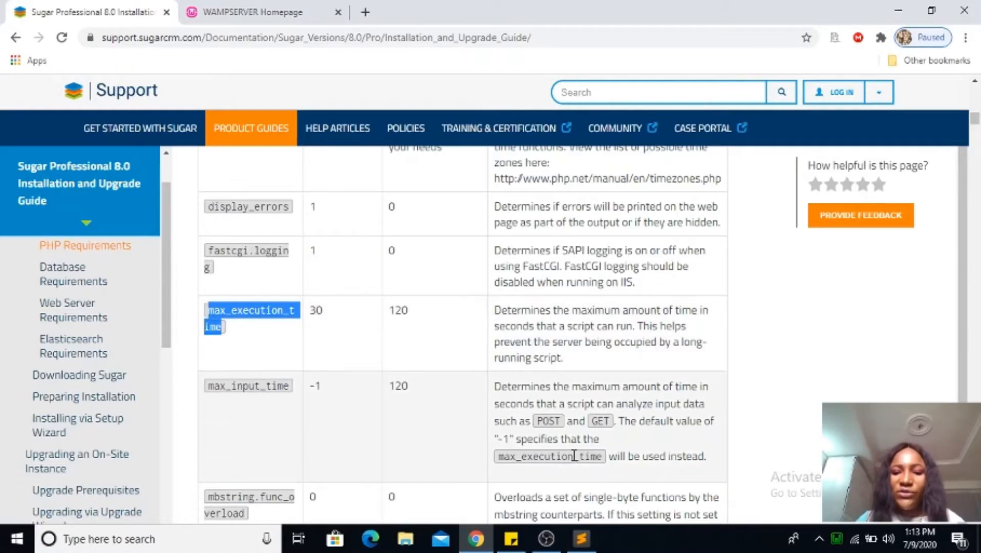
left_click(580, 539)
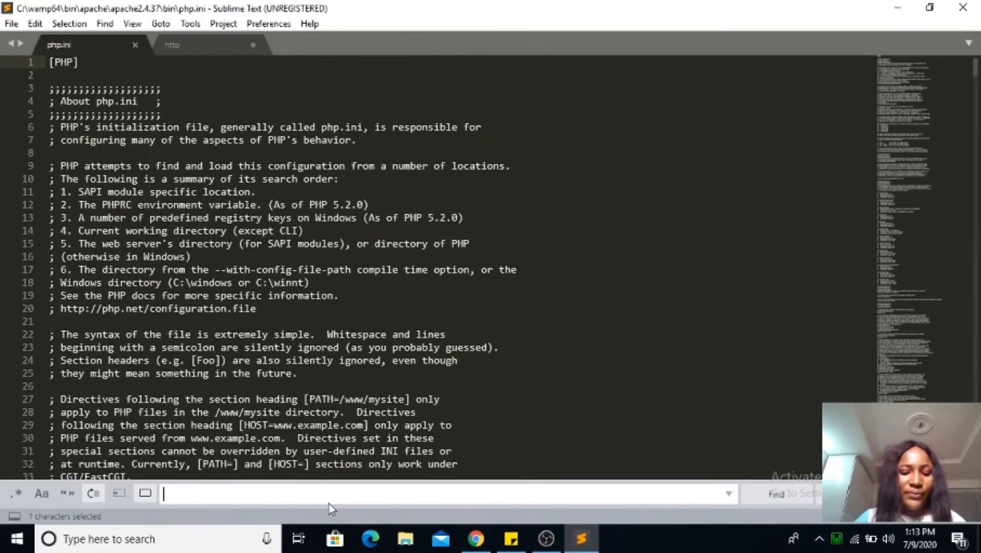
type("max_execution_time")
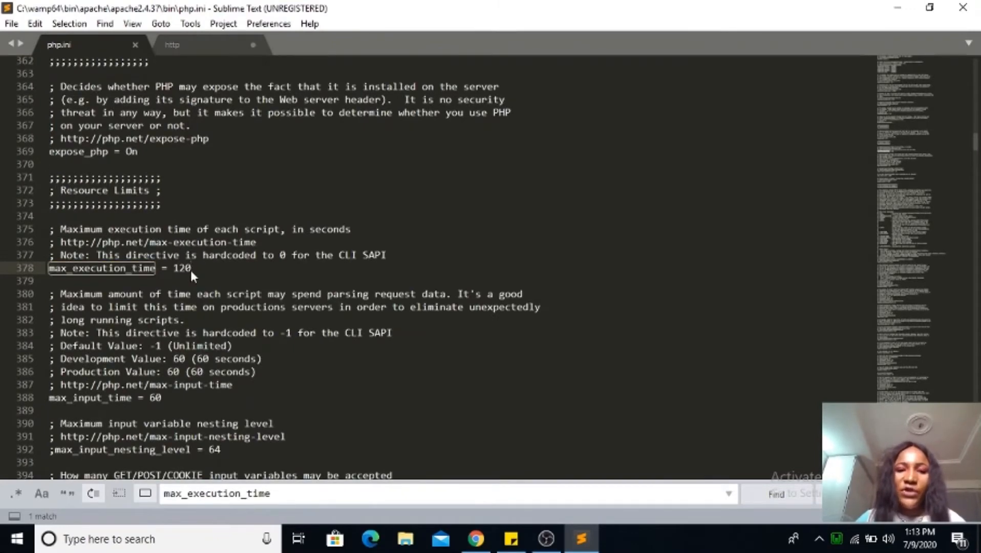
key("Backspace")
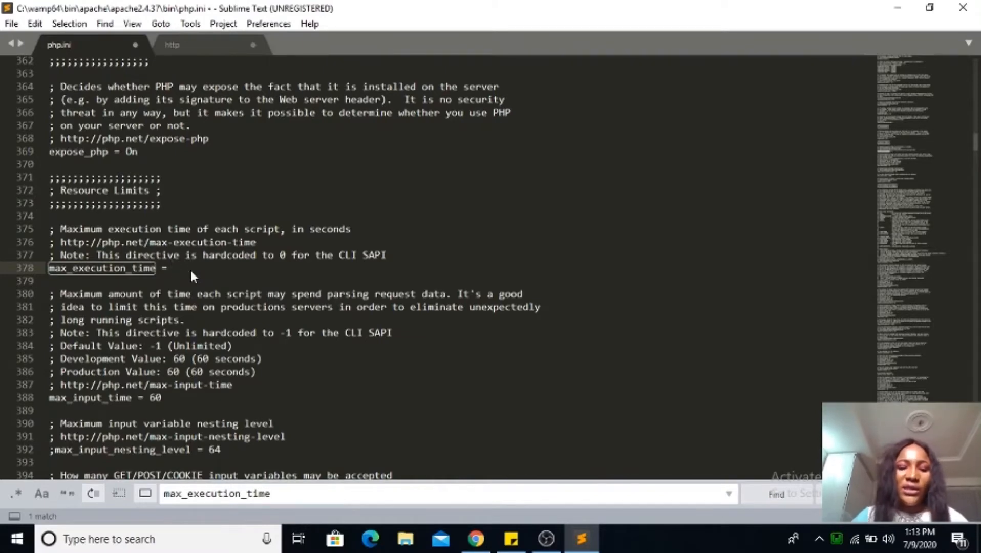
type("120")
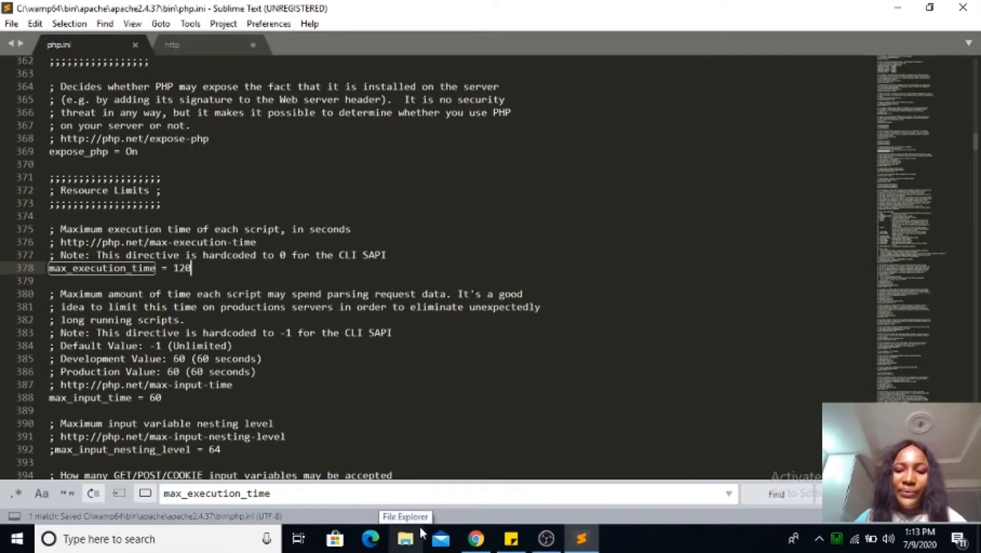
mouse_move(475, 538)
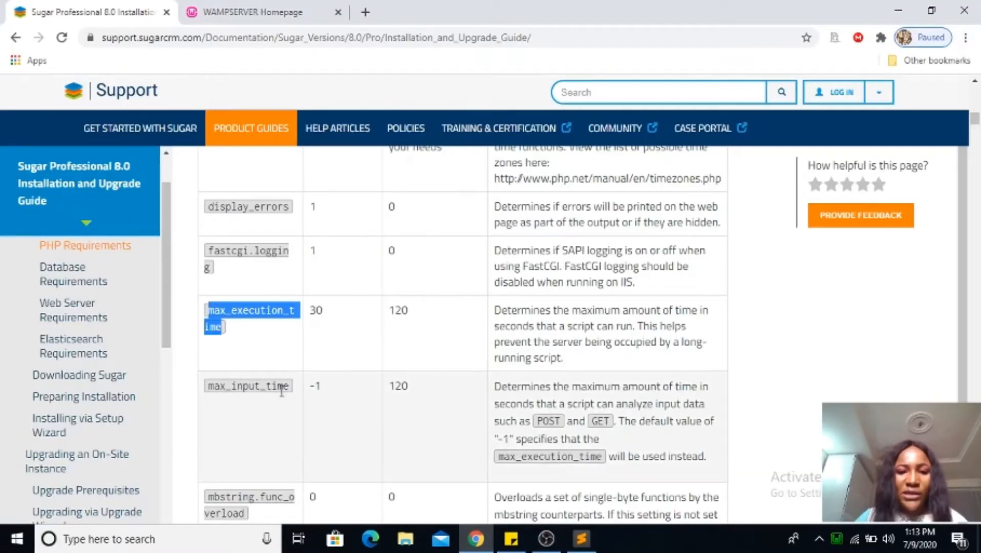
mouse_move(292, 391)
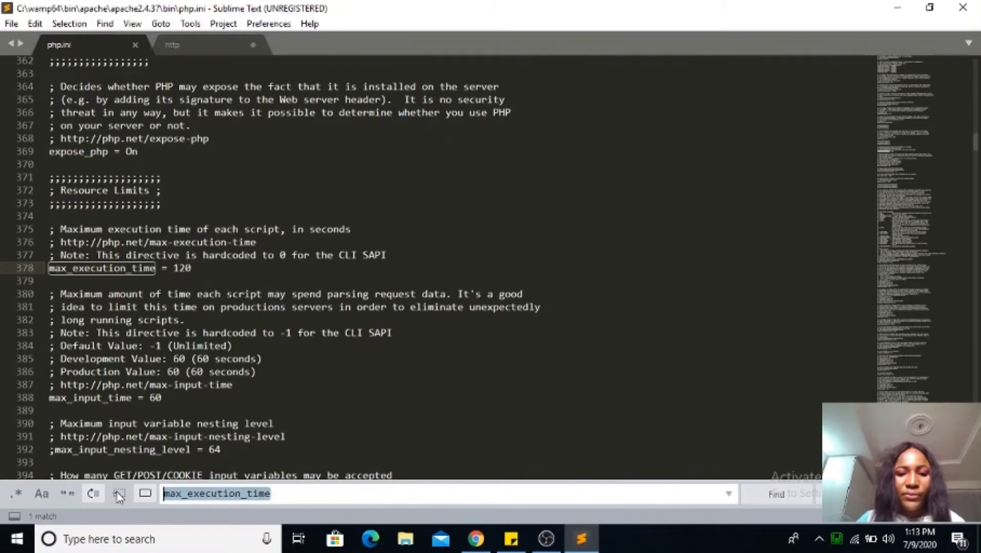
Step: Find max_input_time in php.ini and change its default value to 120
type("max_input_time")
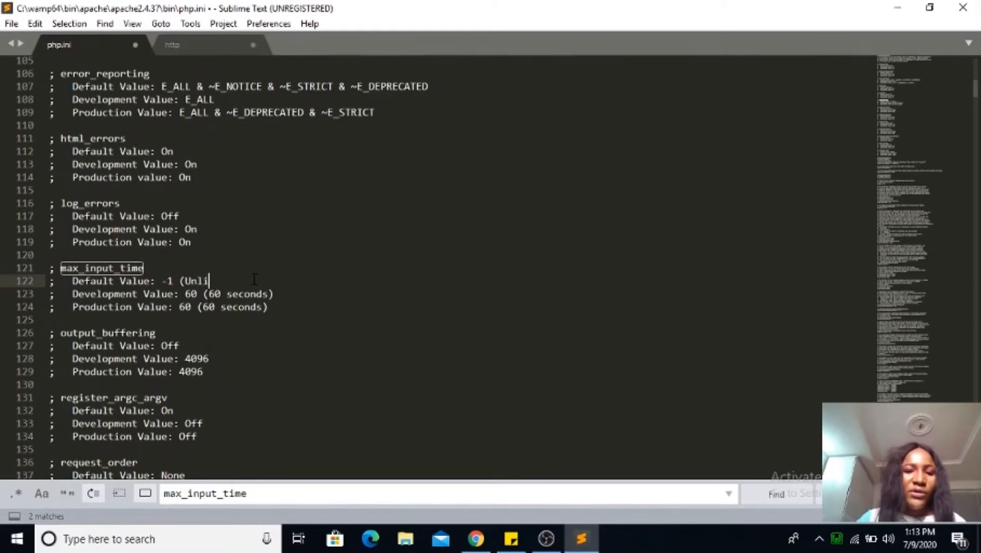
key("backspace")
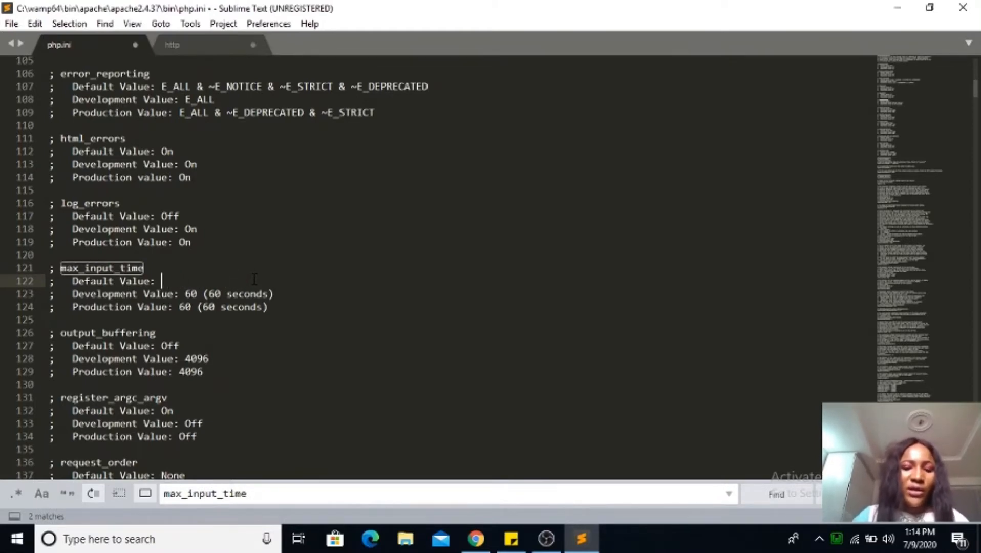
type("120")
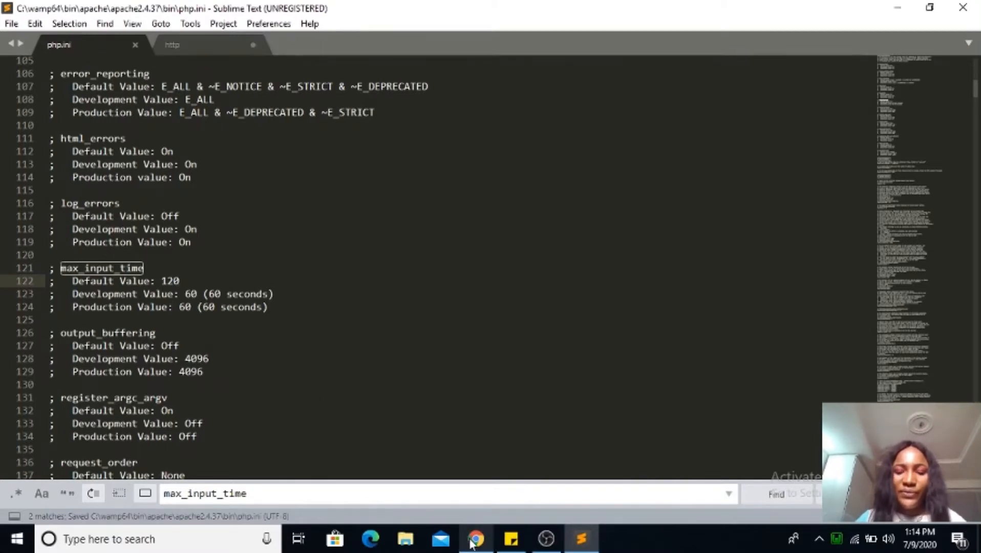
left_click(474, 539)
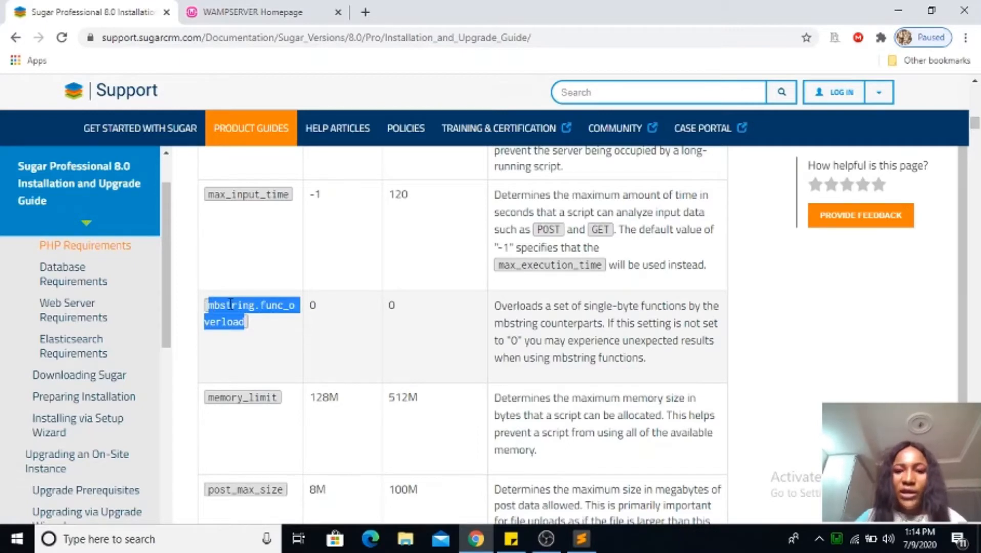
Step: Search php.ini for mbstring.func_overload and confirm it is already 0
left_click(581, 539)
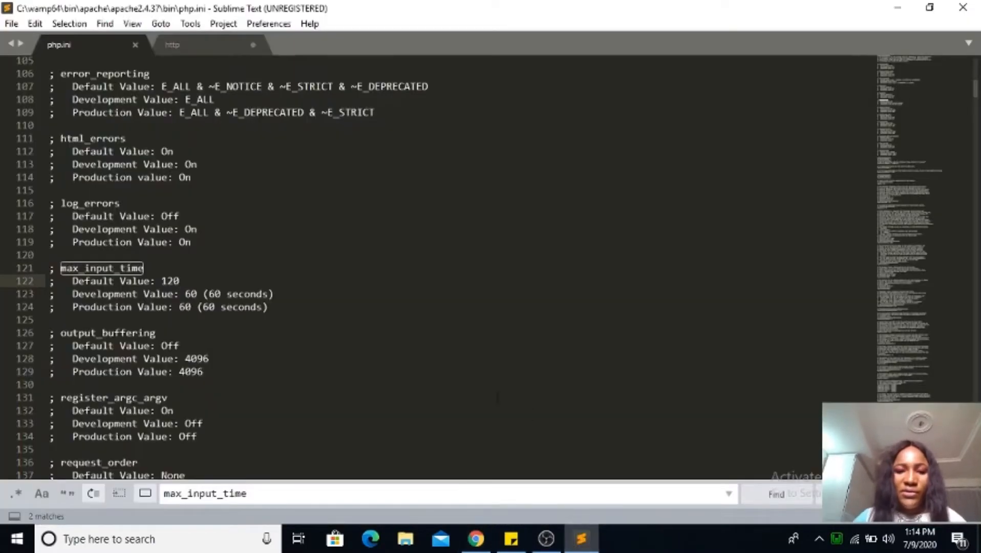
left_click(204, 494)
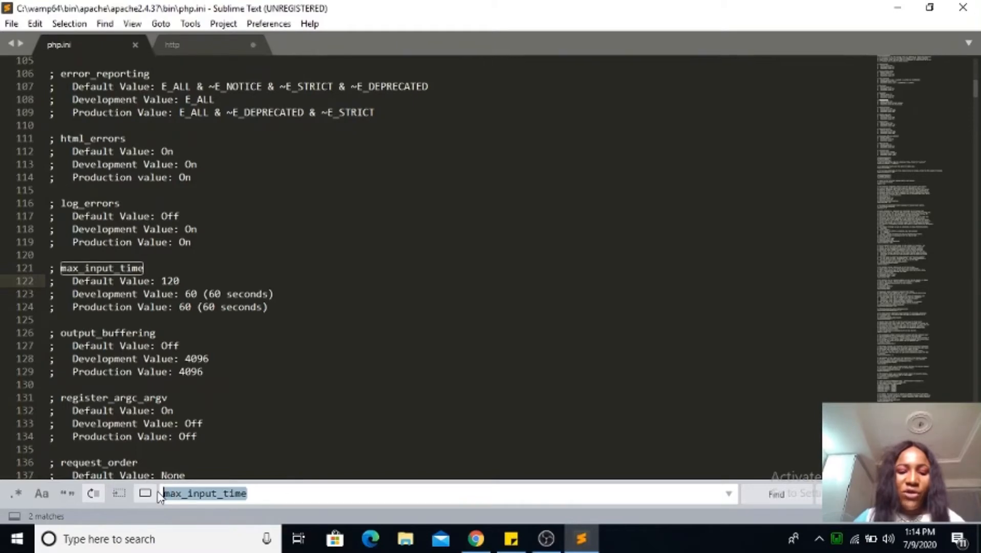
type("mbstring.func_overload")
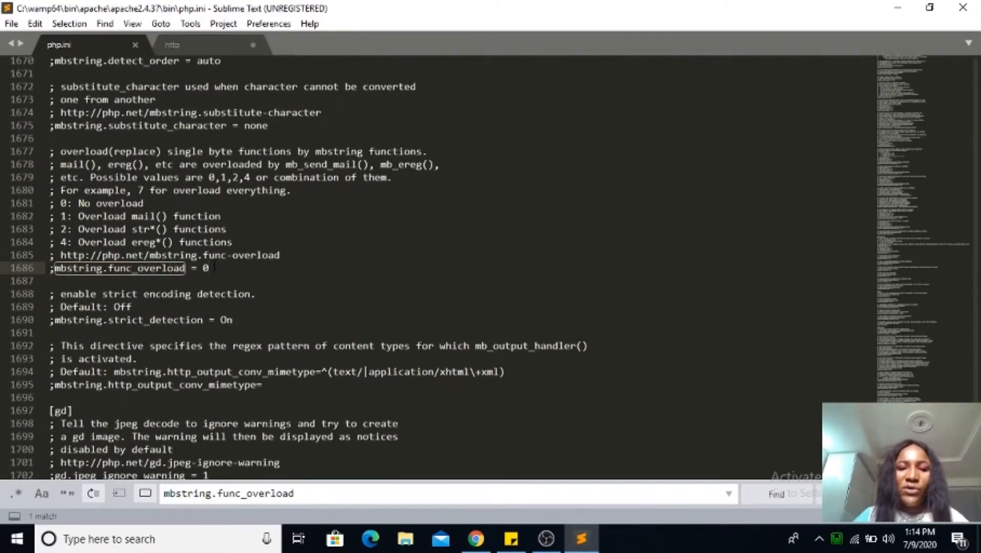
left_click(475, 538)
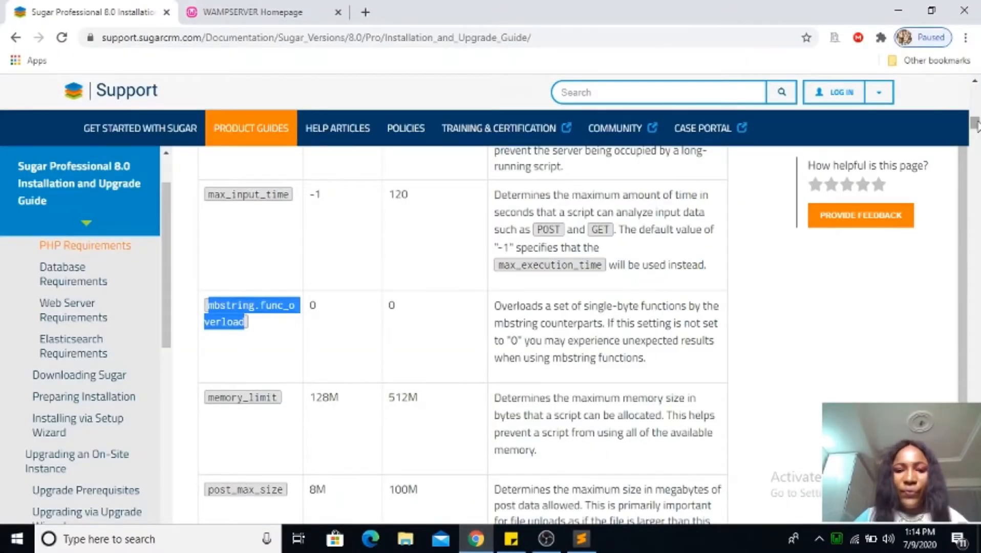
Step: Pick out memory_limit (recommended 512M) in the guide's directives table
scroll("down", 3)
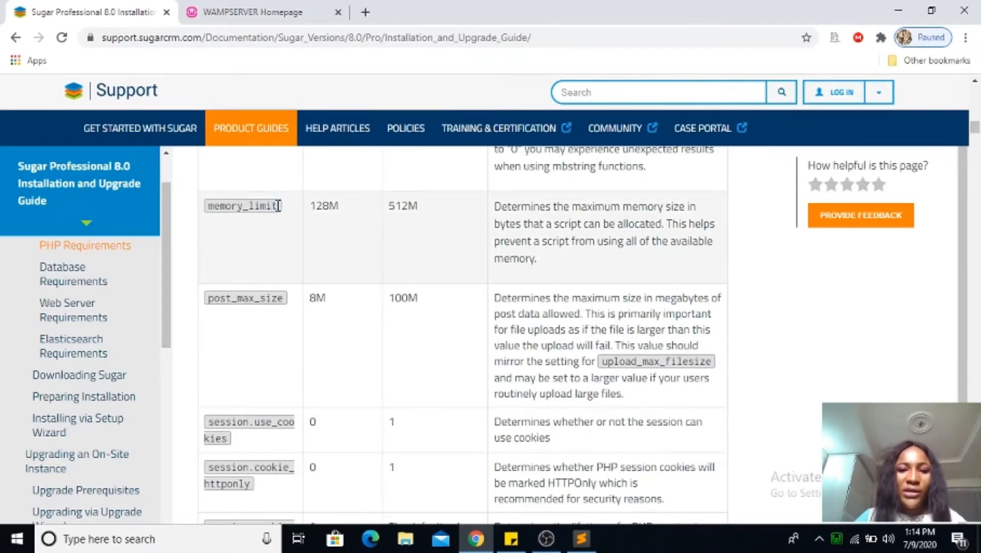
double_click(243, 206)
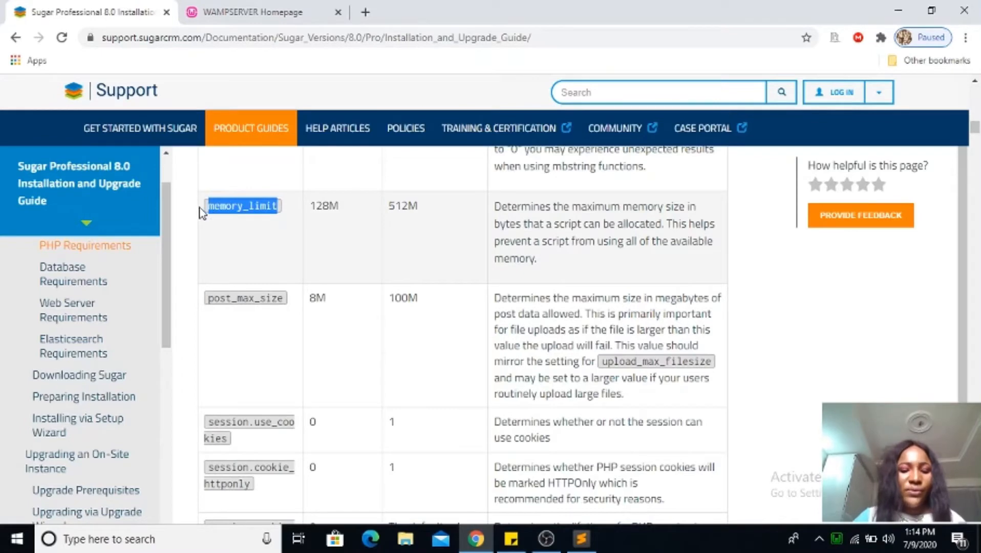
mouse_move(600, 515)
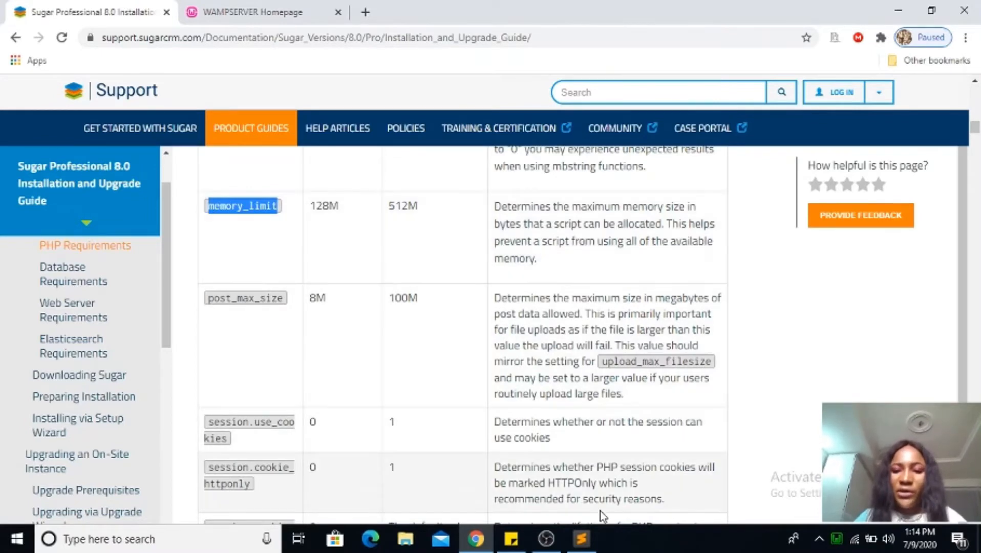
left_click(581, 539)
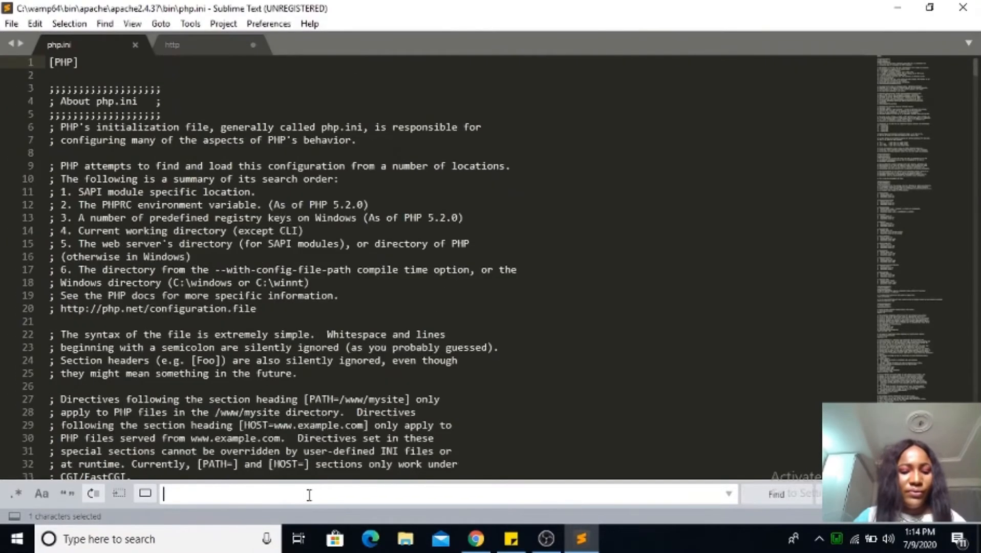
Step: Find memory_limit in php.ini, set it to 512M, and check against the guide
type("memory_limit")
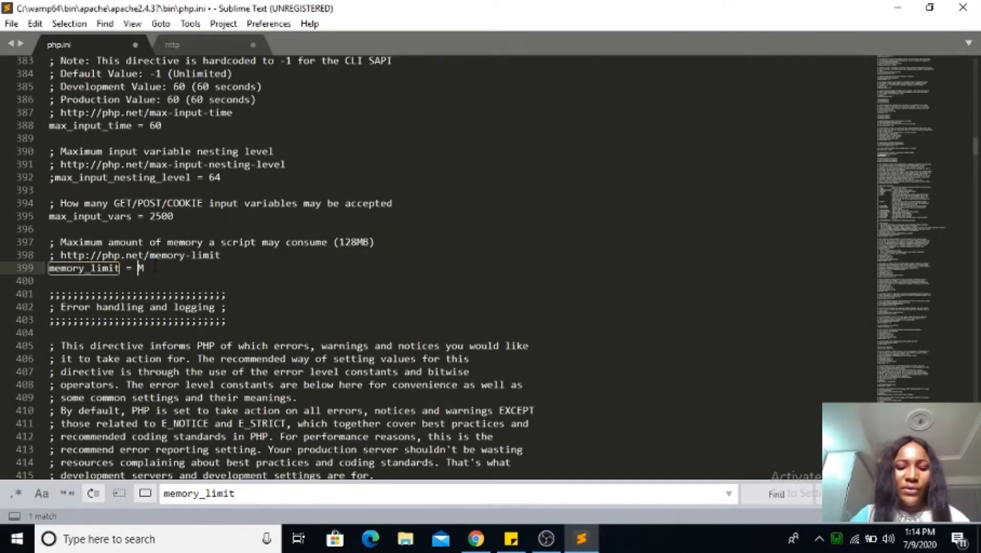
type("512")
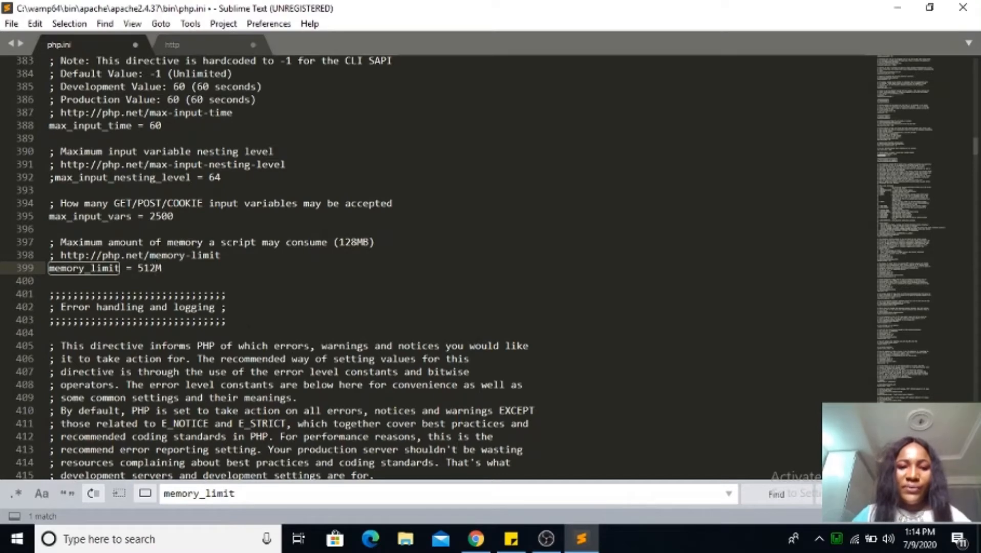
left_click(475, 538)
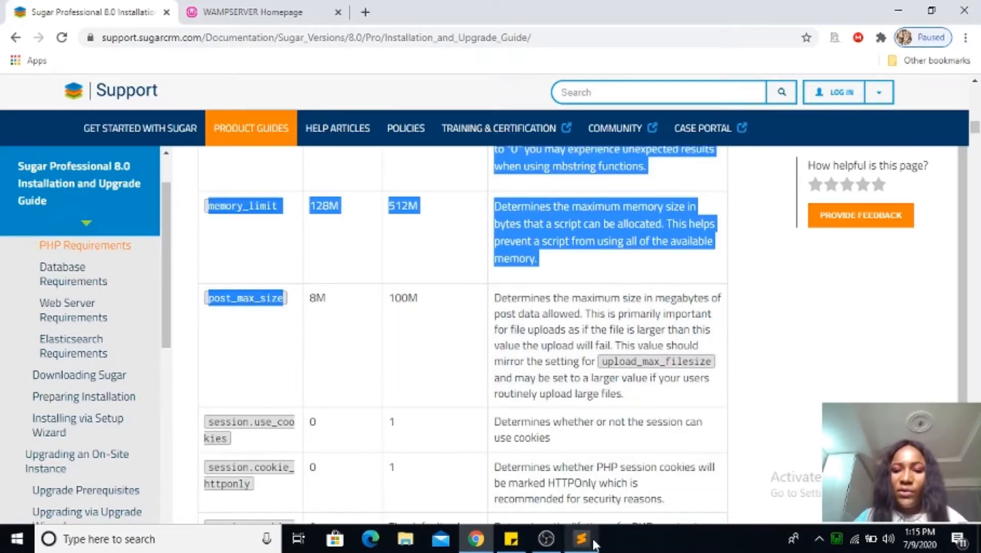
left_click(580, 539)
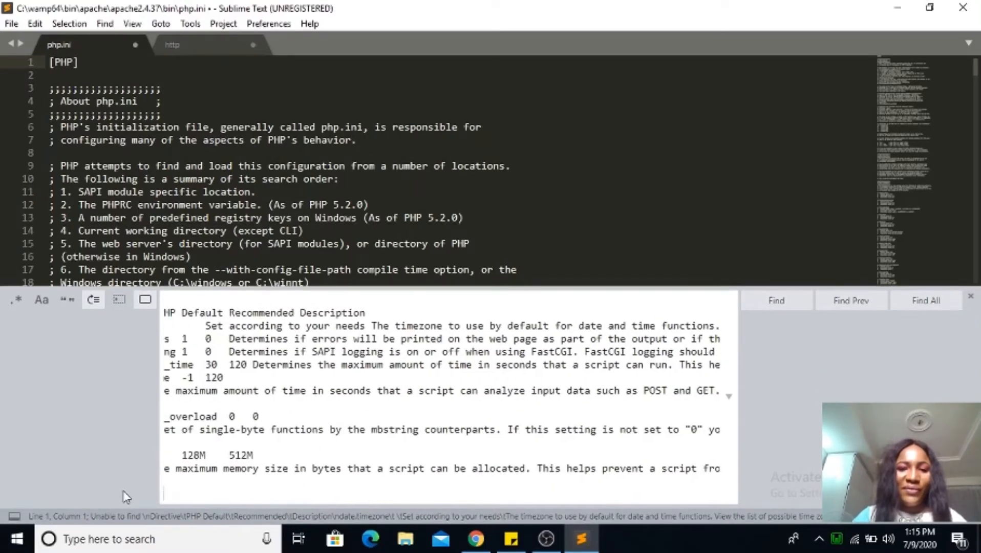
Step: Clear php.ini's search and copy the post_max_size name from the SugarCRM guide table
left_click(118, 493)
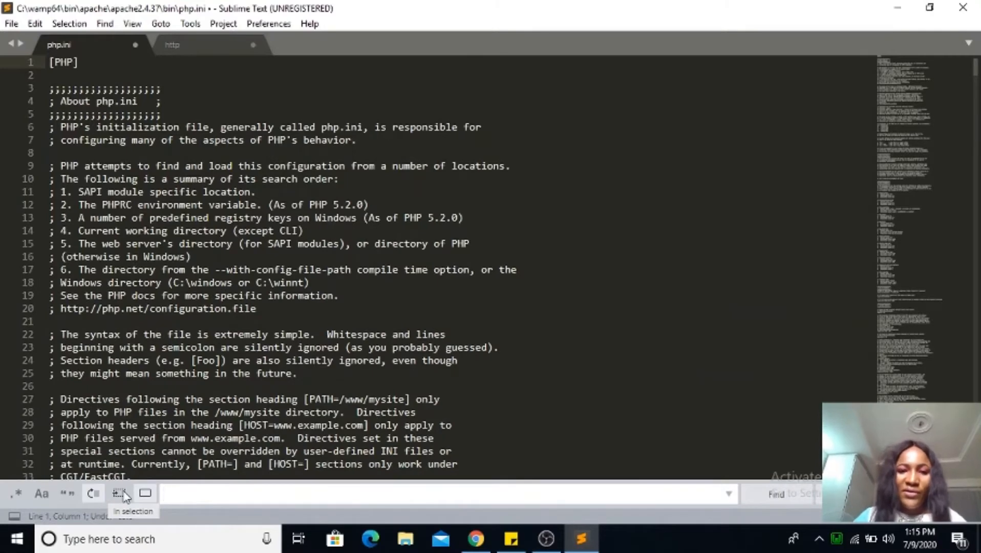
left_click(476, 539)
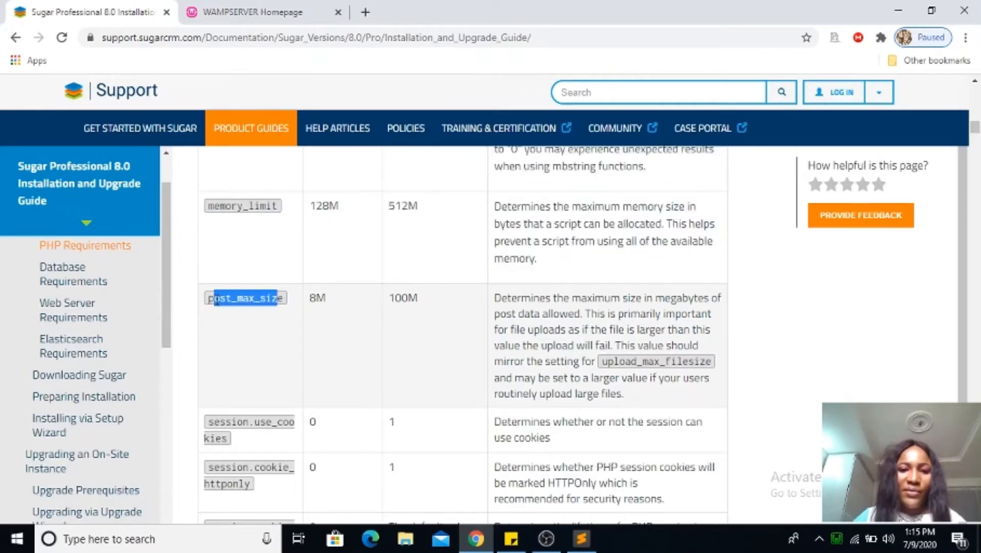
left_click(285, 305)
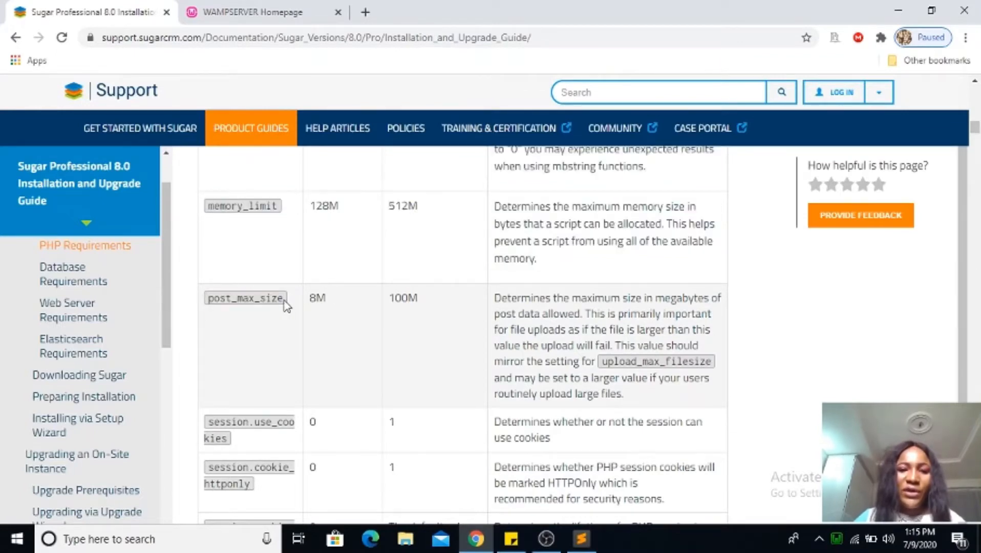
double_click(263, 298)
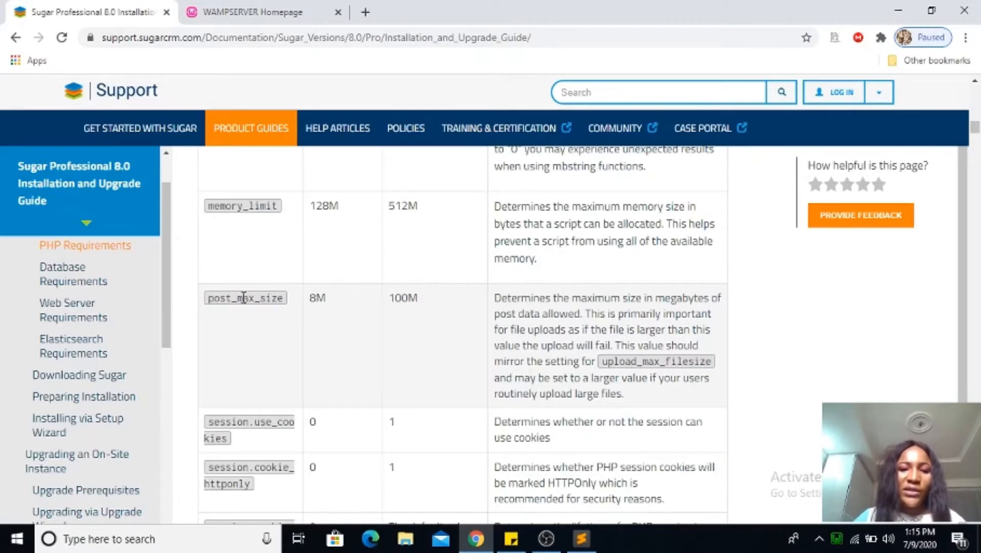
double_click(245, 298)
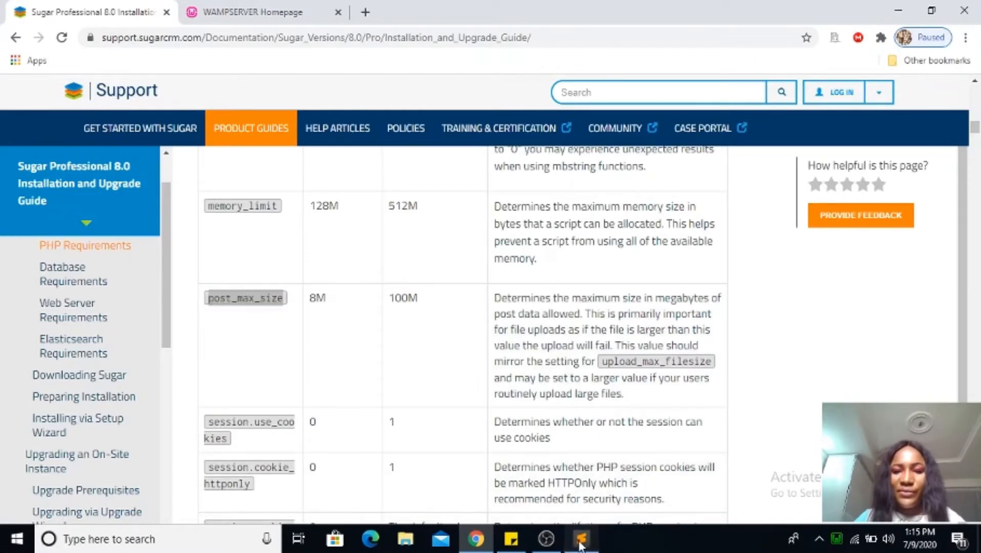
left_click(580, 538)
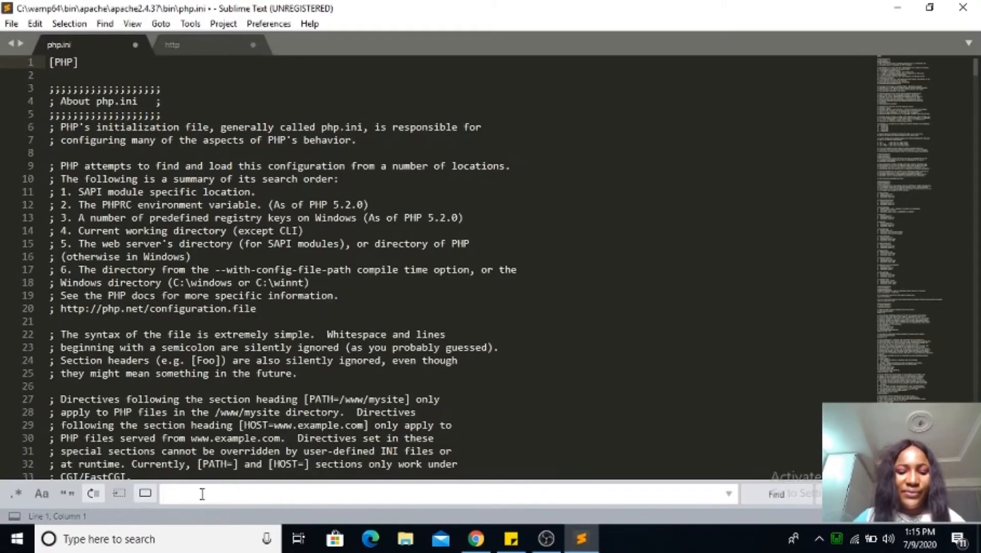
Step: Change post_max_size in php.ini from 8M to 100M and save the file
type("post_max_size")
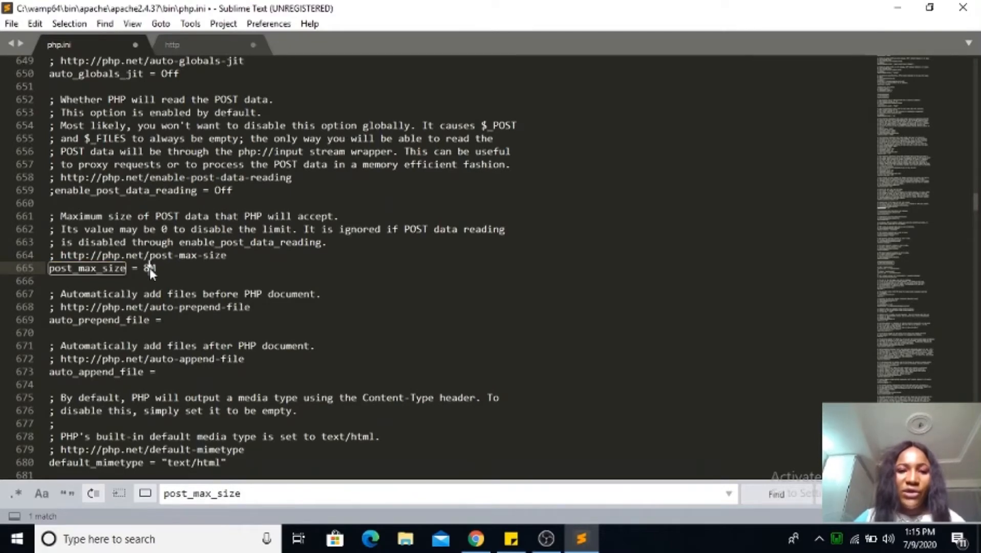
type("100")
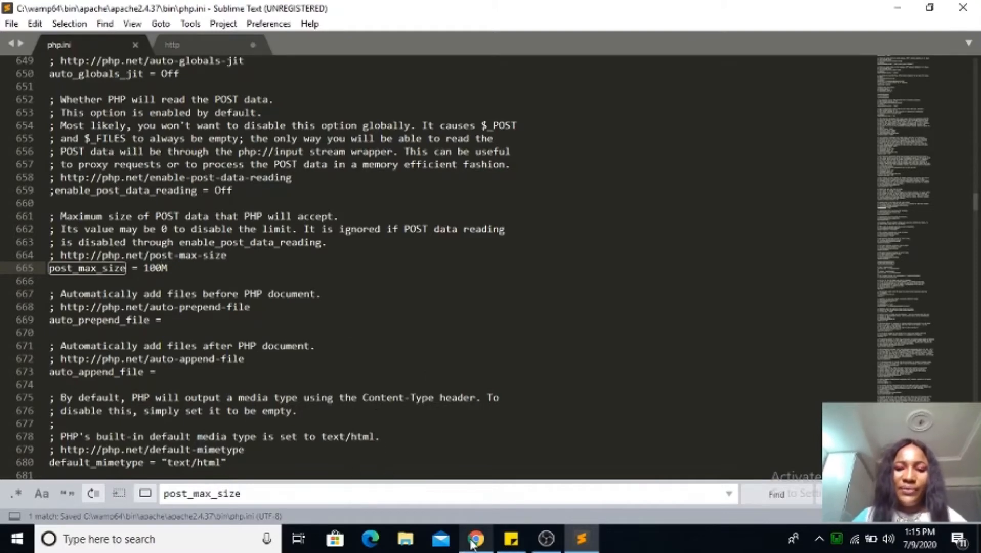
left_click(475, 538)
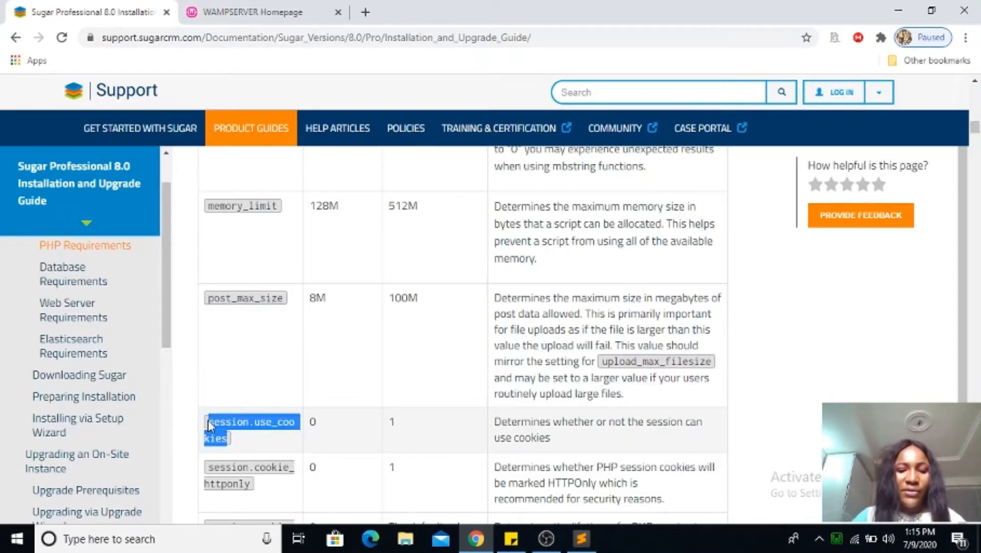
Step: Confirm php.ini's session.use_cookies is already 1, then scroll the guide's session directives
left_click(580, 539)
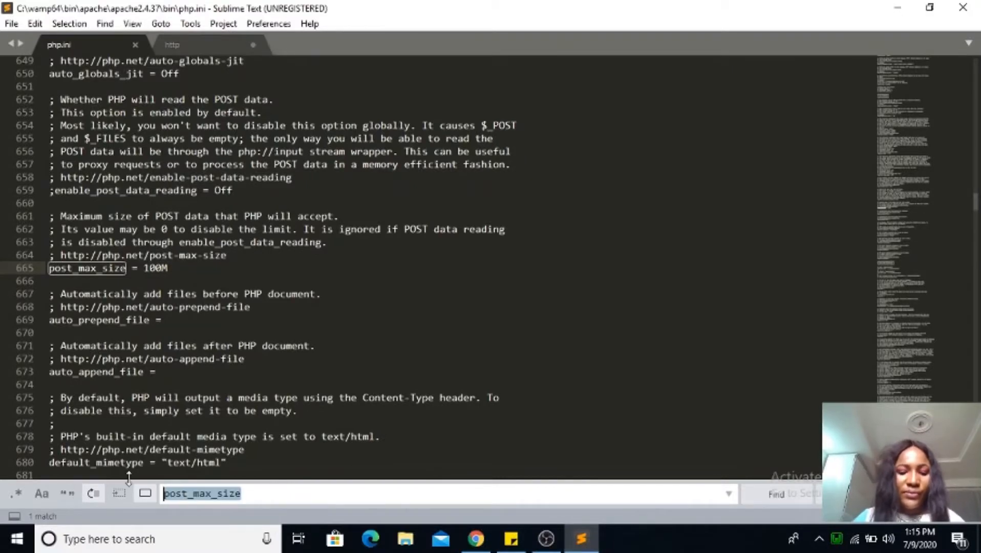
type("session.use_cookies")
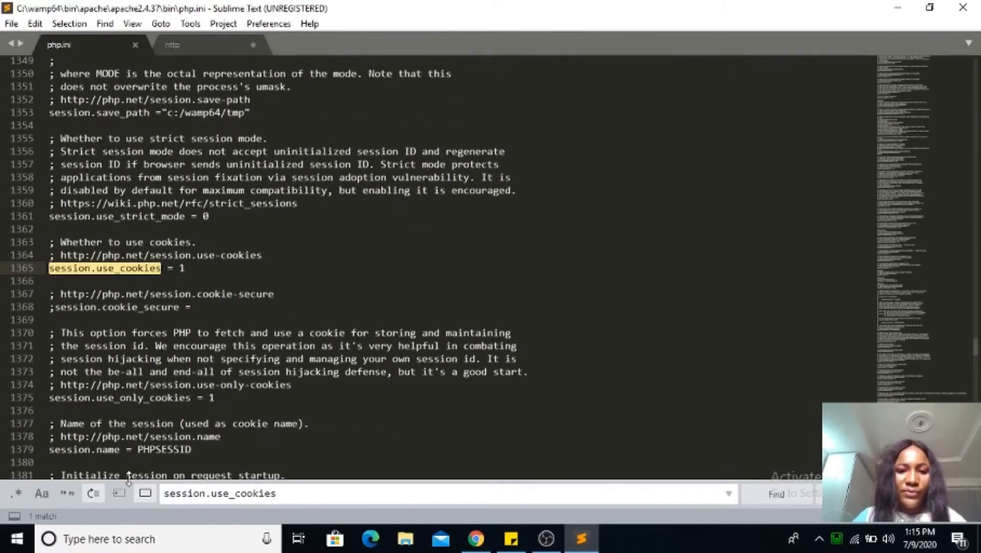
left_click(475, 539)
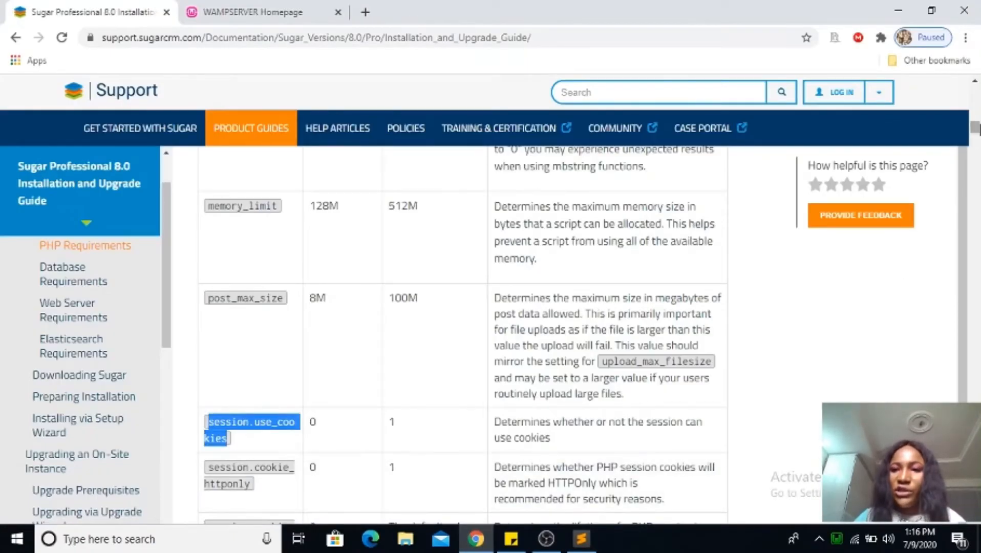
scroll("down", 3)
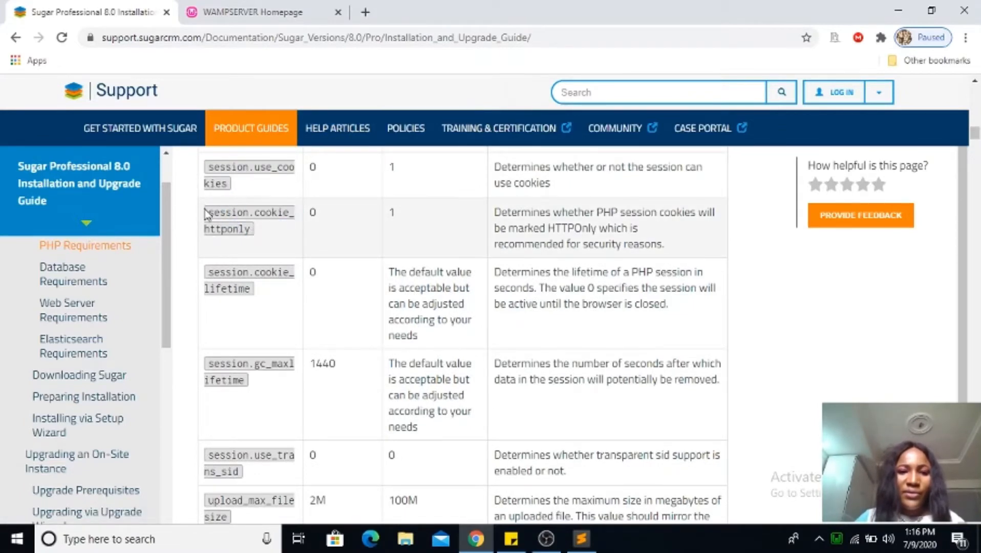
Step: Copy session.cookie_httponly from the guide, set it to 1 in php.ini, and save
double_click(251, 220)
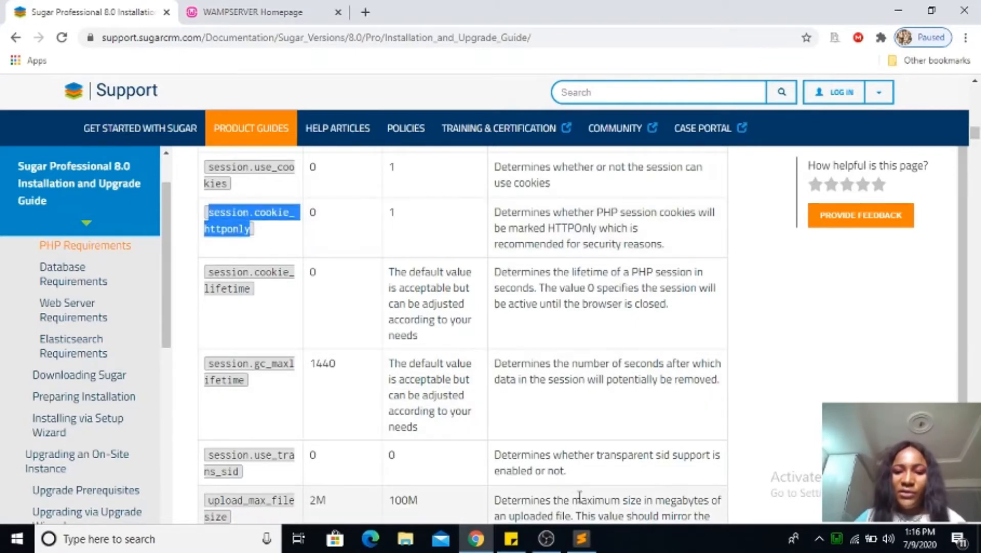
left_click(581, 538)
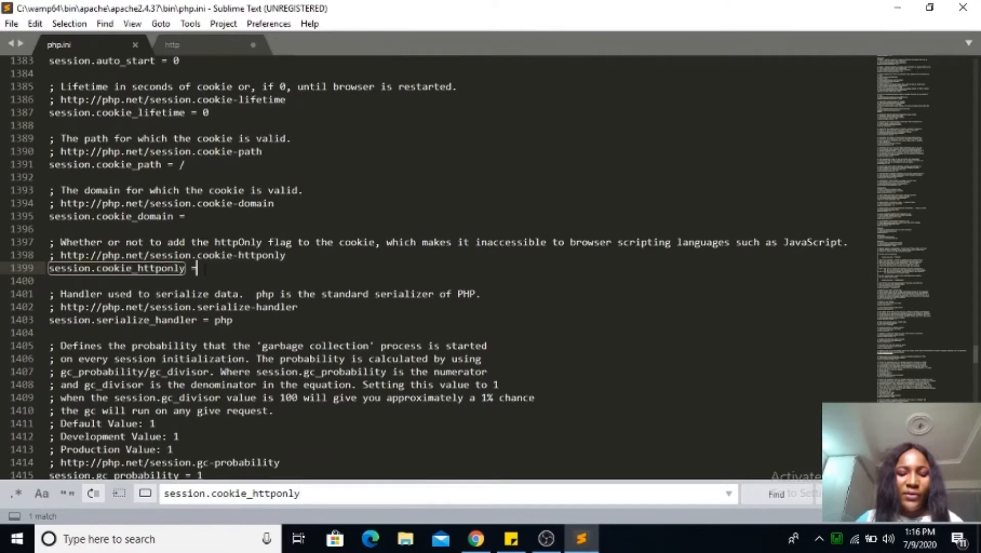
type("1")
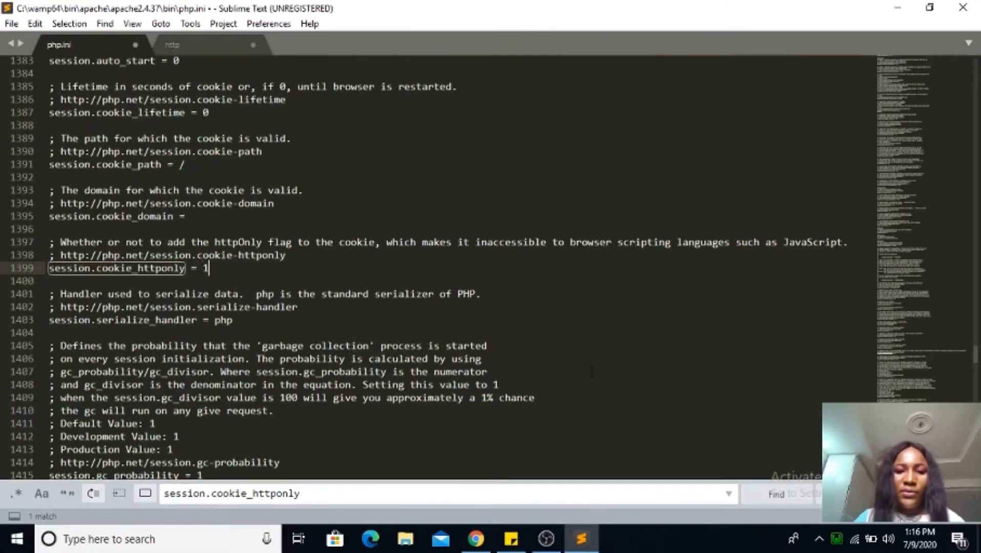
key("ctrl+s")
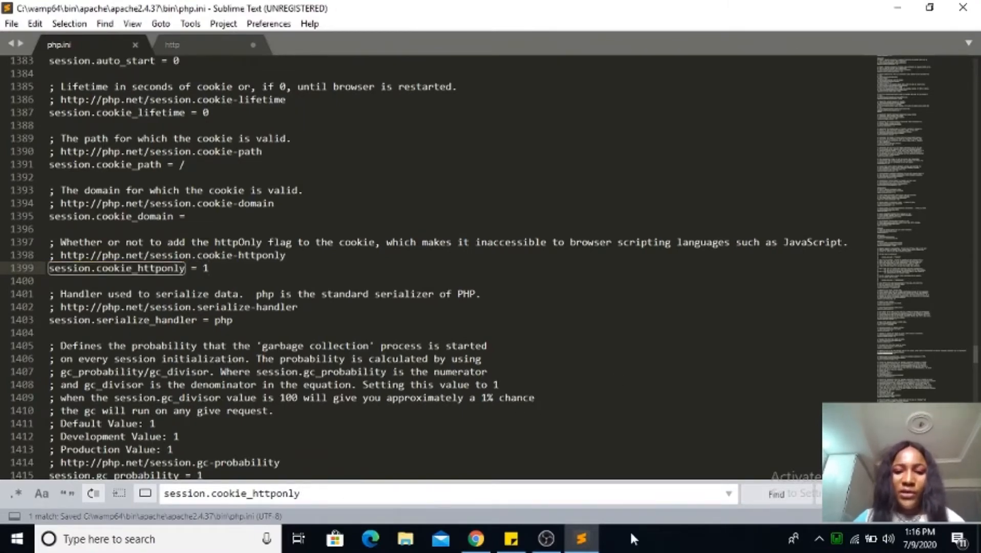
left_click(475, 539)
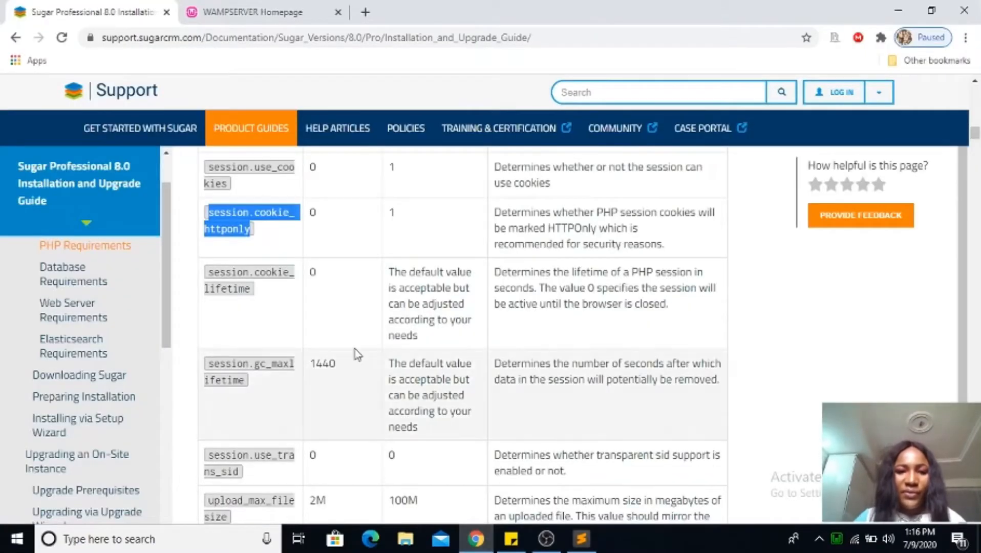
mouse_move(344, 272)
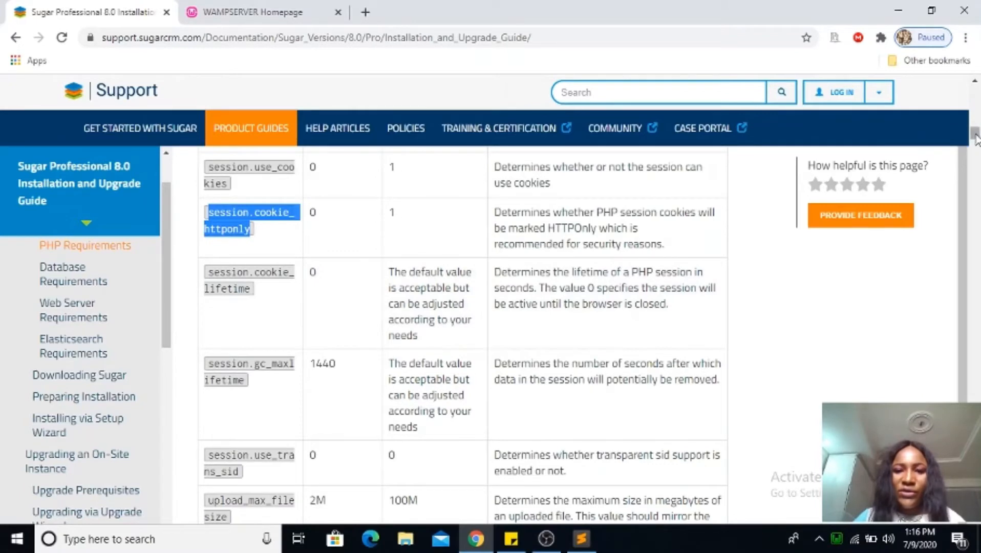
Step: Scroll the guide's PHP directives table down to upload_max_filesize (recommended 100M)
scroll("down", 3)
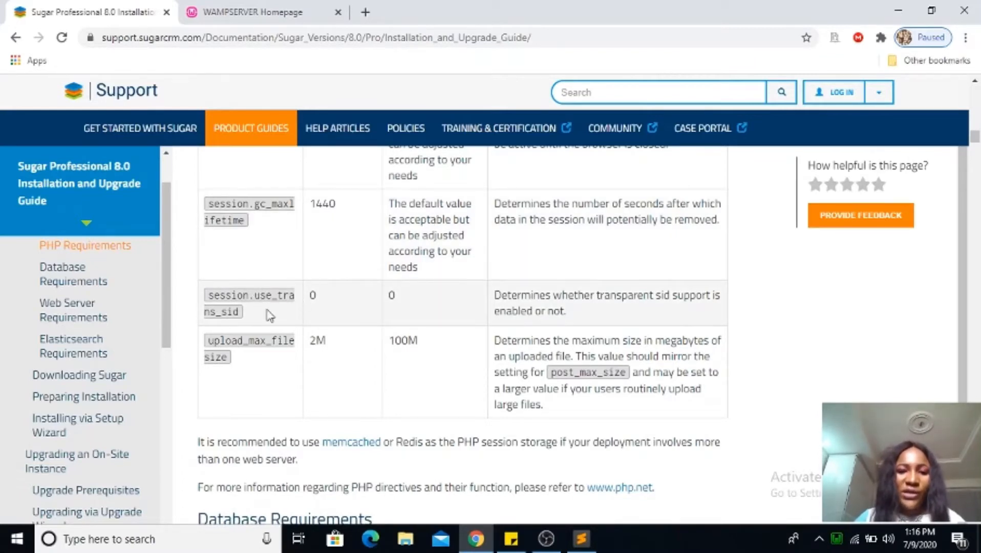
mouse_move(441, 304)
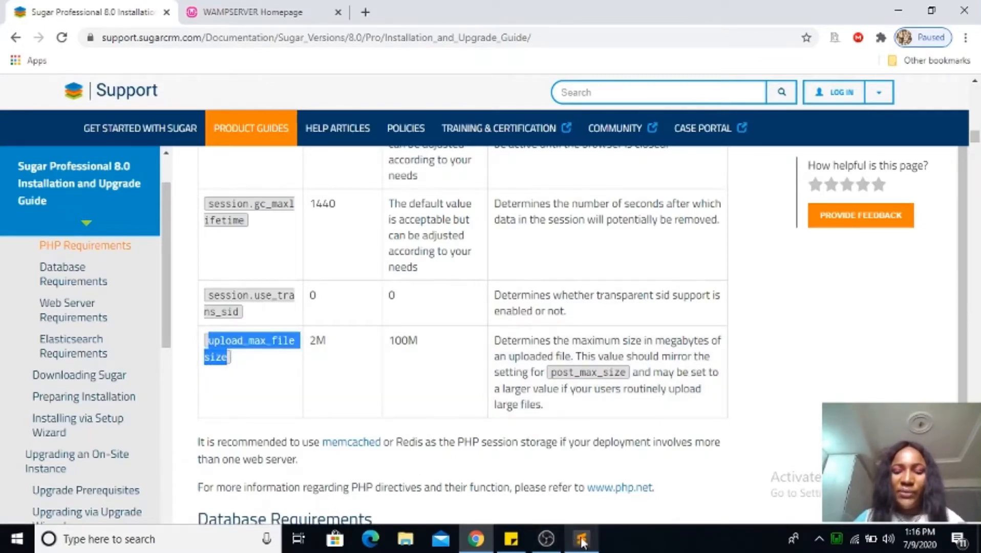
Step: Set upload_max_filesize in php.ini to 100M, save, and dismiss the license prompt
left_click(580, 539)
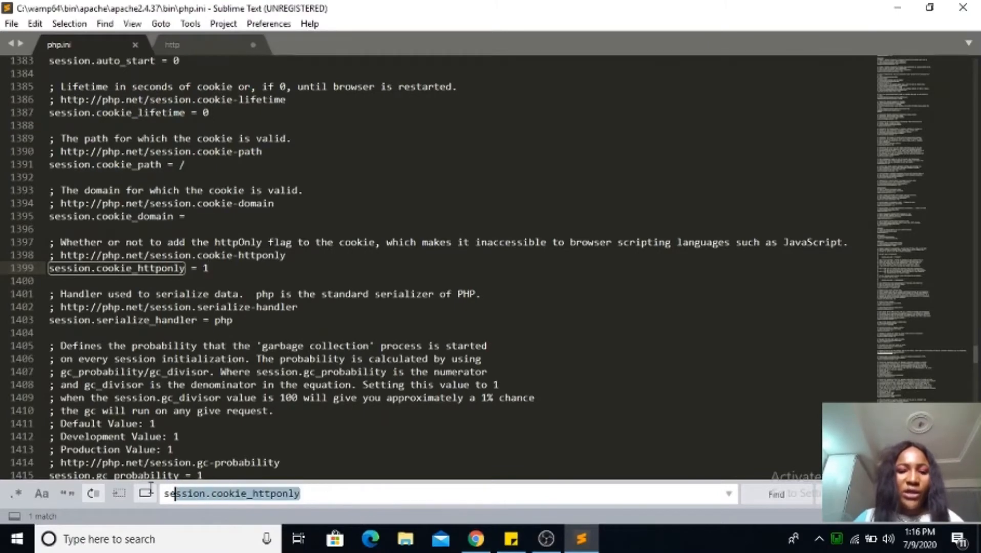
type("upload_max_filesize")
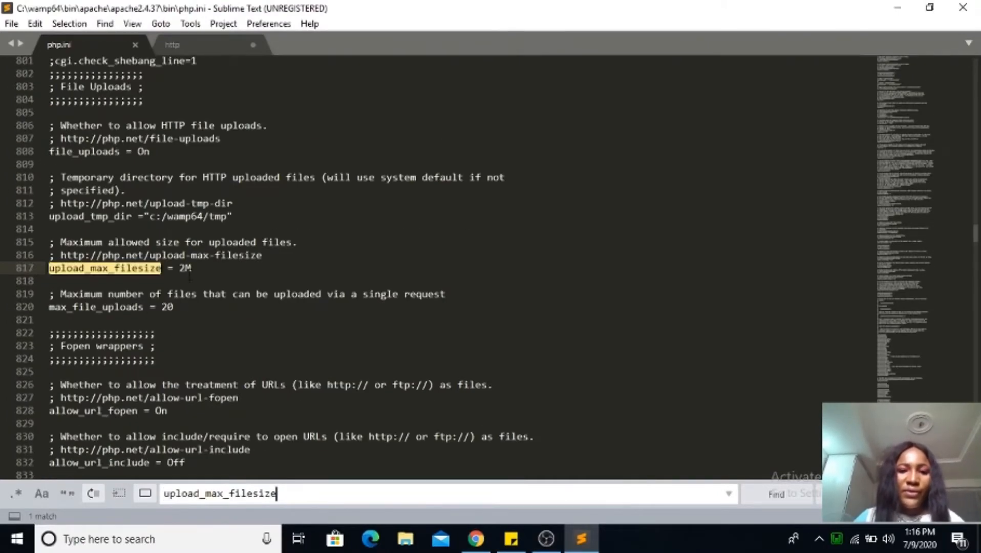
key("Backspace")
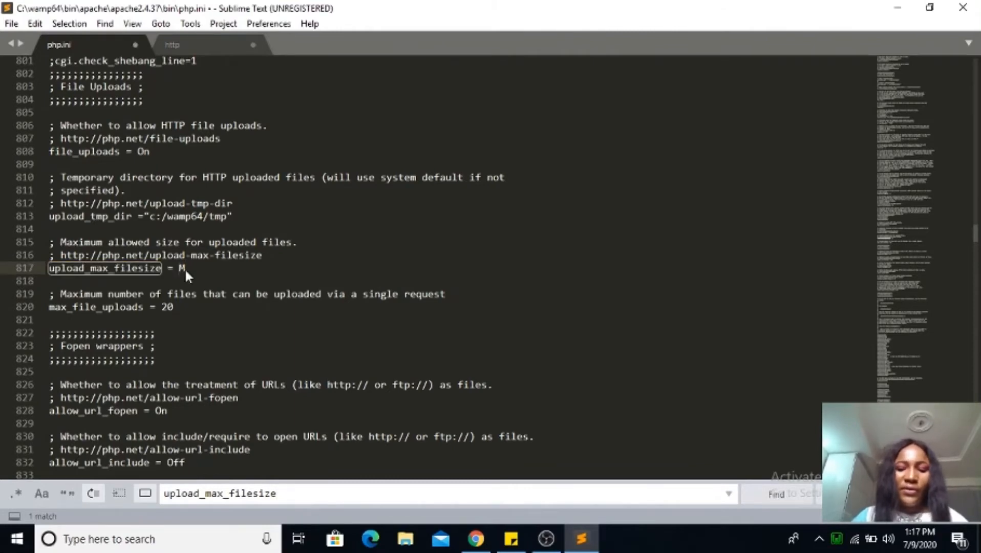
type("100")
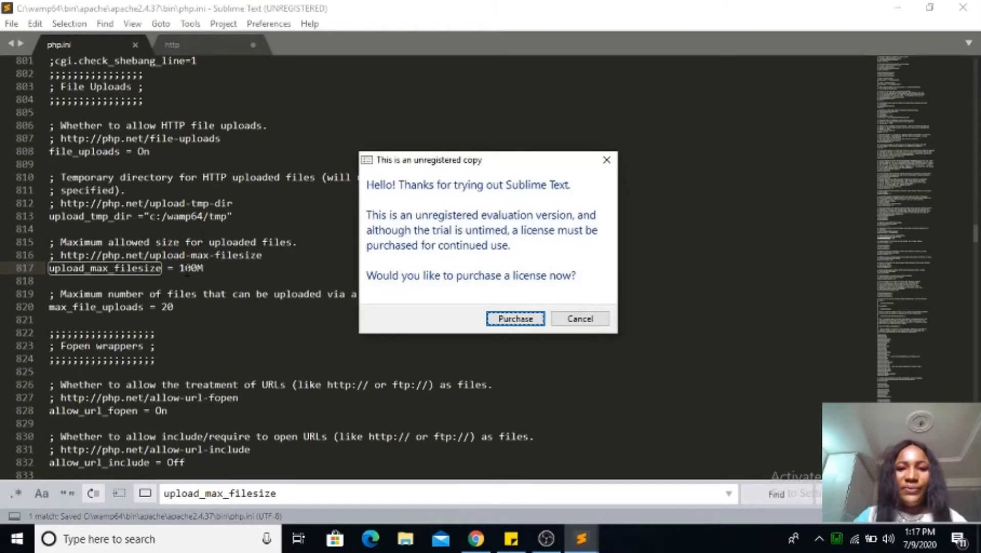
left_click(579, 318)
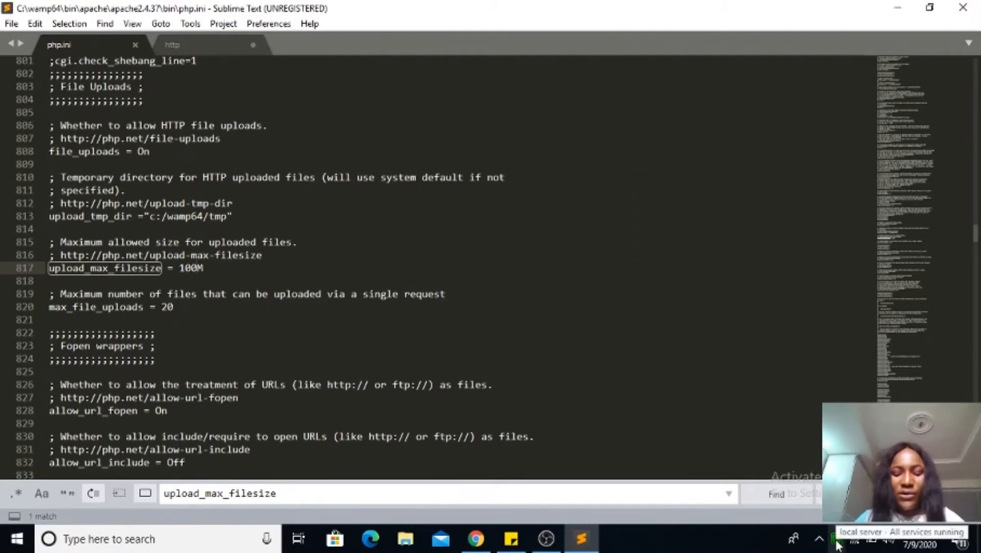
Step: Open the WampServer tray menu to restart all services
left_click(837, 539)
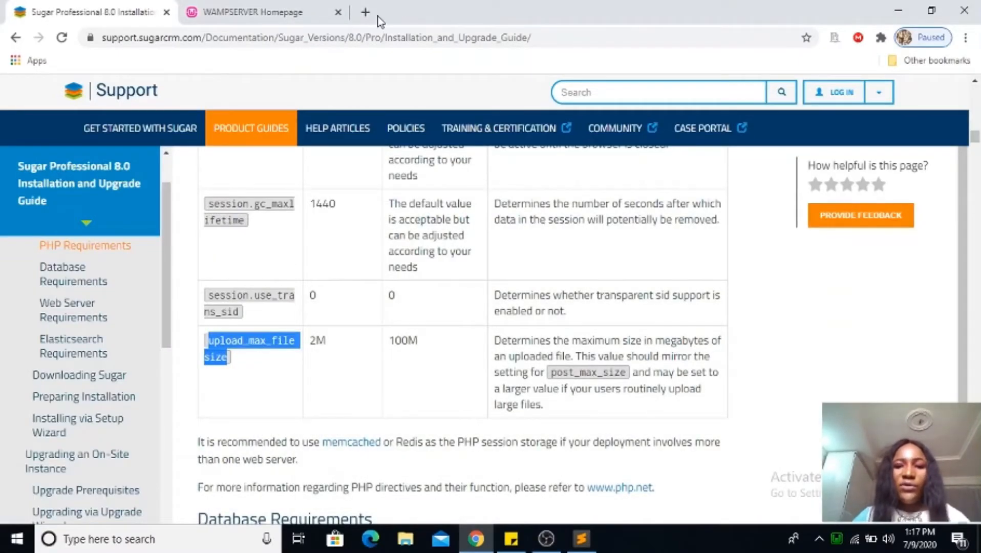
Step: Open a new Chrome tab and enter 'suite' in the address bar
left_click(365, 12)
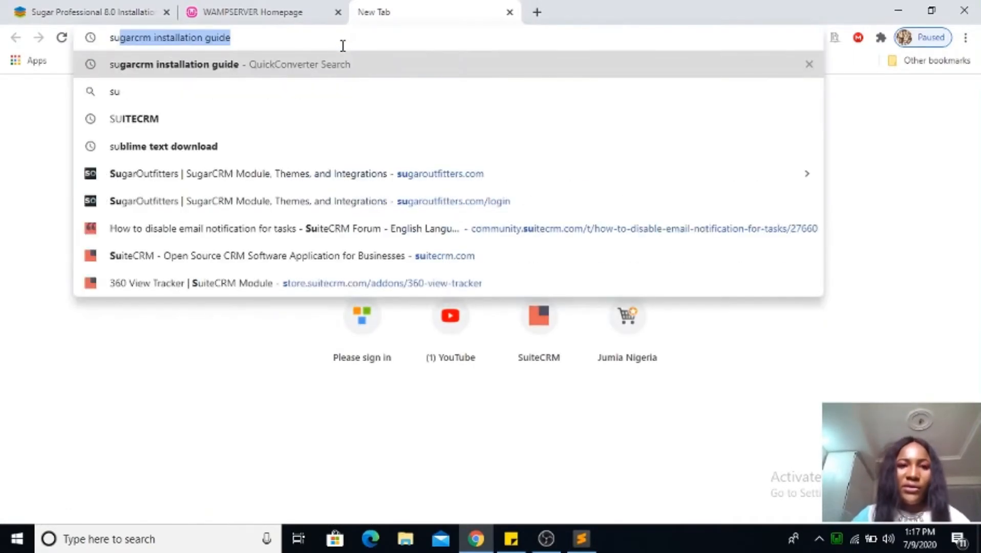
type("suitecrm.com")
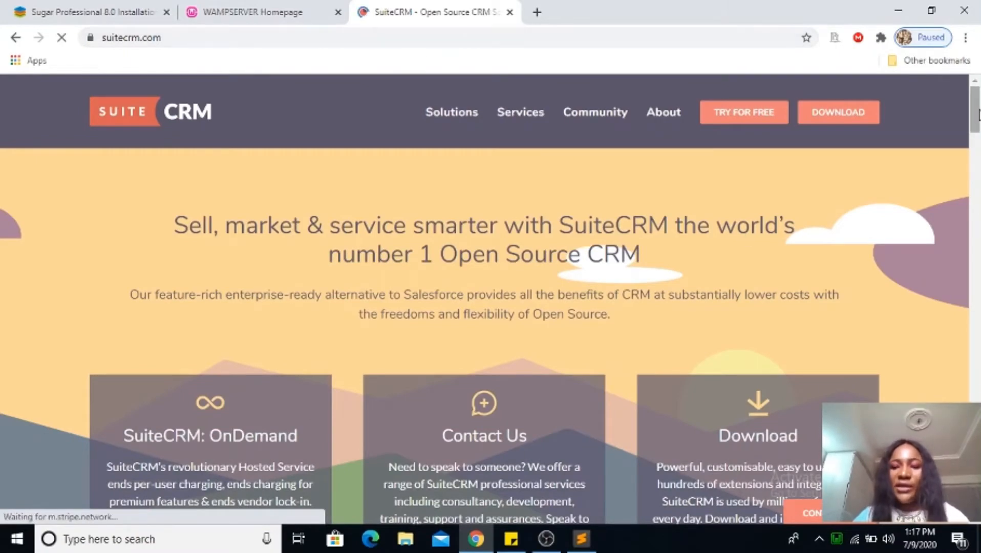
Step: Open suitecrm.com's download page and scroll to the SuiteCRM 7.11.15 ZIP (53.9 MB)
scroll("down", 3)
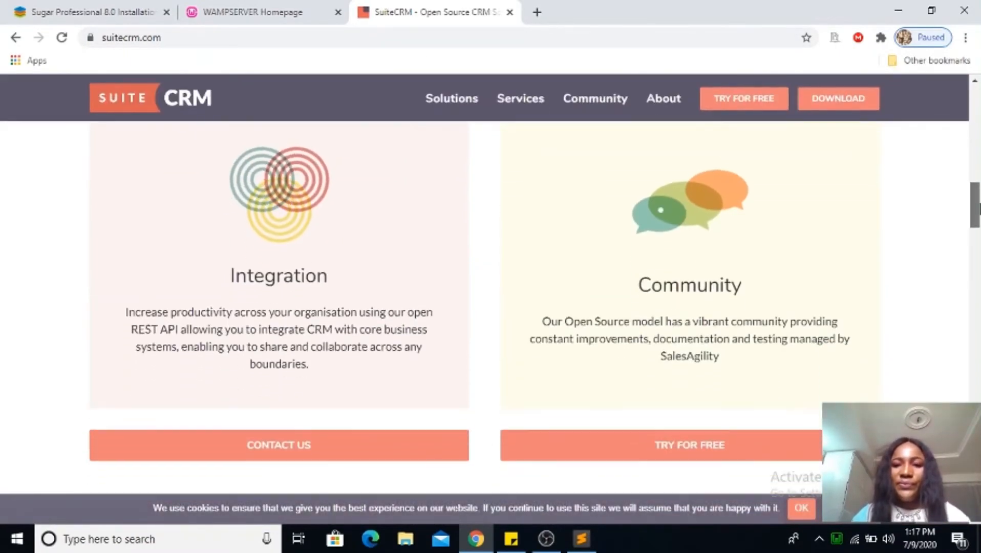
scroll("up", 3)
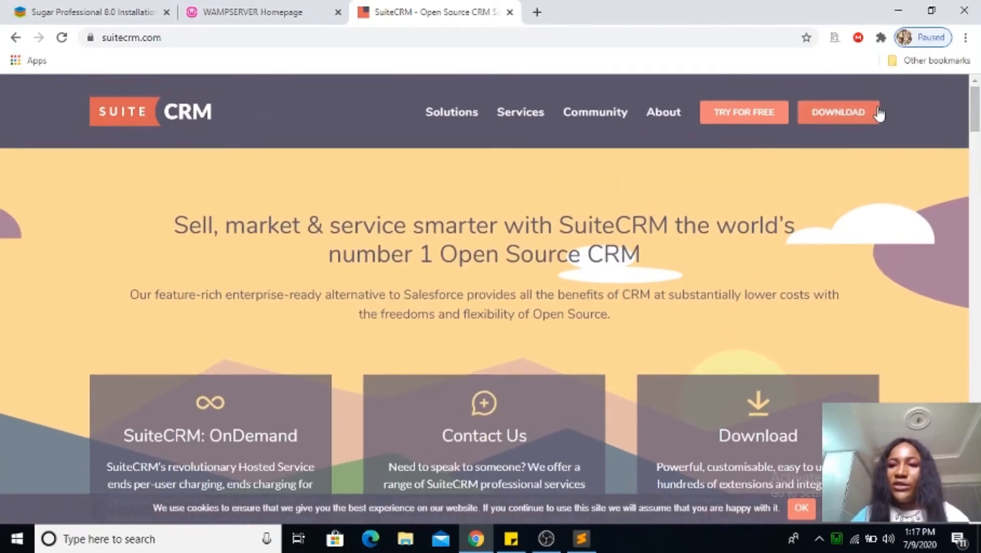
left_click(837, 112)
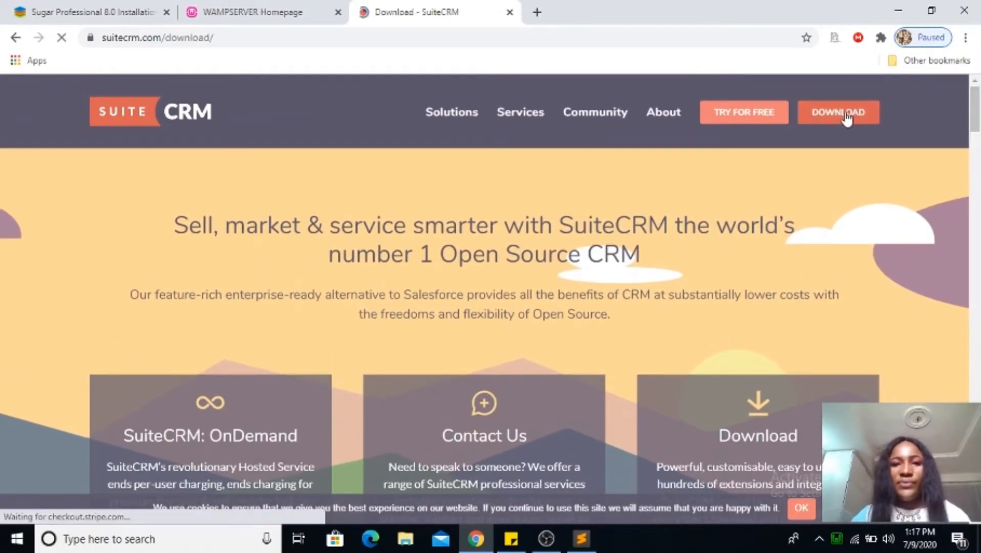
left_click(837, 112)
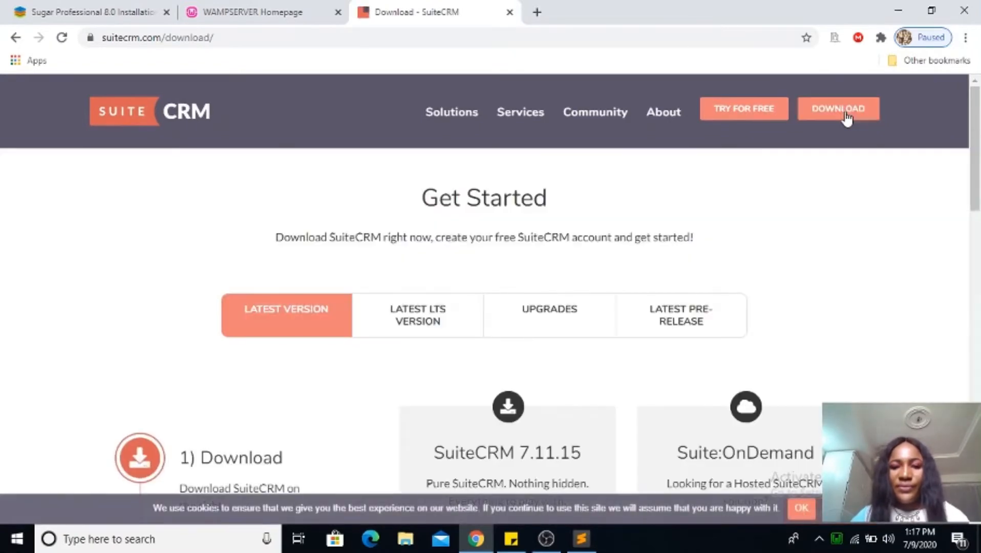
scroll("down", 3)
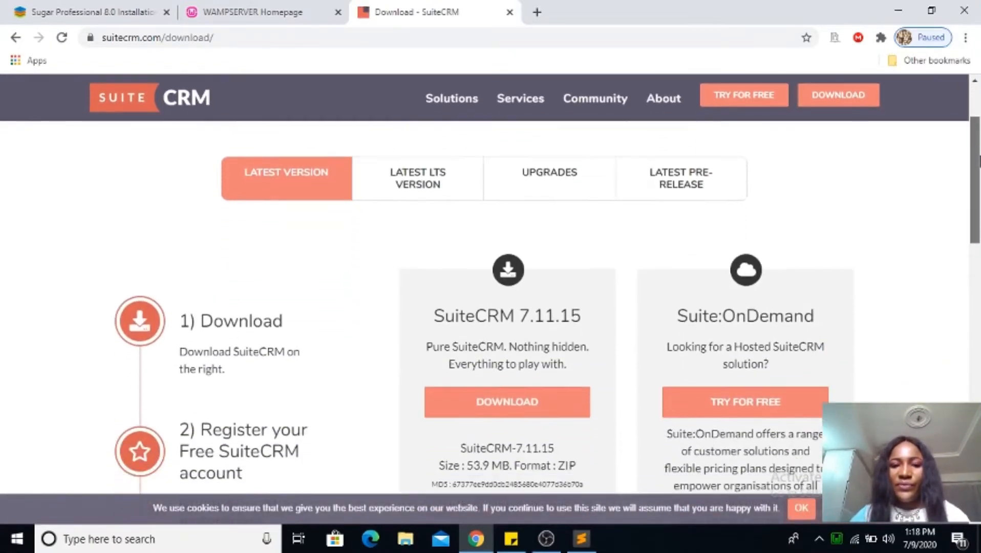
scroll("down", 3)
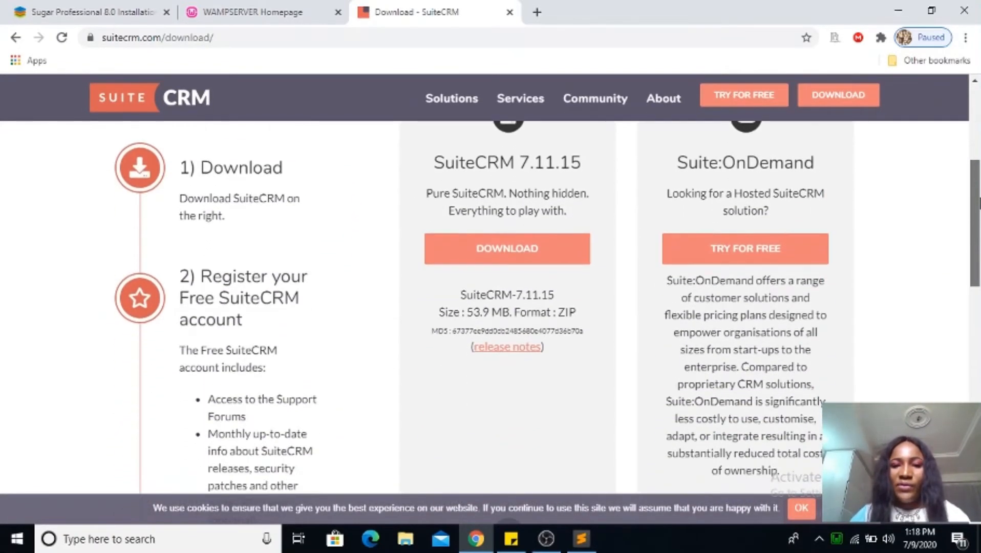
scroll("down", 3)
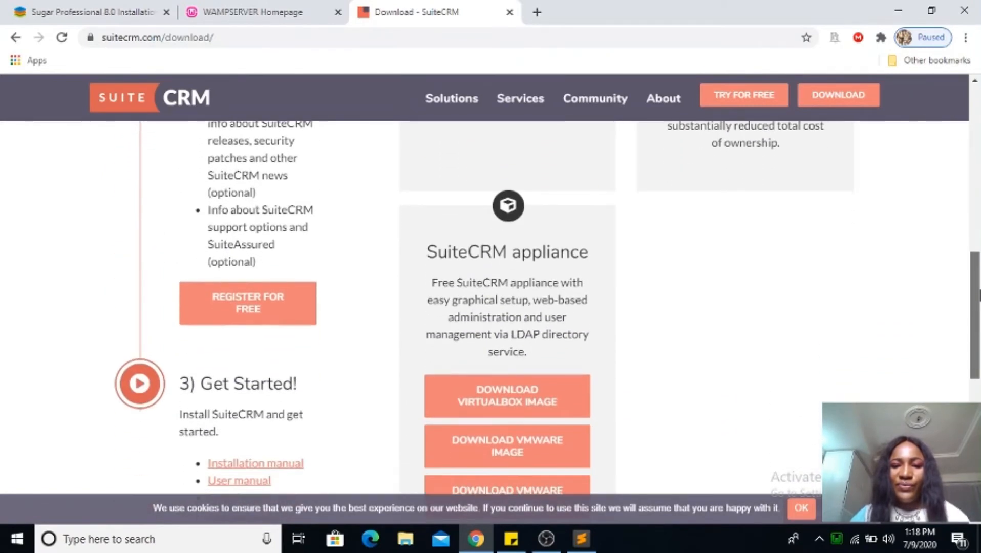
scroll("down", 3)
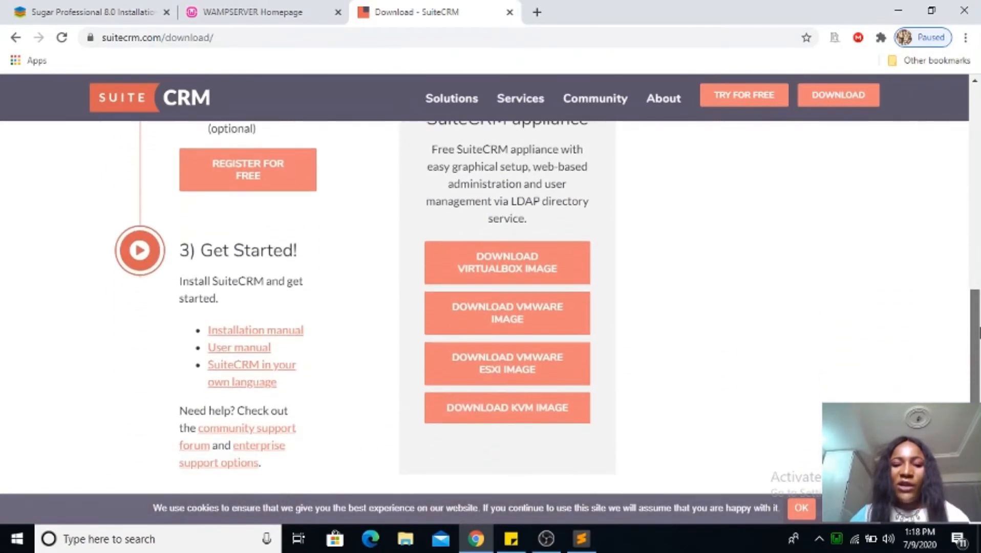
scroll("down", 3)
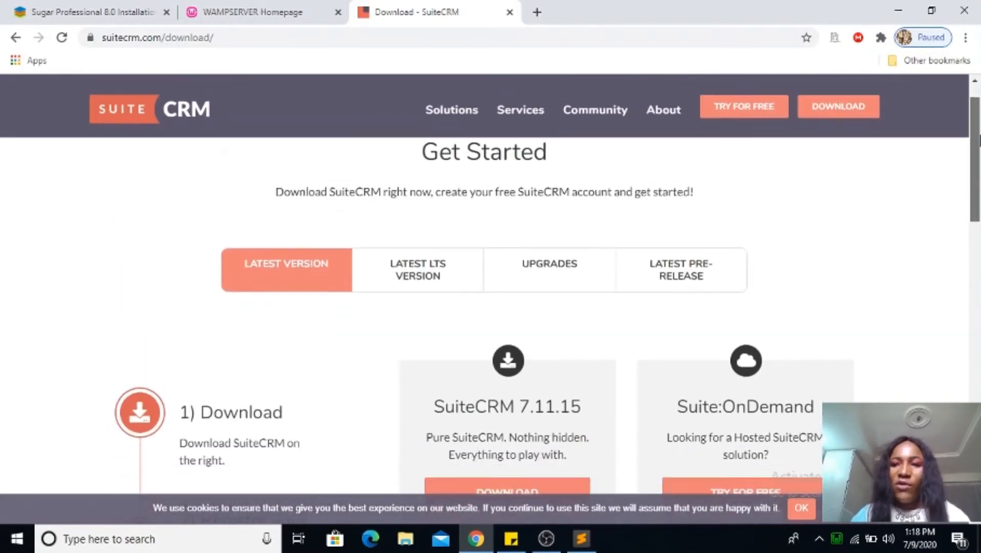
scroll("down", 3)
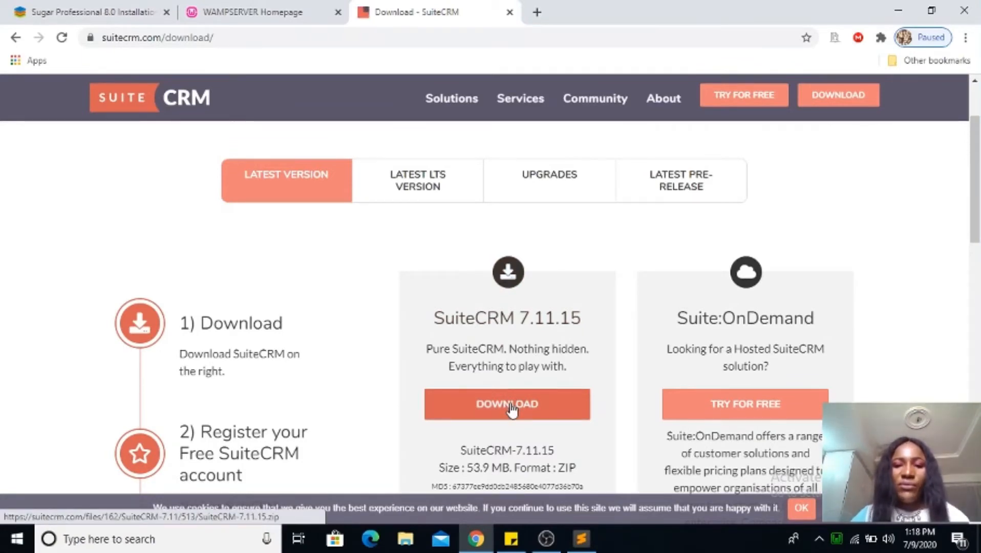
Step: Download SuiteCRM-7.11.15.zip and close the SugarCRM guide tab
left_click(507, 403)
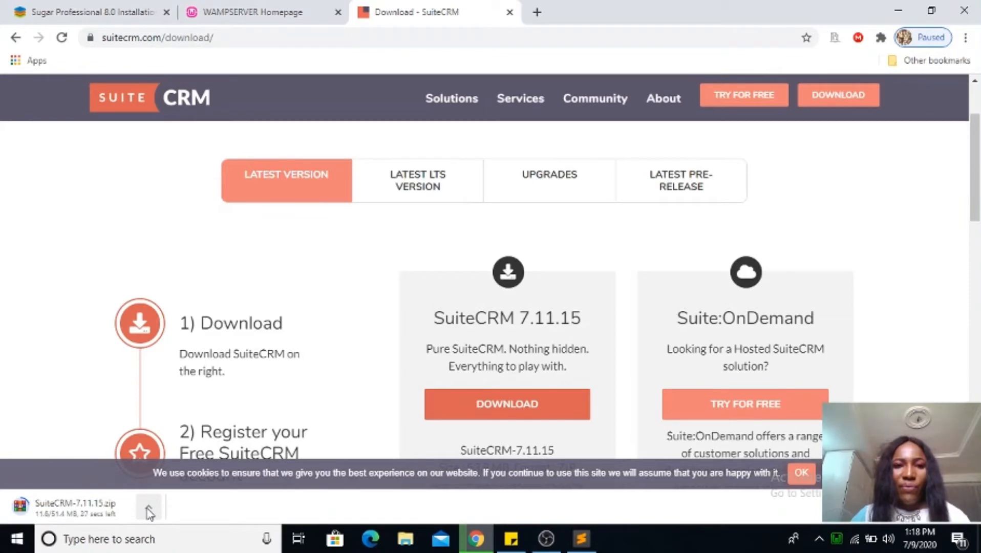
left_click(88, 12)
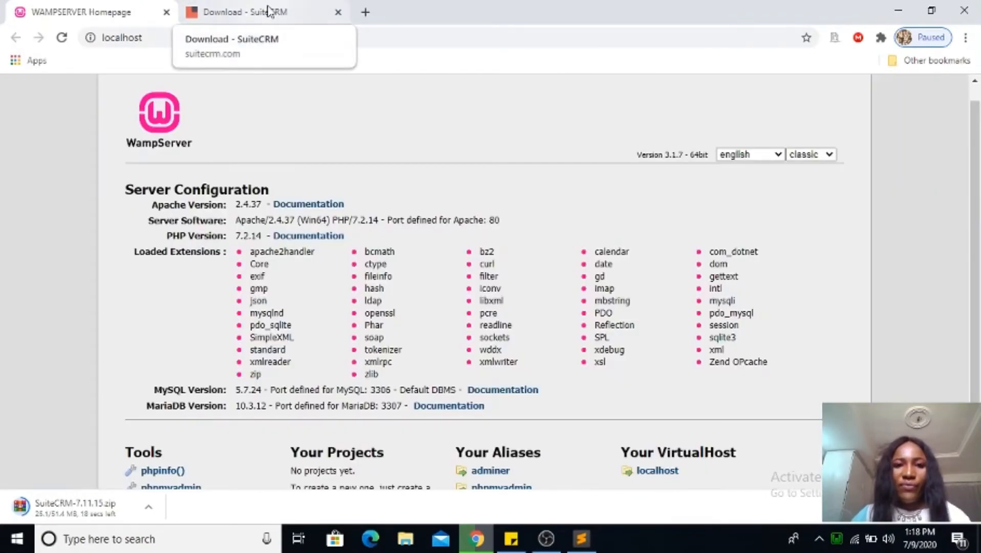
left_click(250, 12)
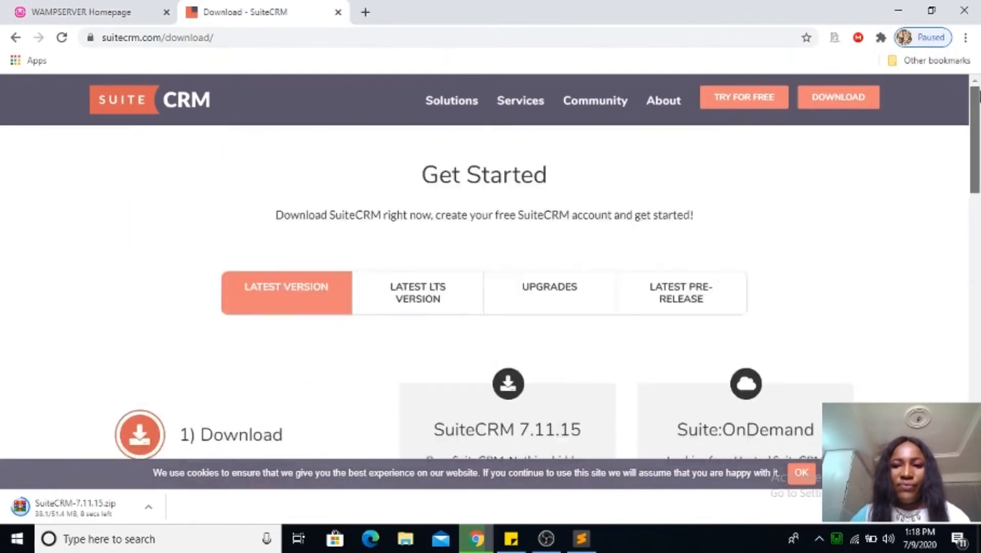
scroll("down", 3)
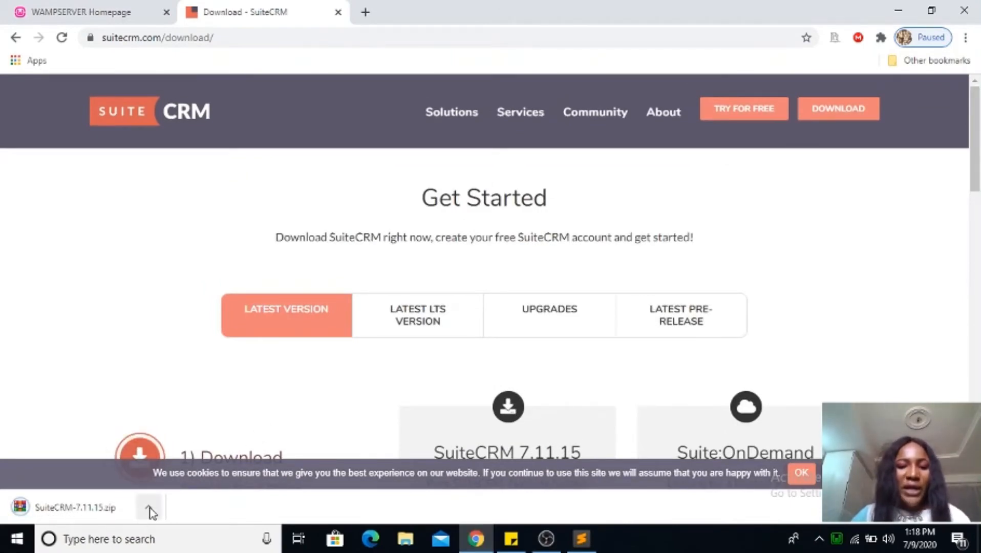
left_click(149, 507)
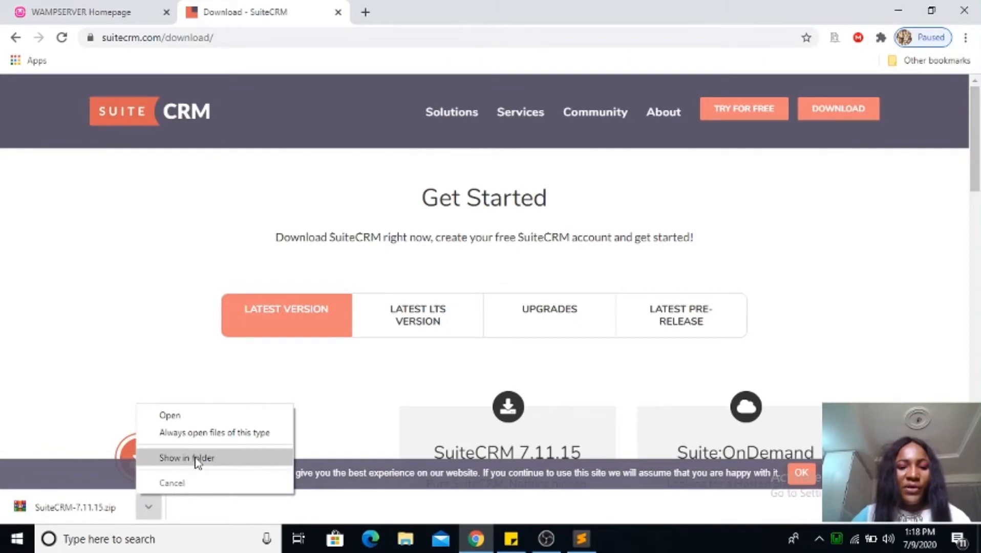
Step: Put the SuiteCRM-7.11.15 ZIP in C:\wamp64\www and open WinRAR's extraction dialog for it
left_click(186, 457)
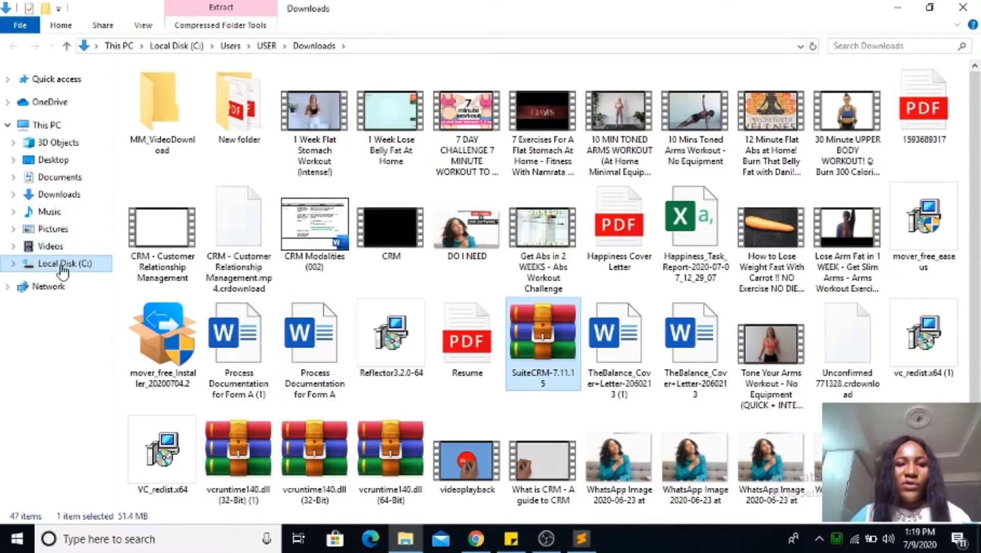
left_click(65, 262)
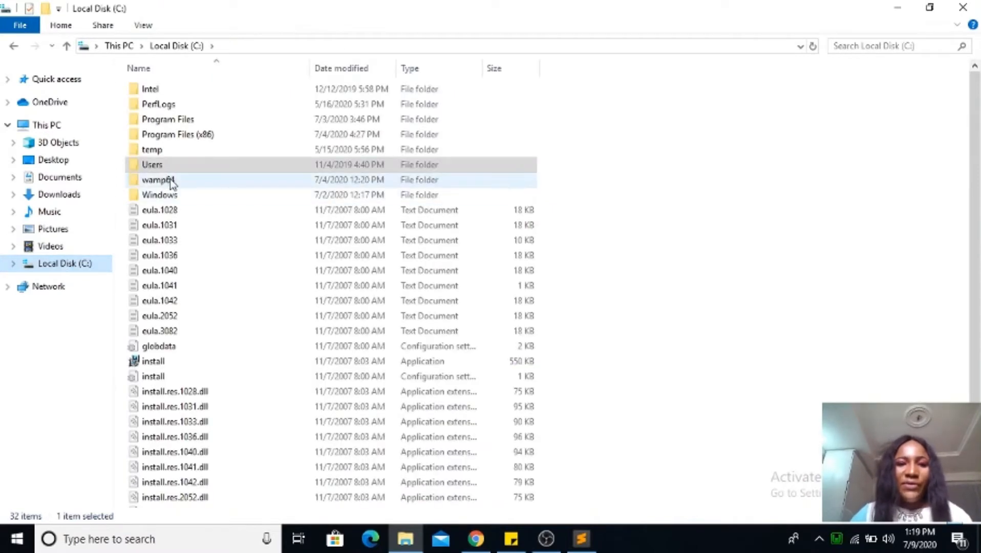
double_click(160, 180)
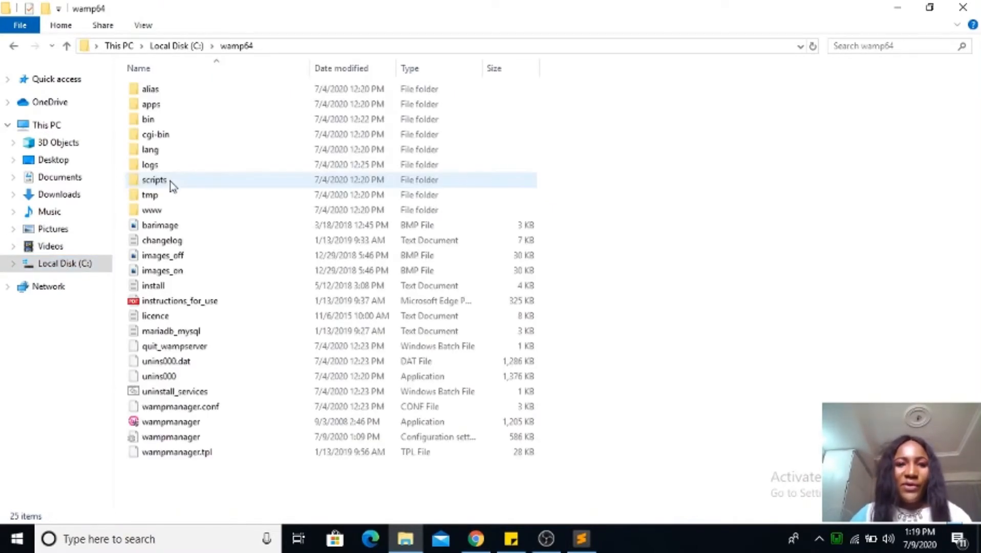
left_click(152, 210)
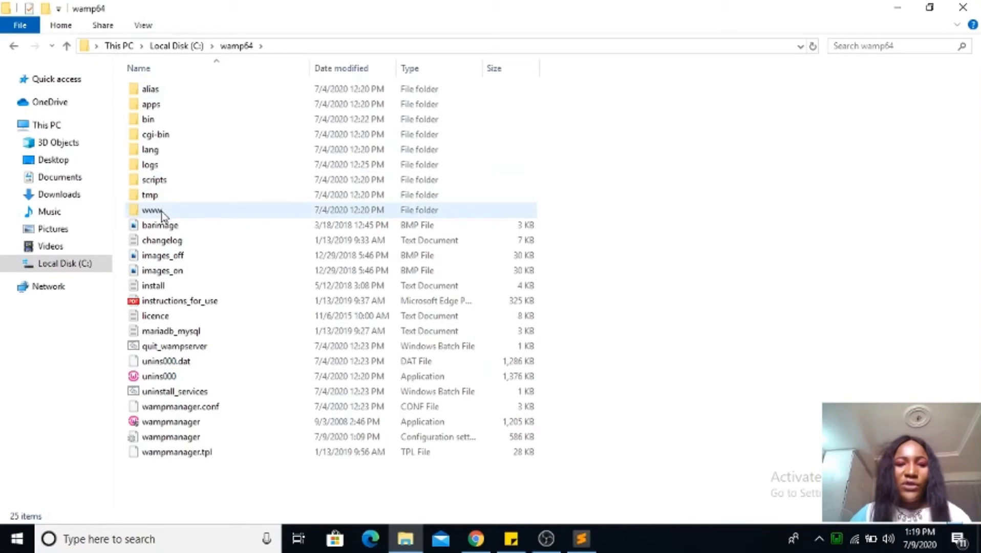
double_click(152, 209)
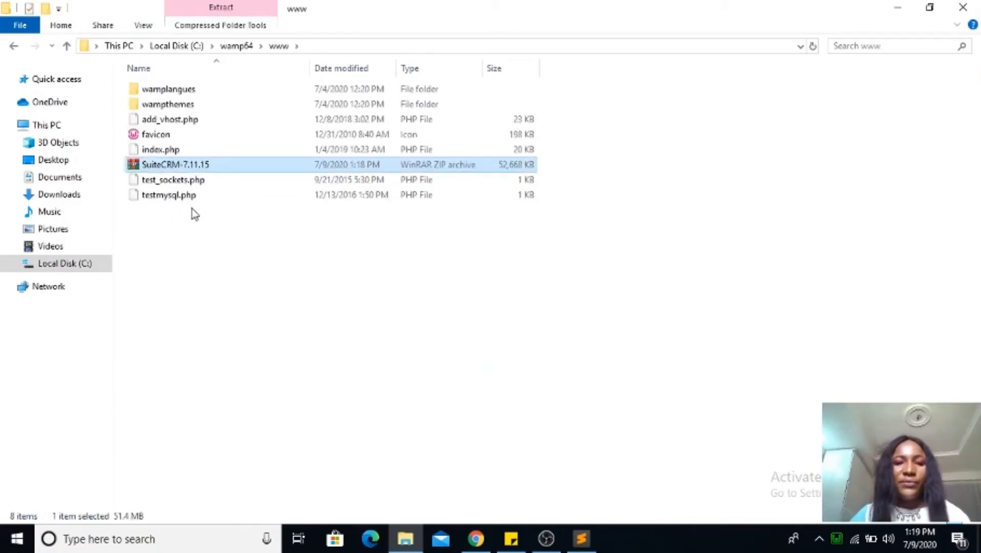
mouse_move(188, 169)
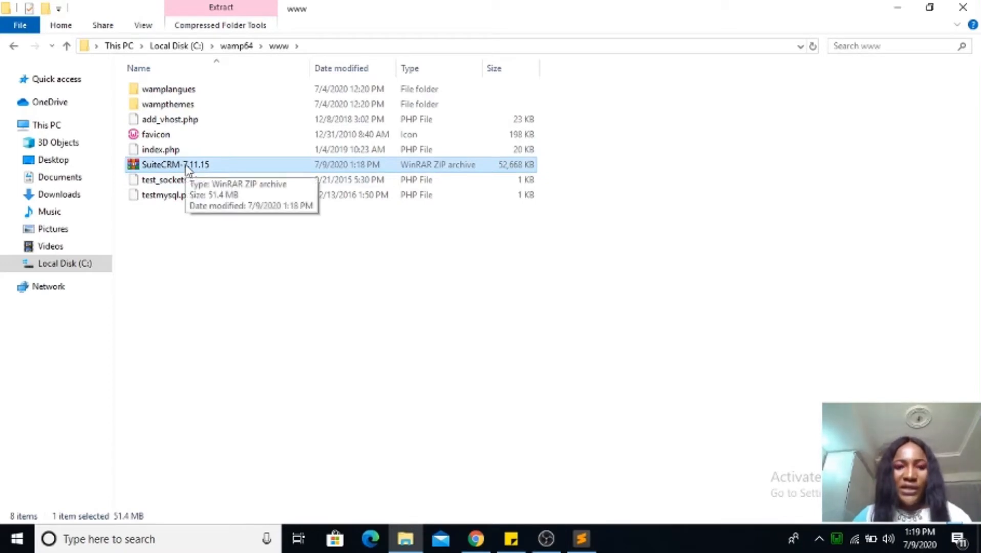
right_click(188, 164)
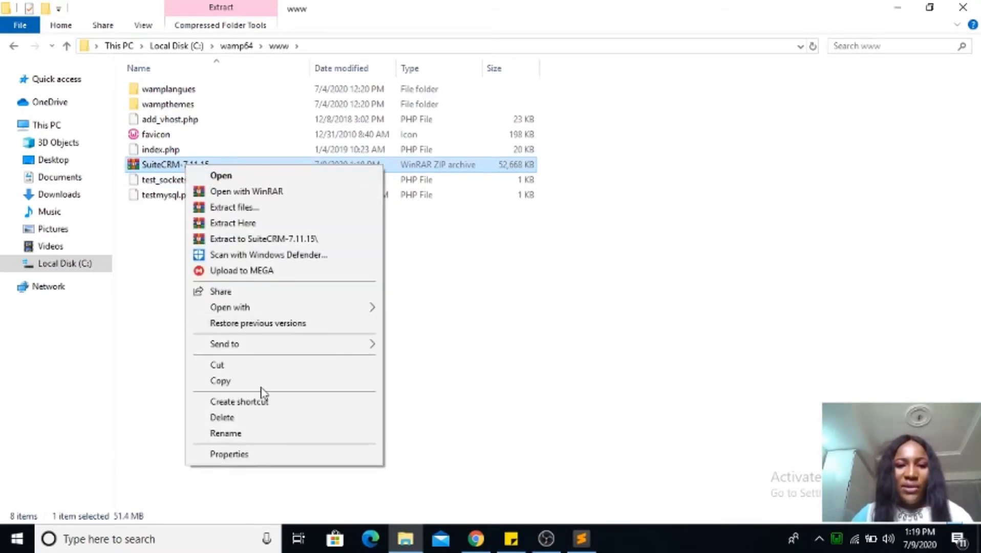
mouse_move(243, 434)
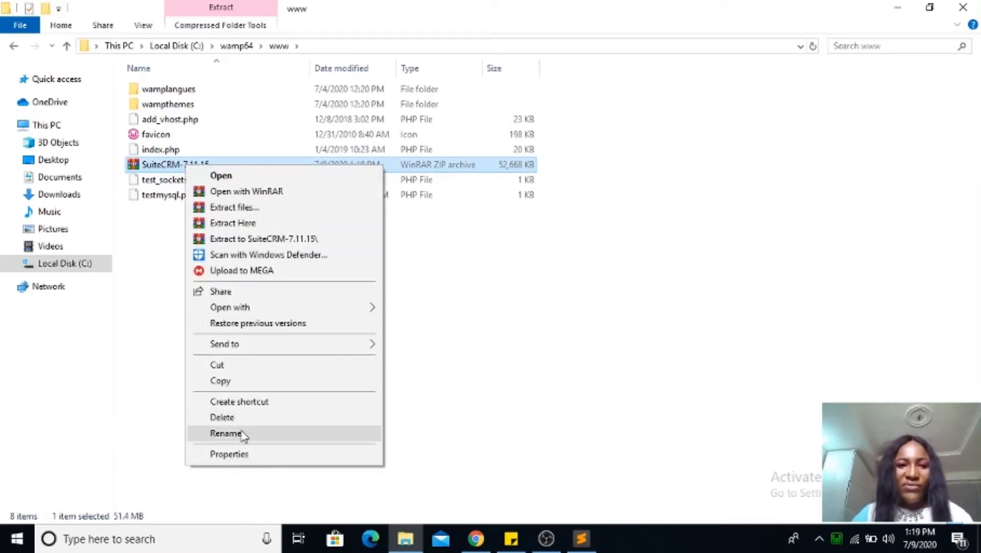
mouse_move(256, 207)
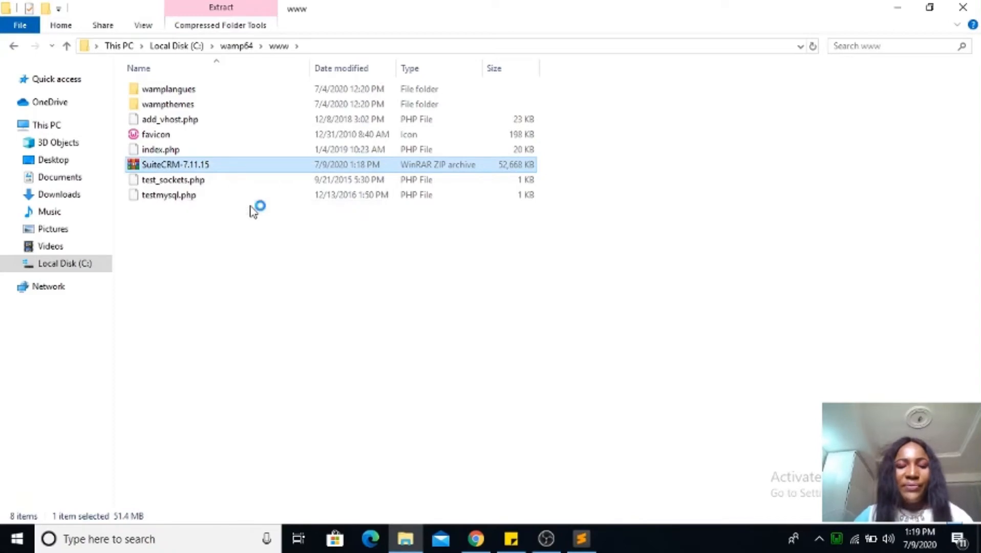
left_click(221, 7)
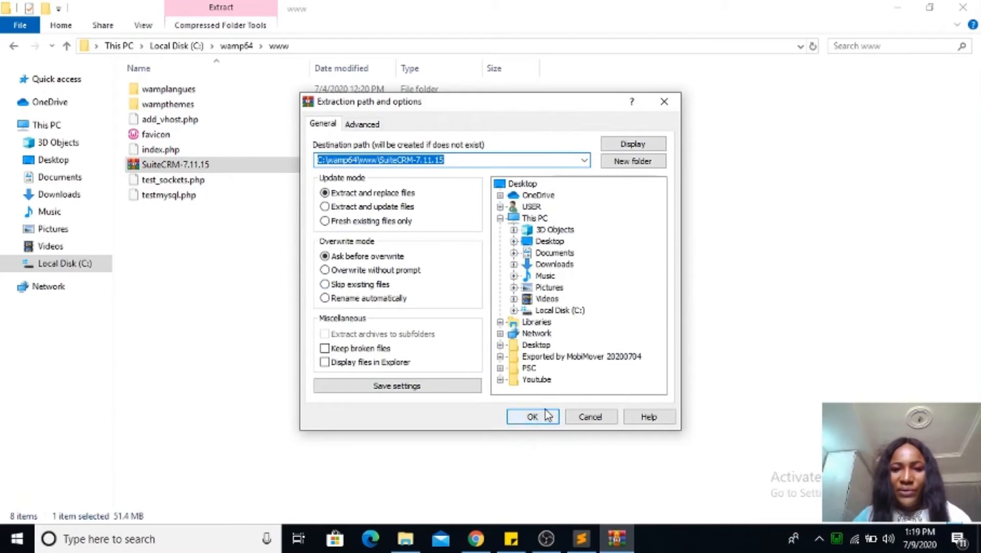
left_click(532, 416)
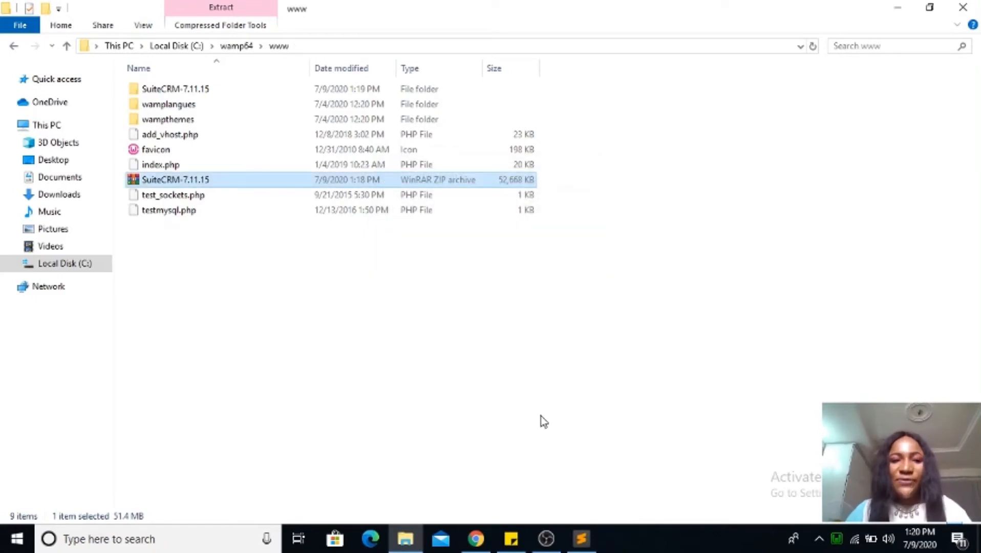
mouse_move(522, 408)
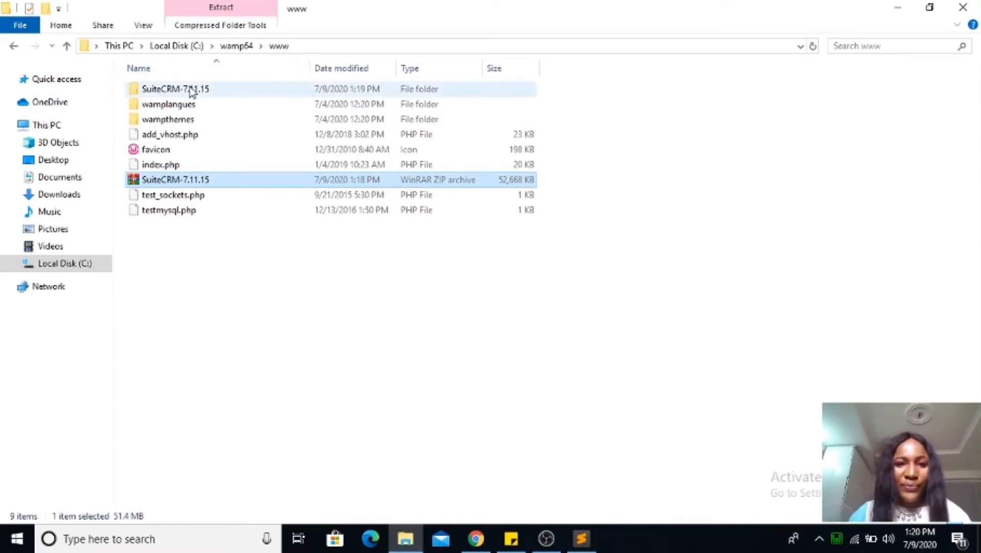
Step: Rename the extracted SuiteCRM-7.11.15 folder to MYCRM
right_click(175, 88)
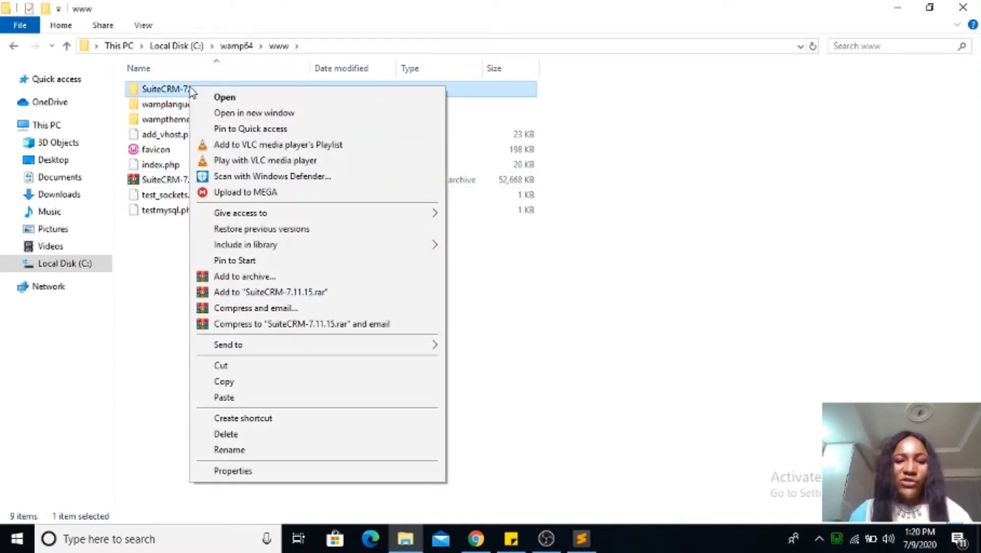
left_click(229, 449)
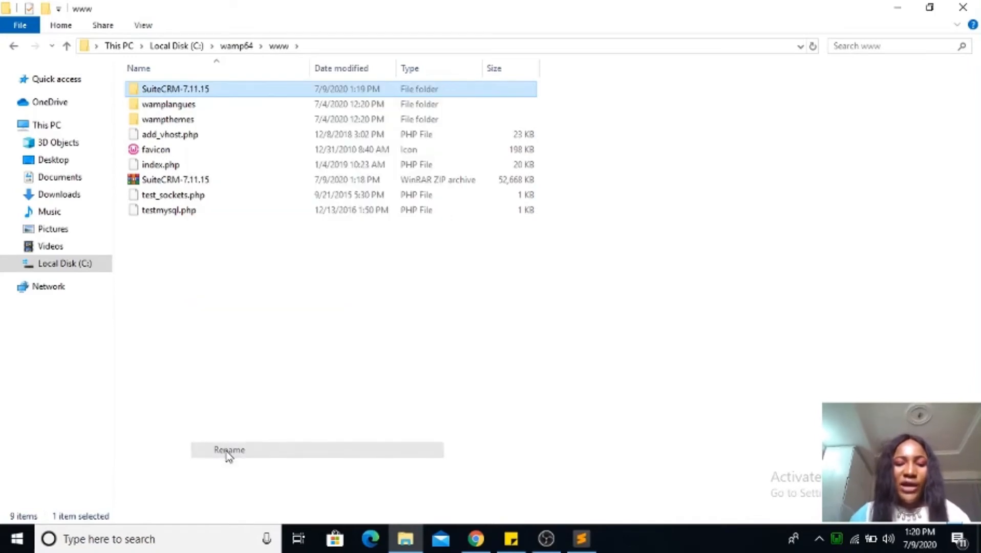
type("M")
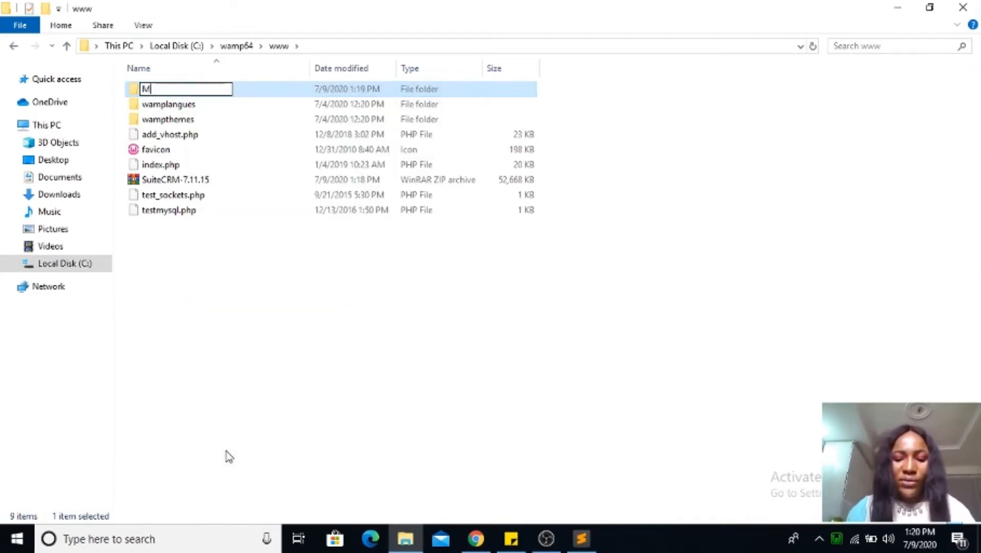
type("Y")
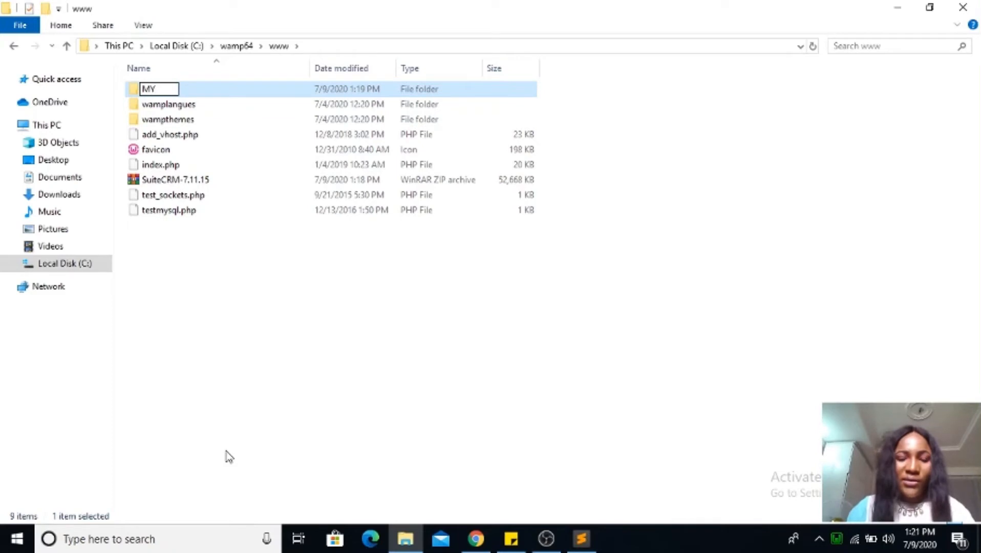
type("CR")
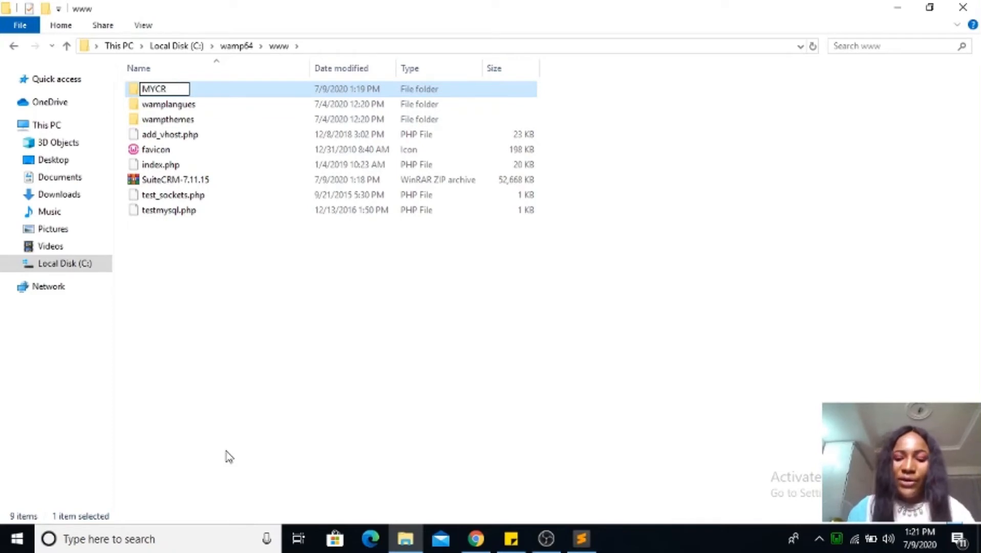
type("M")
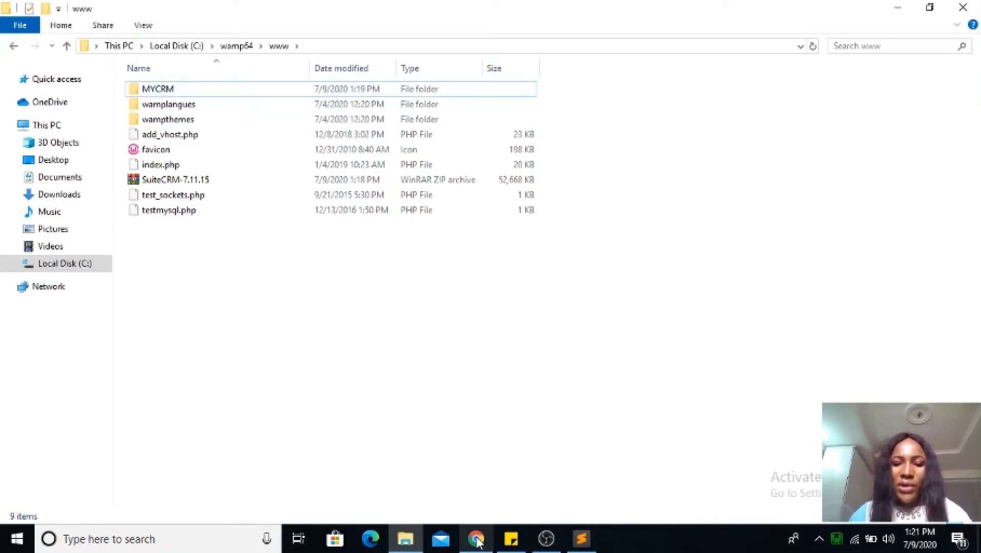
Step: Load localhost/mycrm in Chrome to see the nested SuiteCRM-7.11.15 folder, then return to File Explorer
left_click(476, 539)
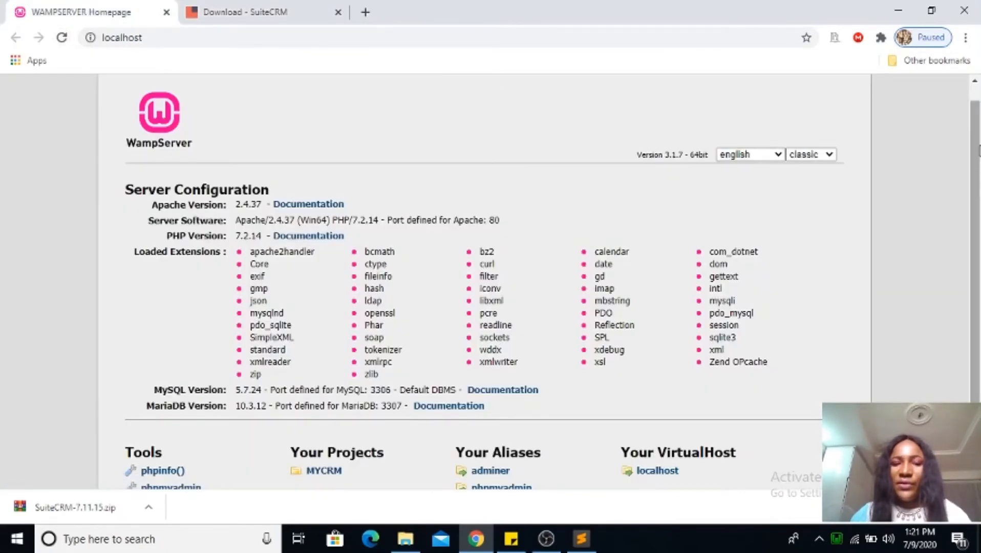
scroll("down", 3)
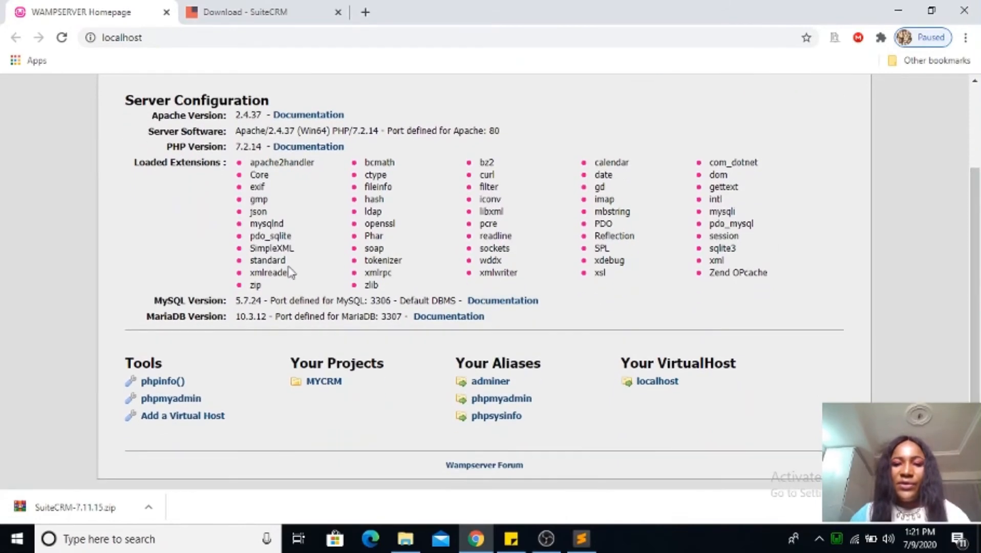
mouse_move(324, 381)
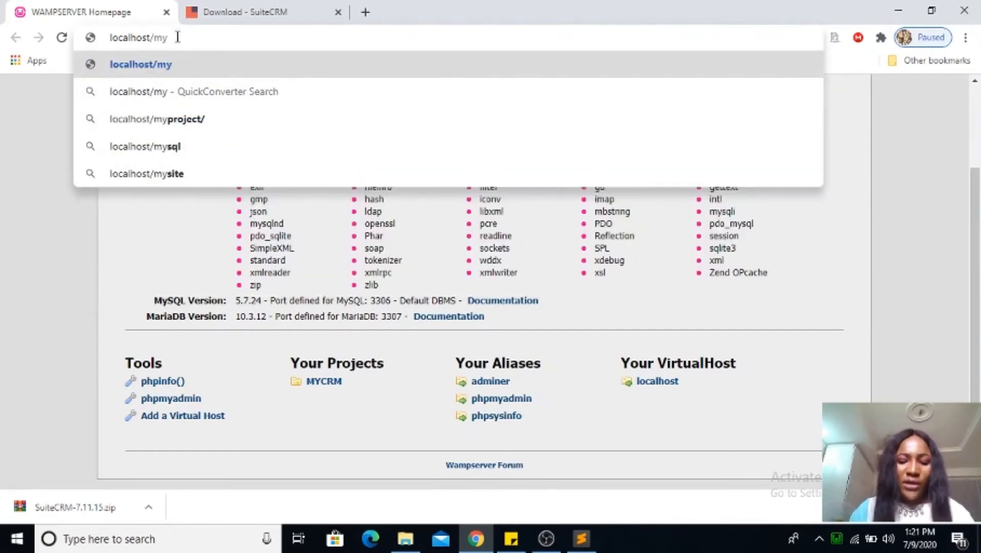
key("Enter")
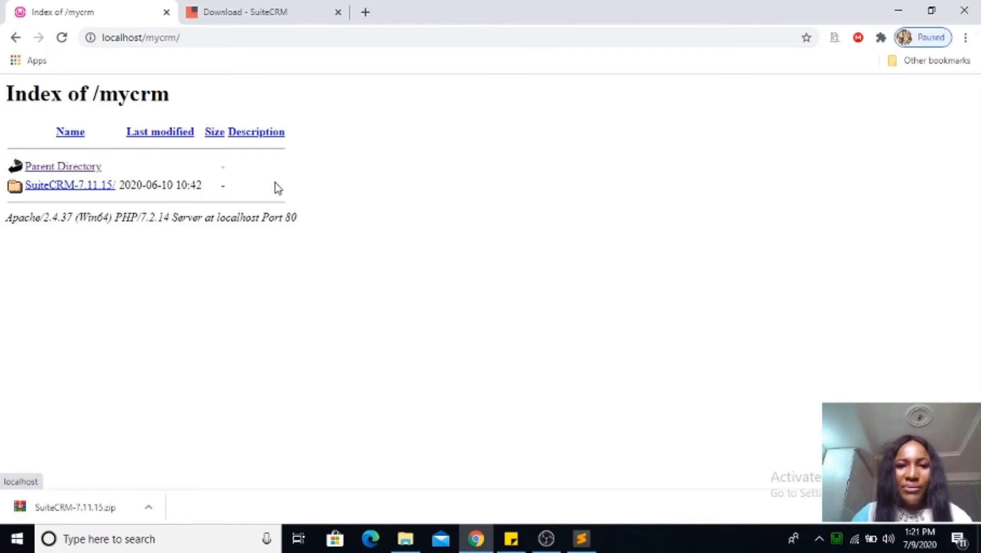
left_click(405, 539)
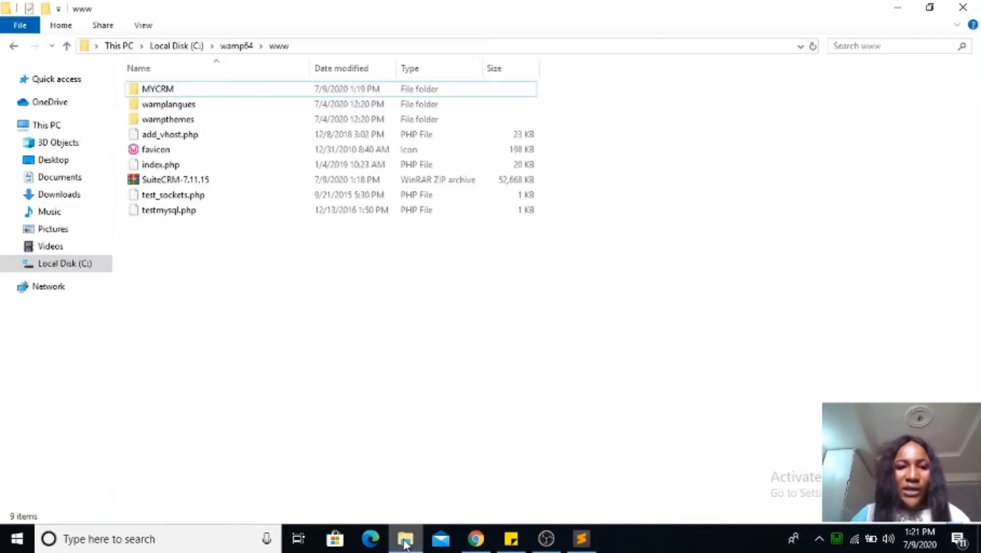
Step: Move all files from MYCRM\SuiteCRM-7.11.15 up into the MYCRM folder itself
double_click(157, 88)
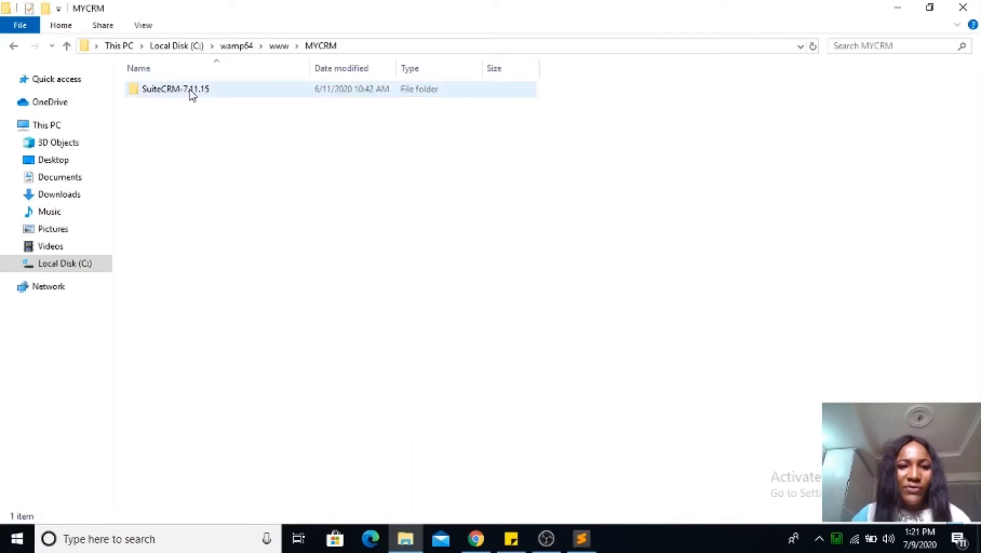
mouse_move(181, 89)
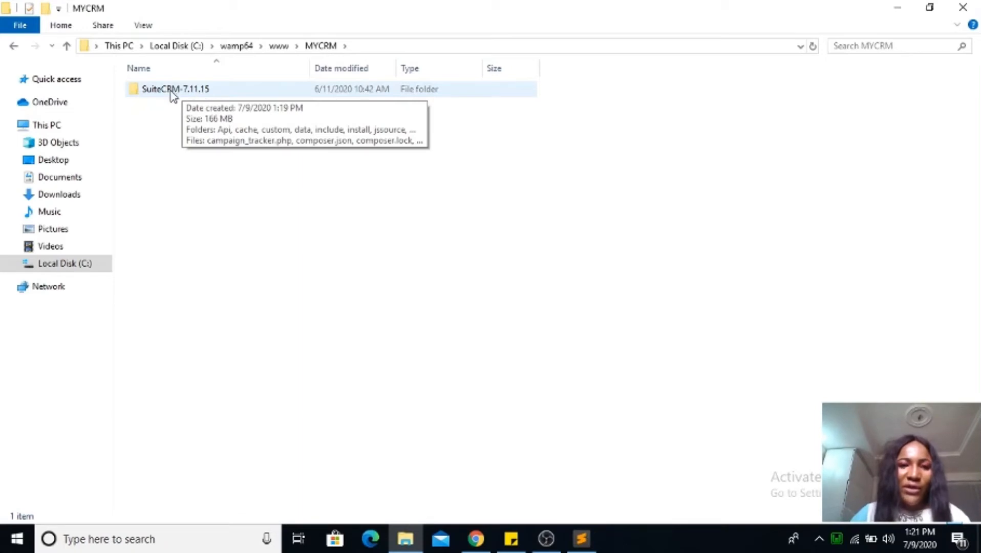
double_click(176, 89)
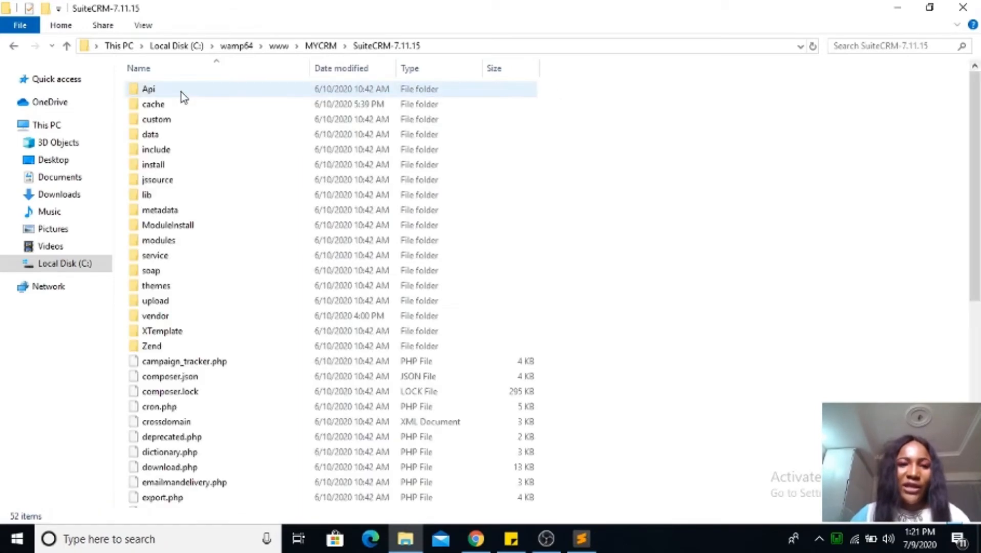
key("ctrl+a")
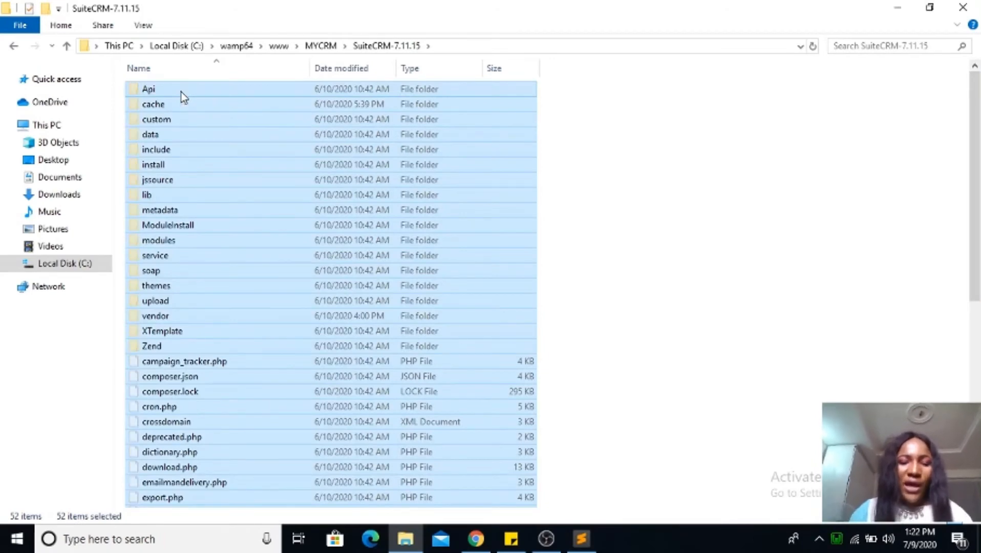
left_click(14, 46)
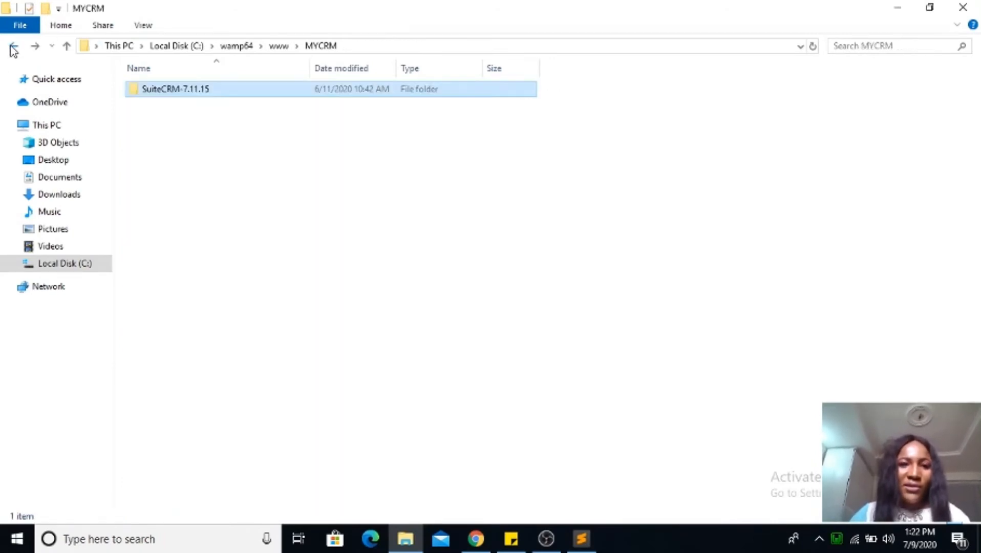
left_click(175, 89)
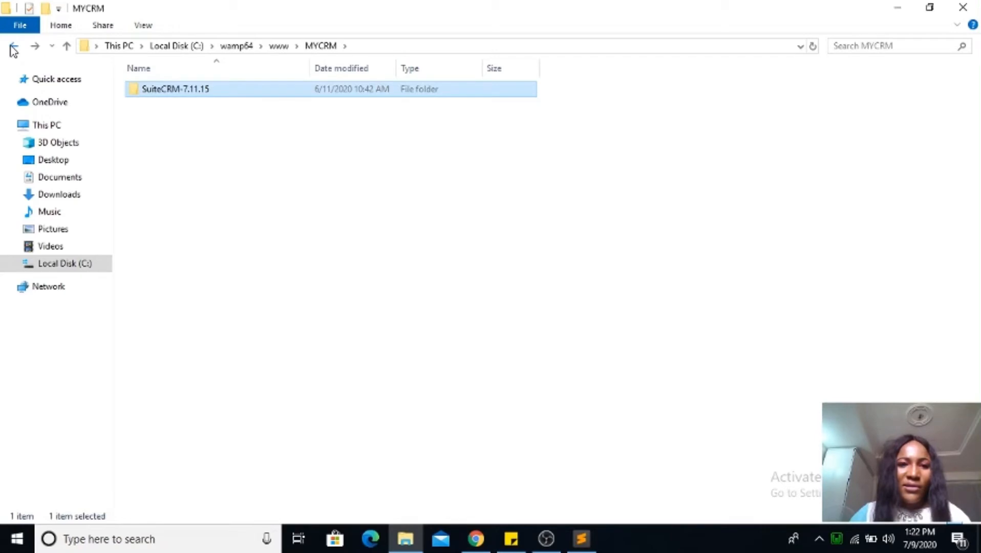
mouse_move(200, 183)
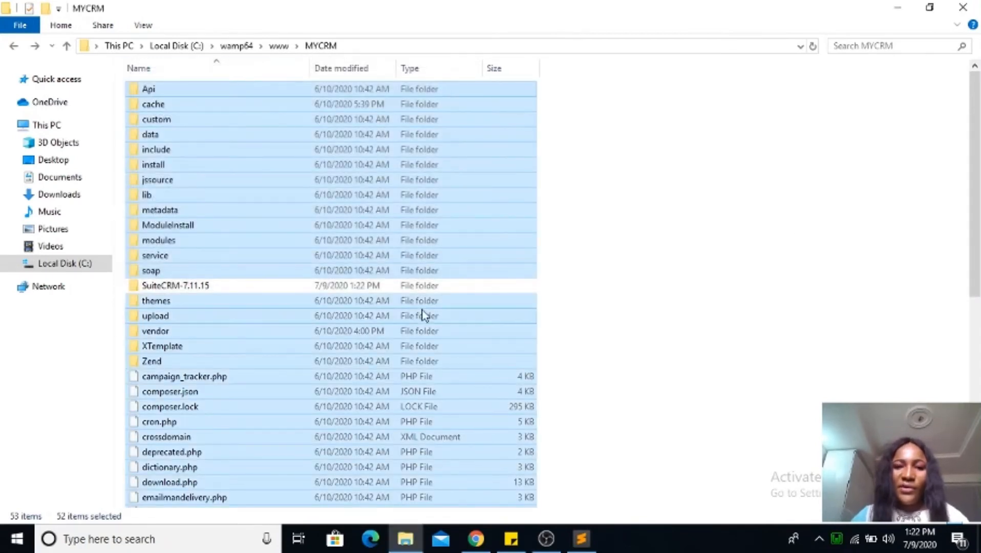
left_click(175, 285)
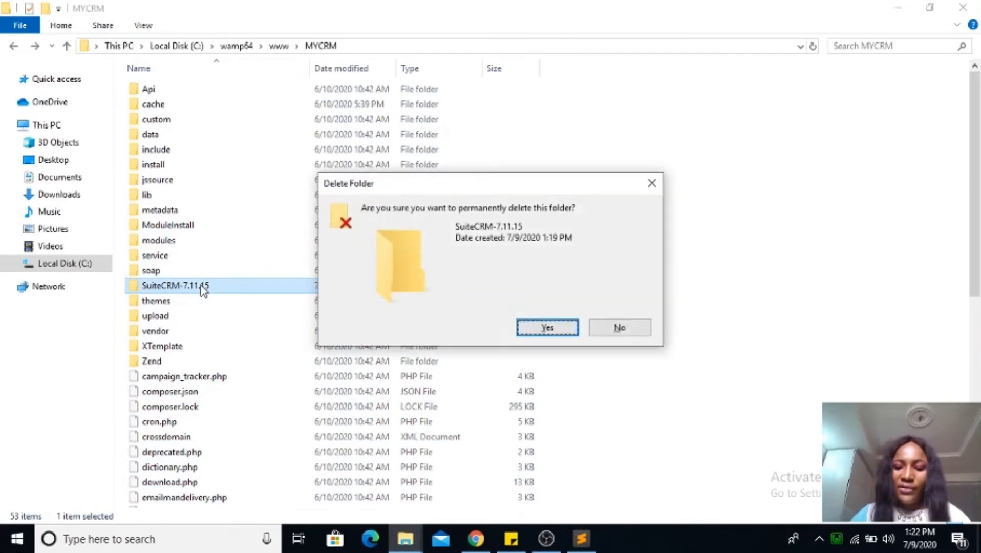
left_click(546, 327)
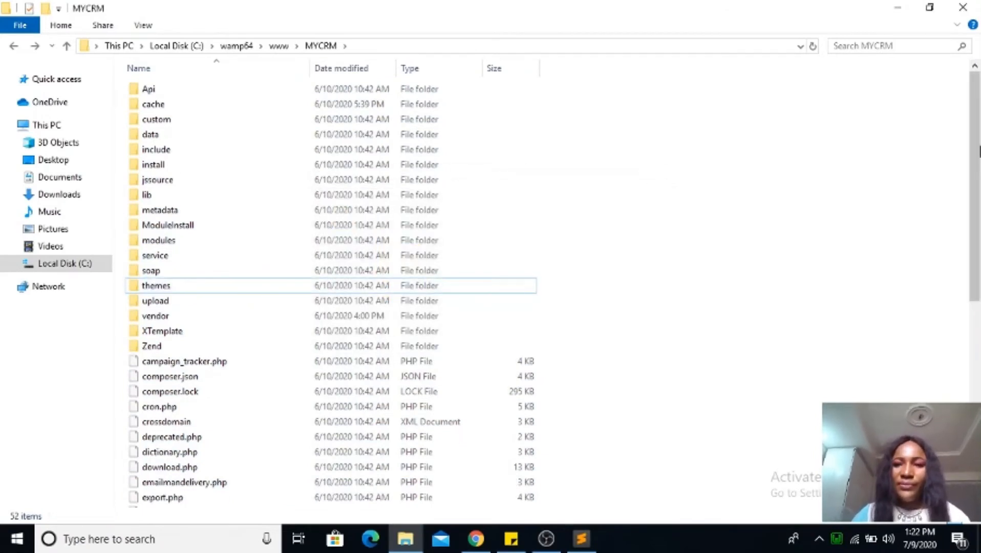
scroll("down", 3)
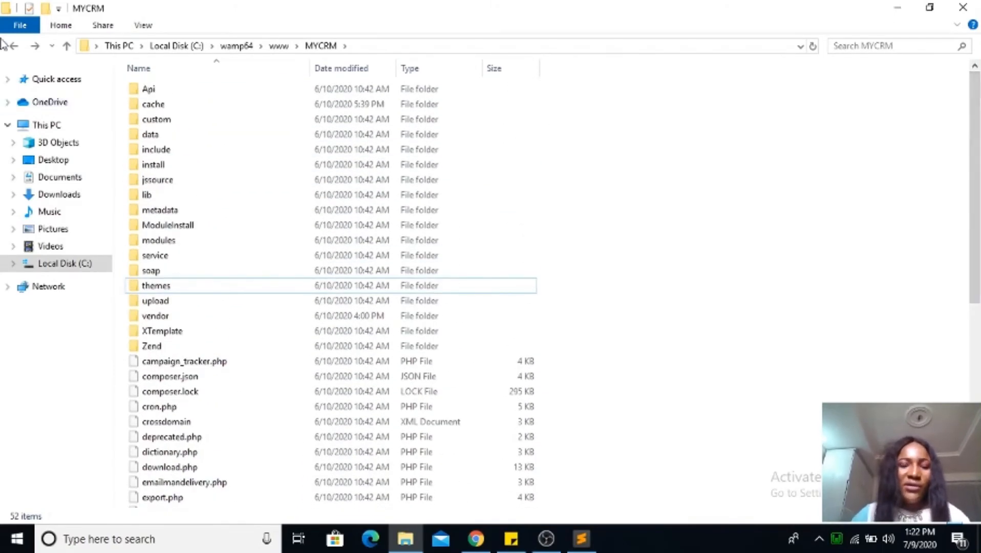
mouse_move(12, 45)
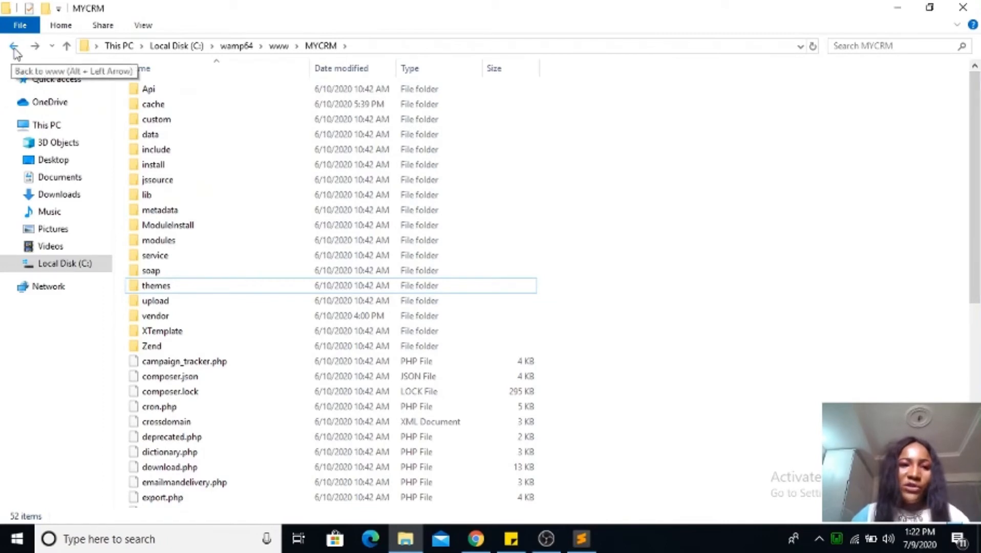
left_click(14, 45)
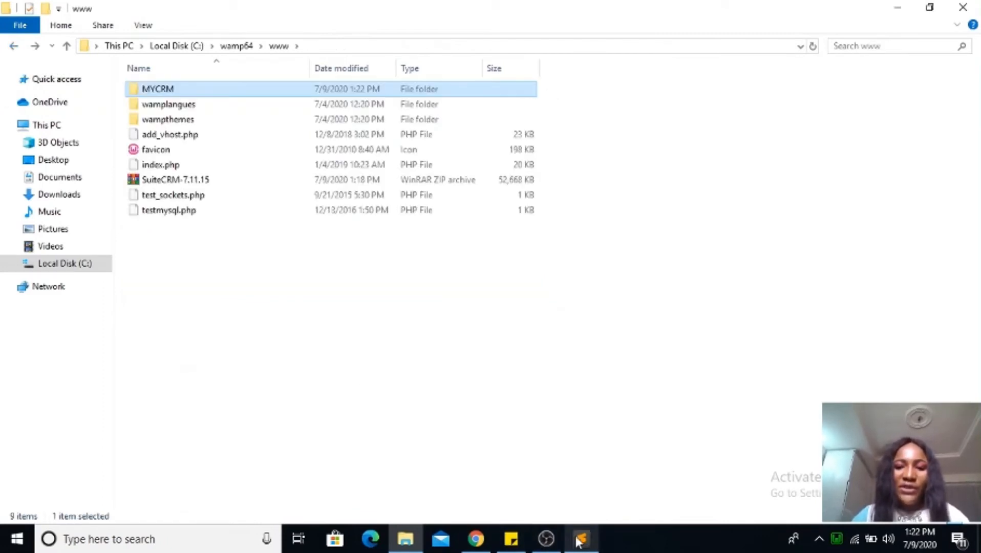
mouse_move(474, 538)
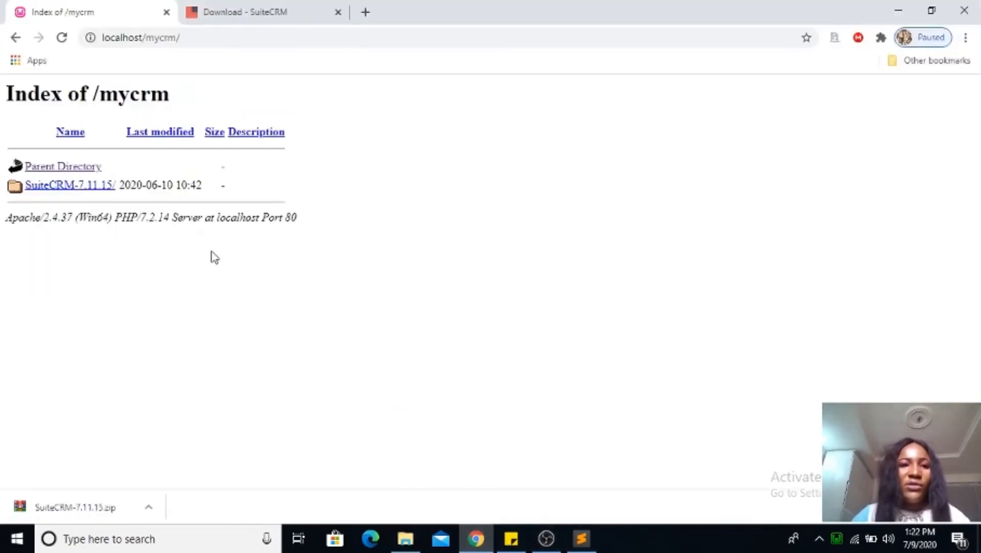
Step: Reload localhost/mycrm, accept the SuiteCRM license, and proceed to the Step 1 requirements check
left_click(140, 37)
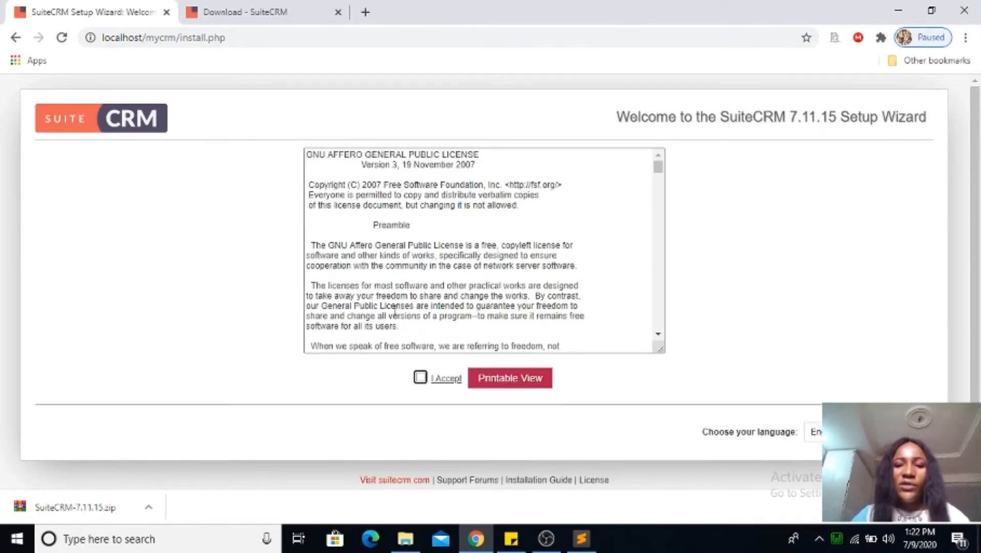
left_click(419, 378)
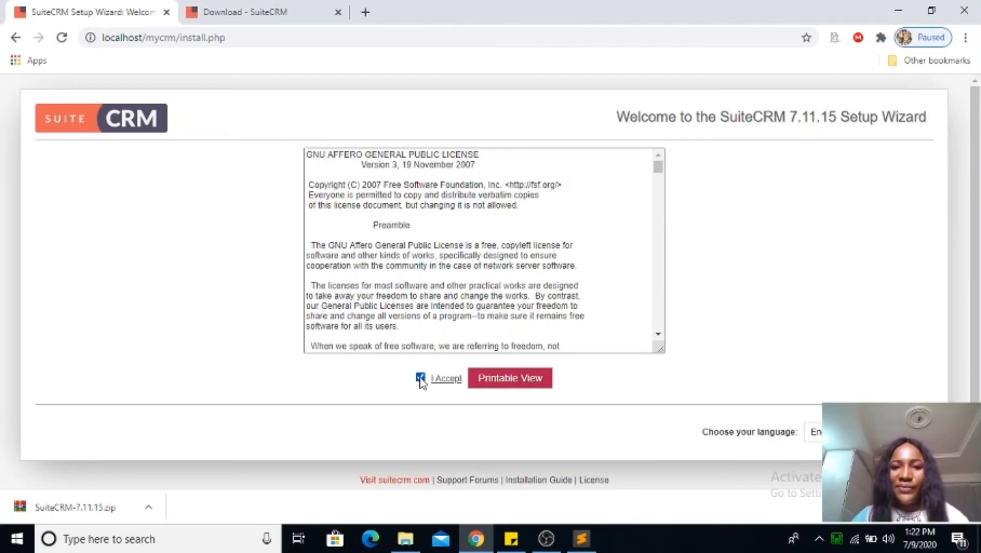
left_click(420, 378)
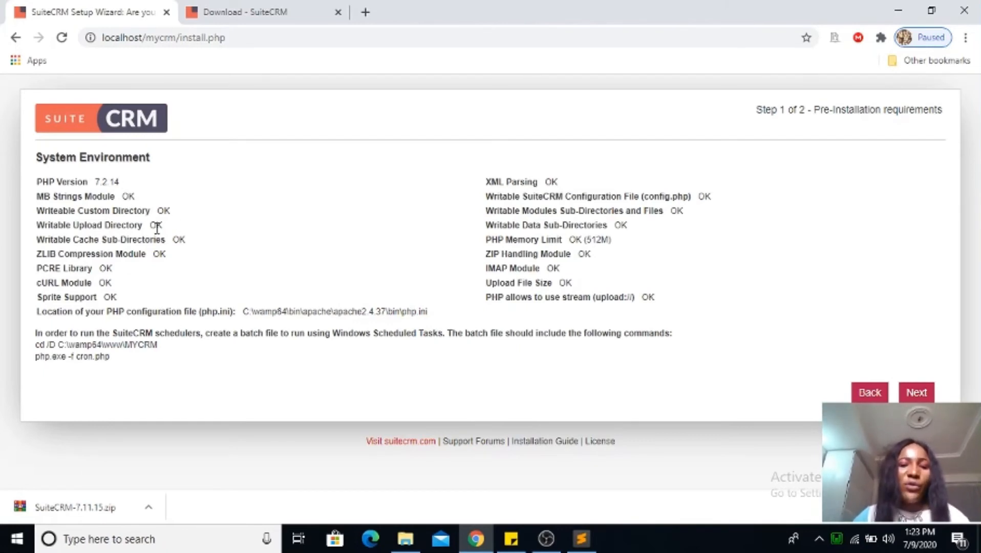
mouse_move(146, 257)
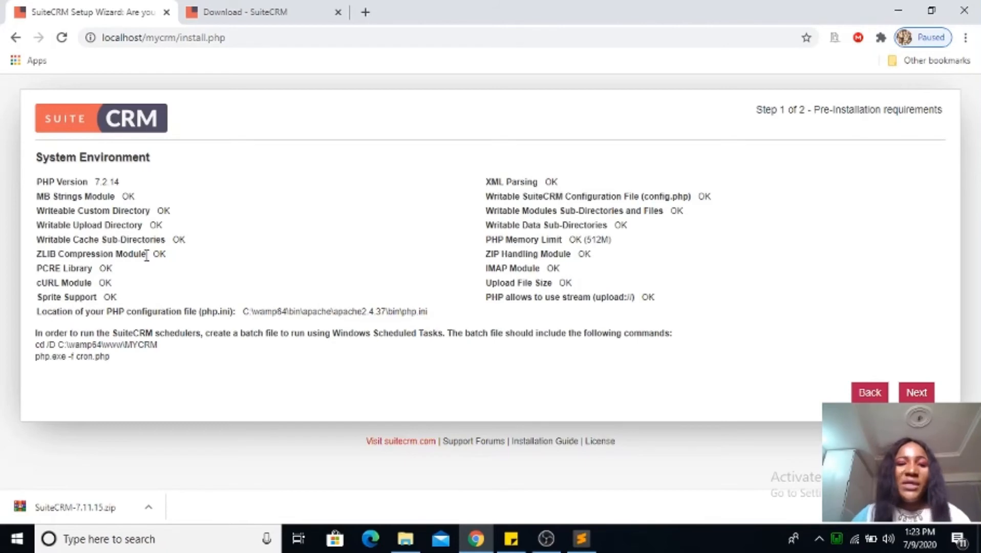
mouse_move(191, 230)
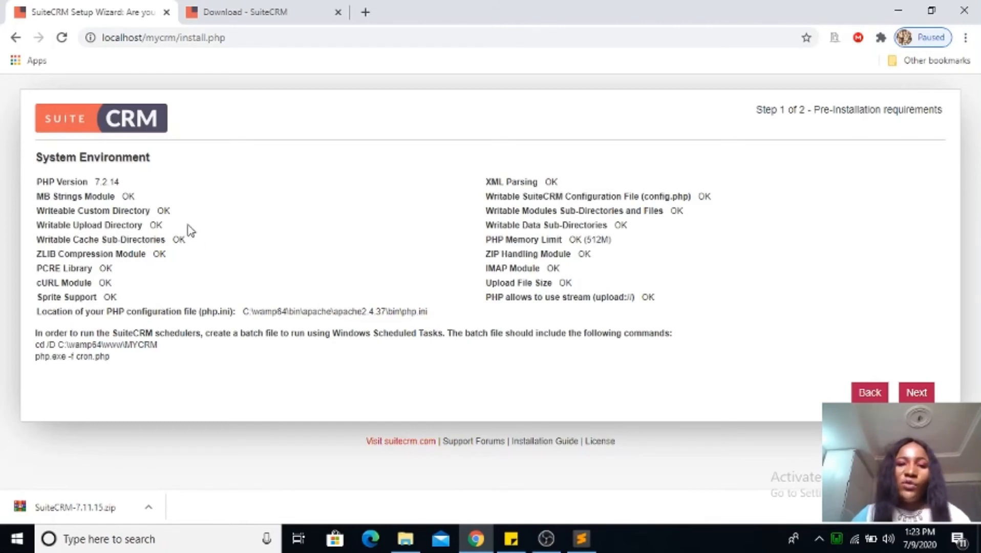
mouse_move(199, 237)
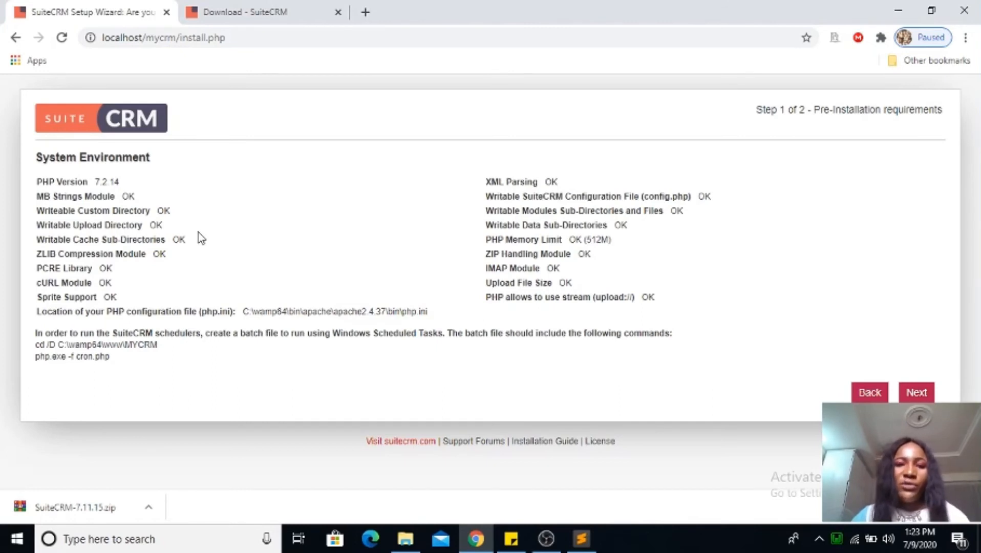
mouse_move(118, 276)
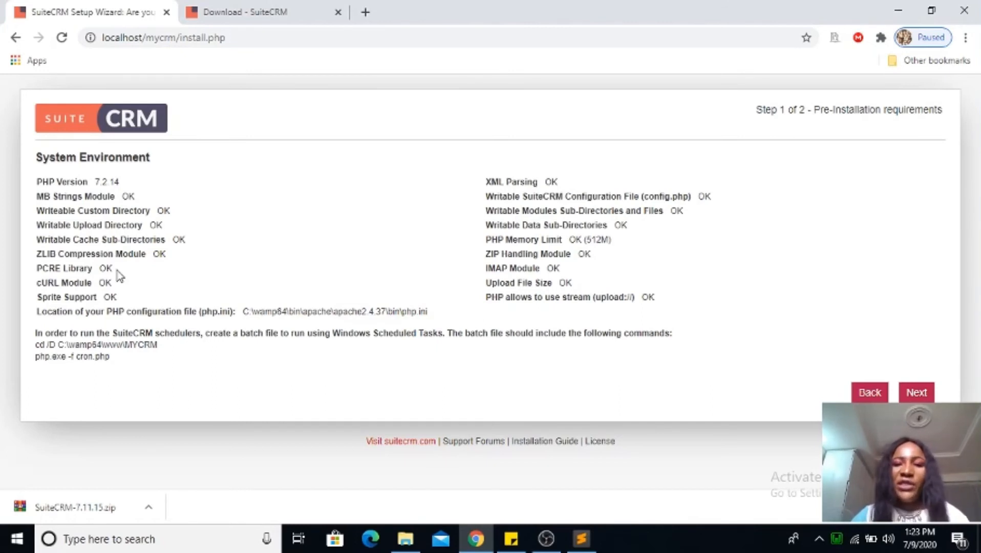
mouse_move(449, 334)
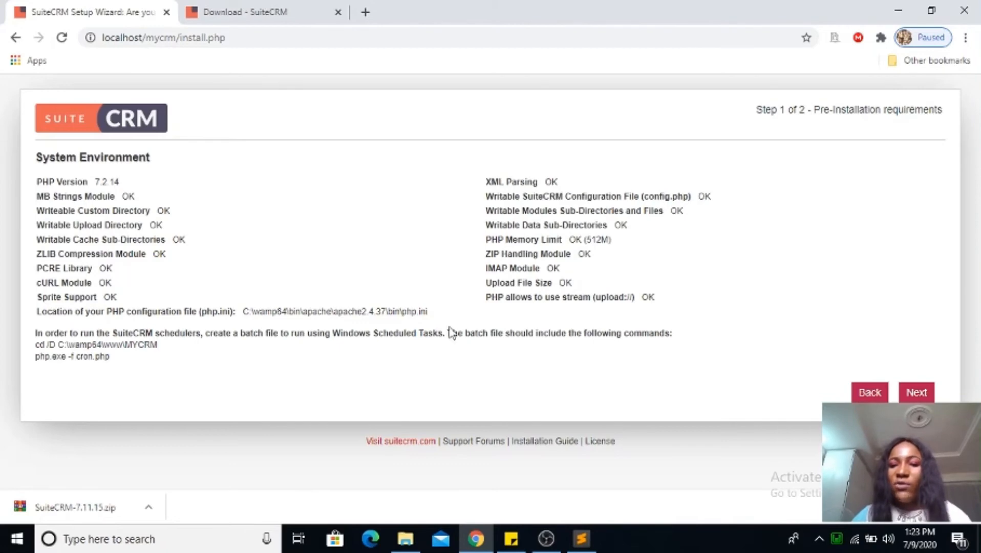
Step: Continue from the requirements check to the wizard's configuration page
left_click(916, 392)
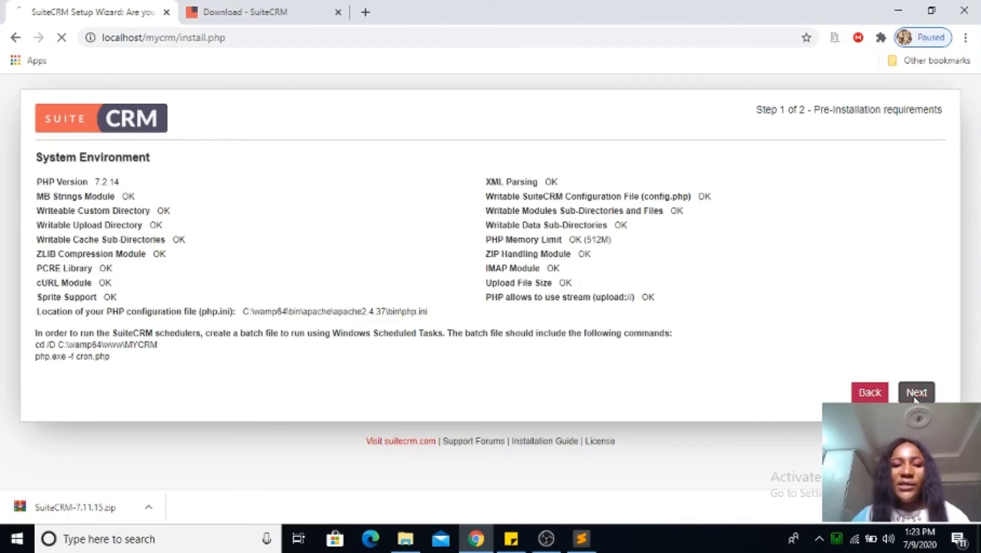
left_click(916, 392)
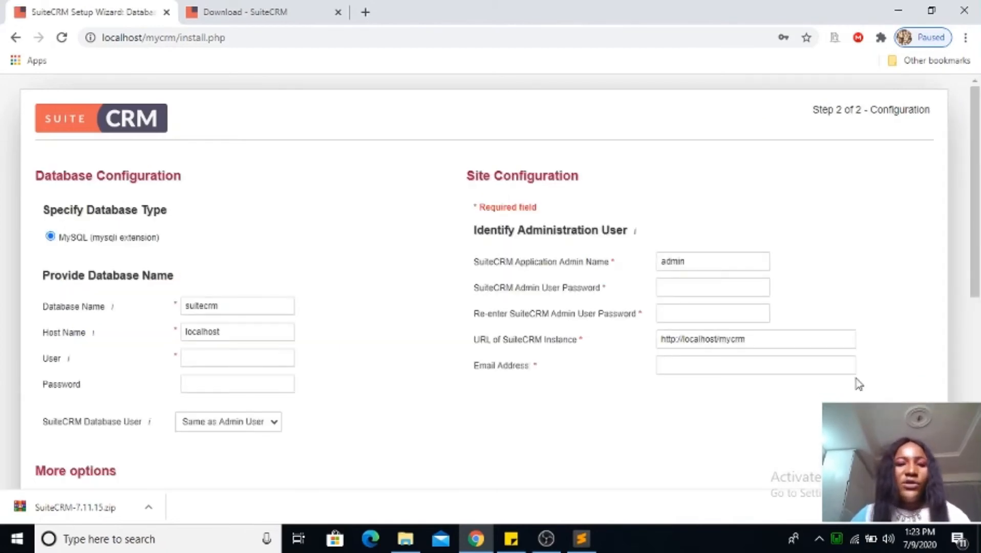
scroll("down", 3)
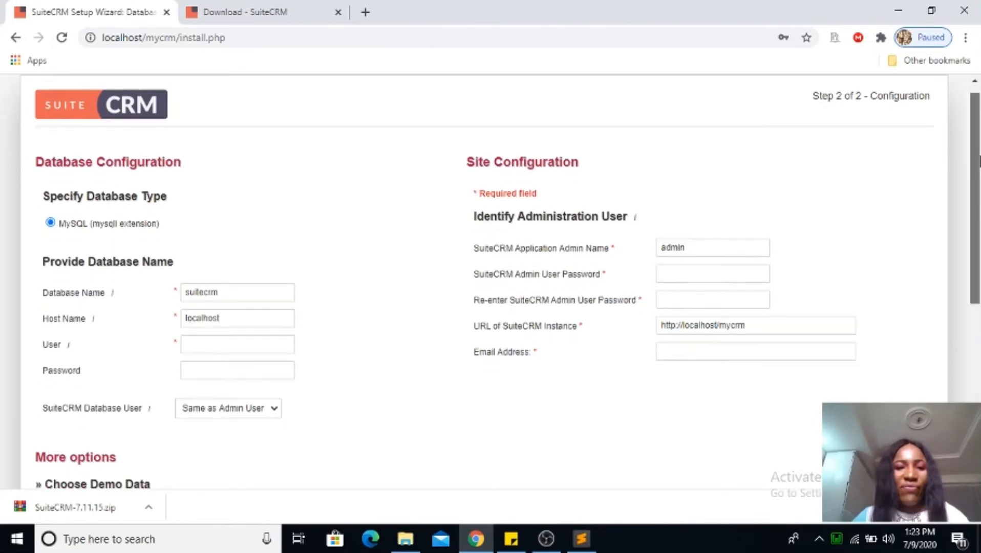
scroll("down", 3)
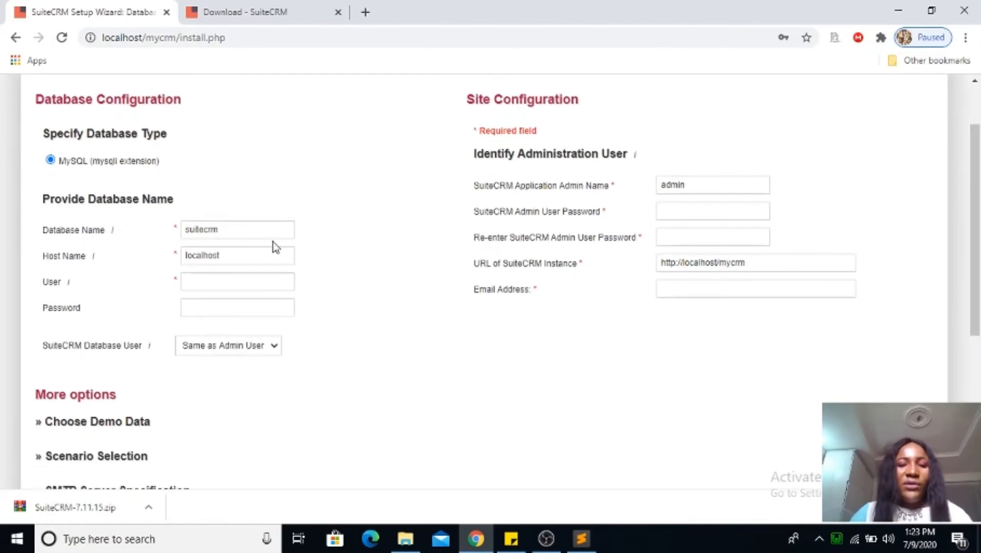
Step: Set database name MYCRMDB, host localhost, user root, with a blank password
left_click(237, 229)
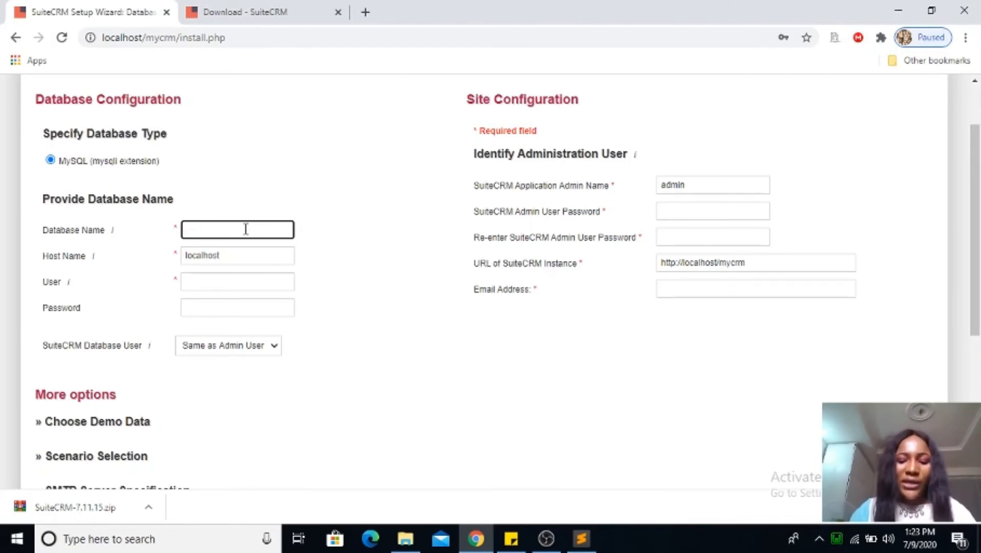
type("MYCRMDB")
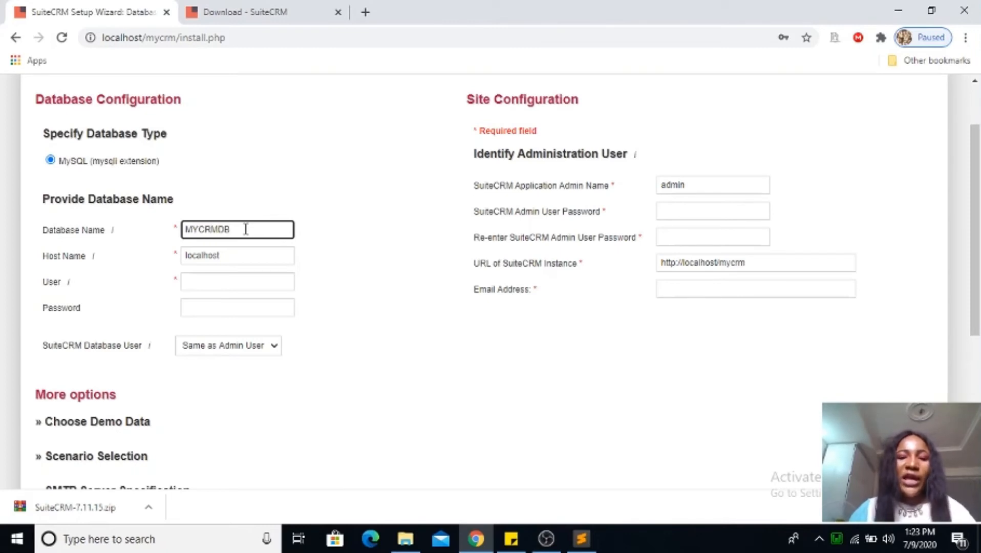
double_click(206, 228)
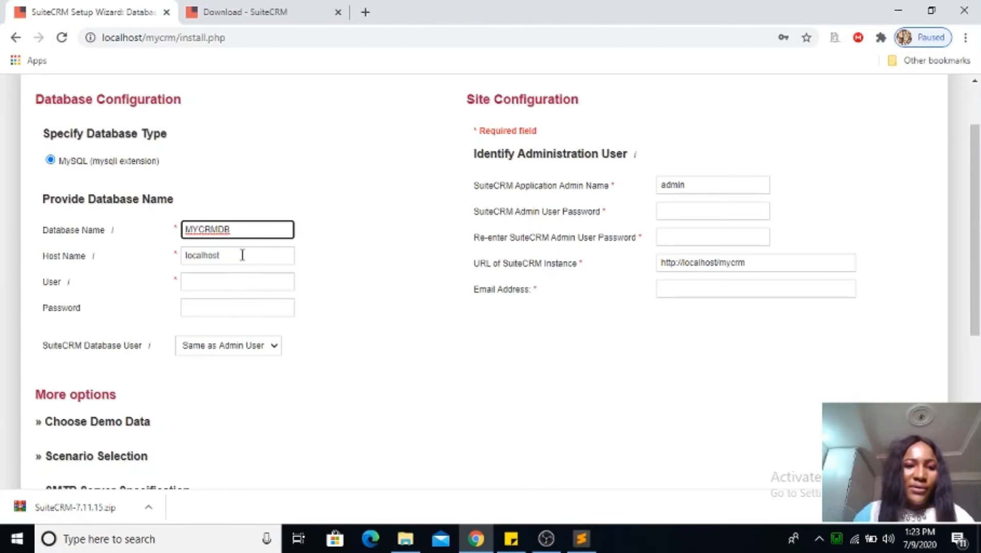
left_click(237, 255)
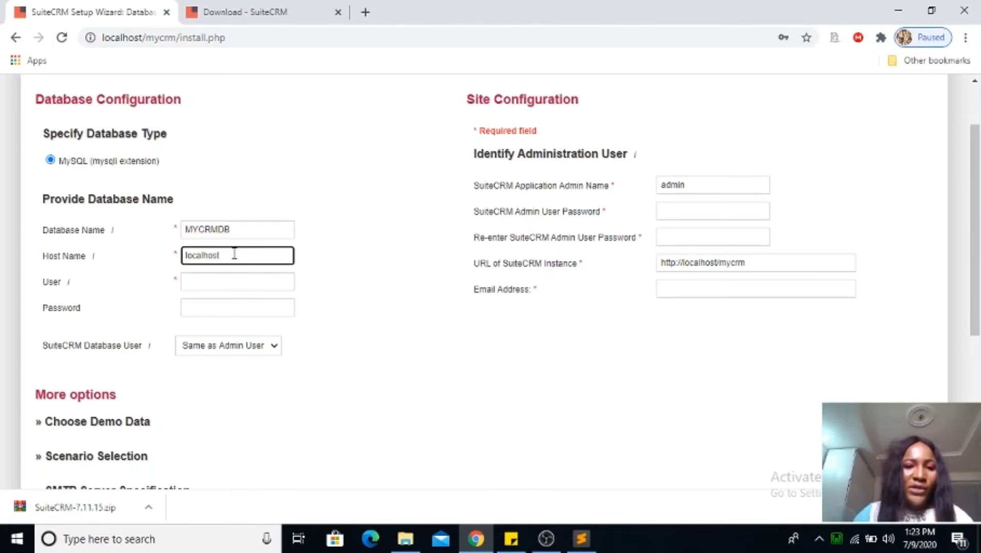
left_click(237, 282)
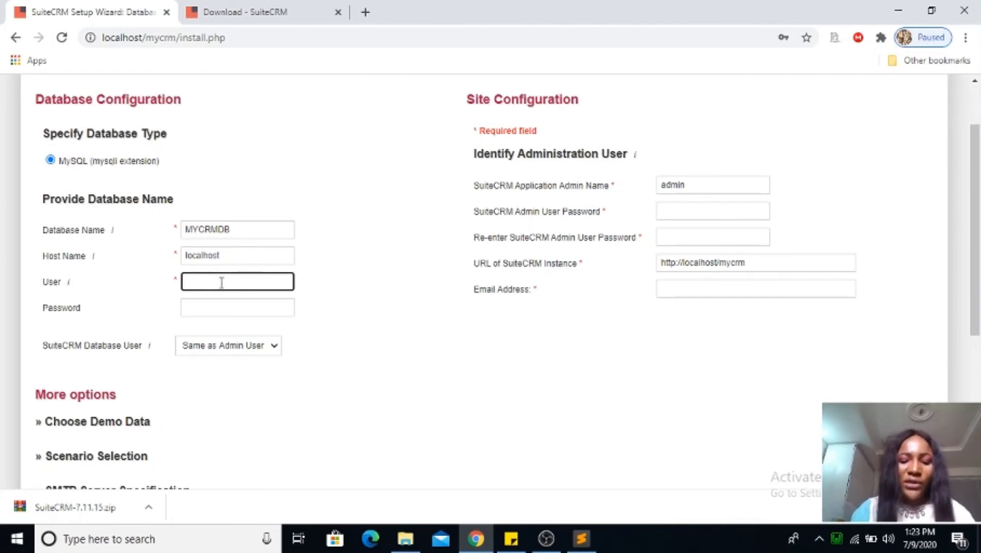
type("root")
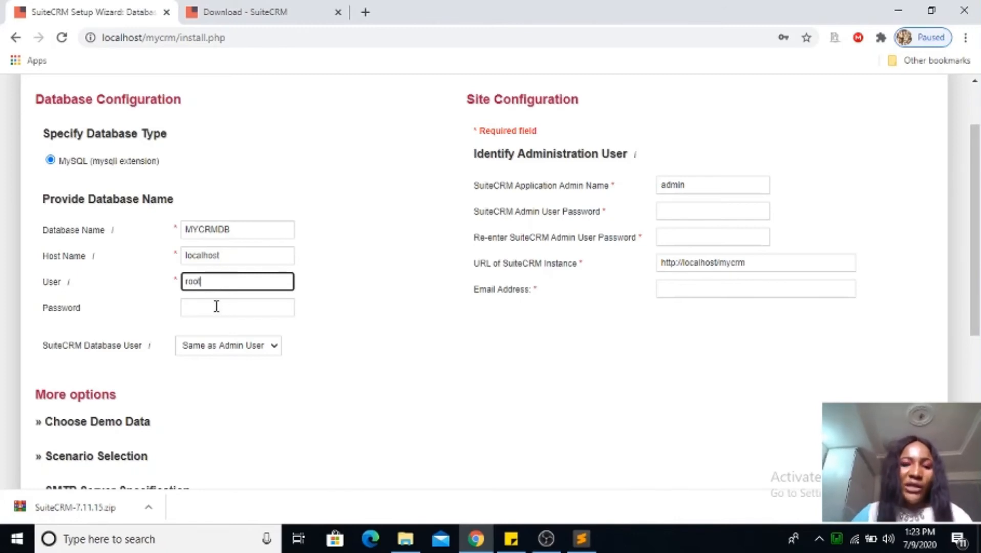
left_click(237, 306)
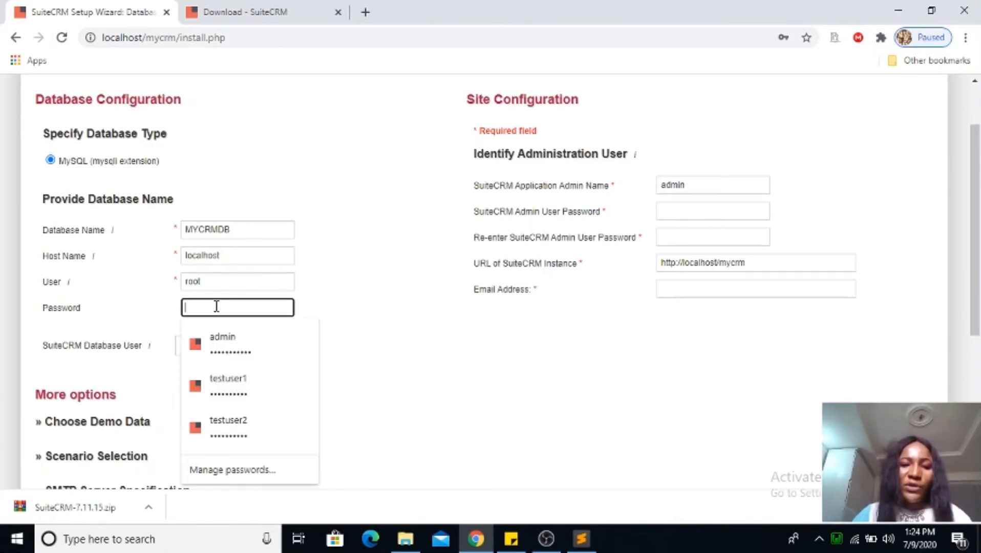
left_click(360, 299)
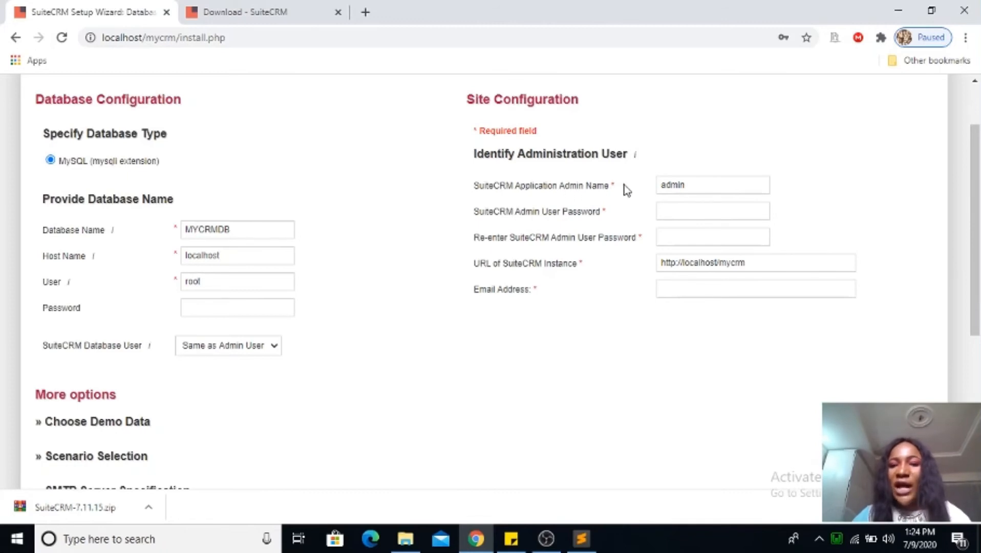
Step: Enter and confirm the admin user's password in Site Configuration
left_click(712, 185)
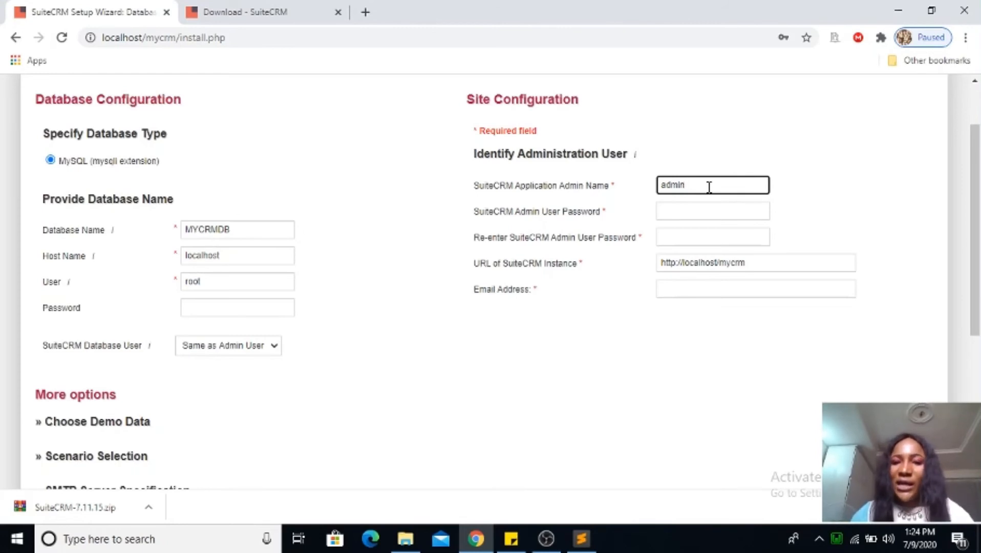
left_click(712, 211)
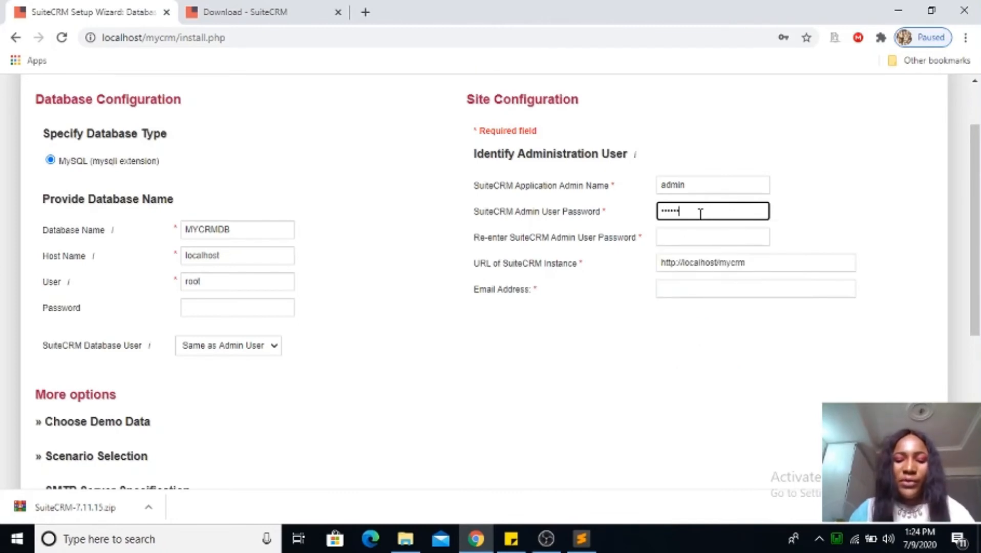
type("password")
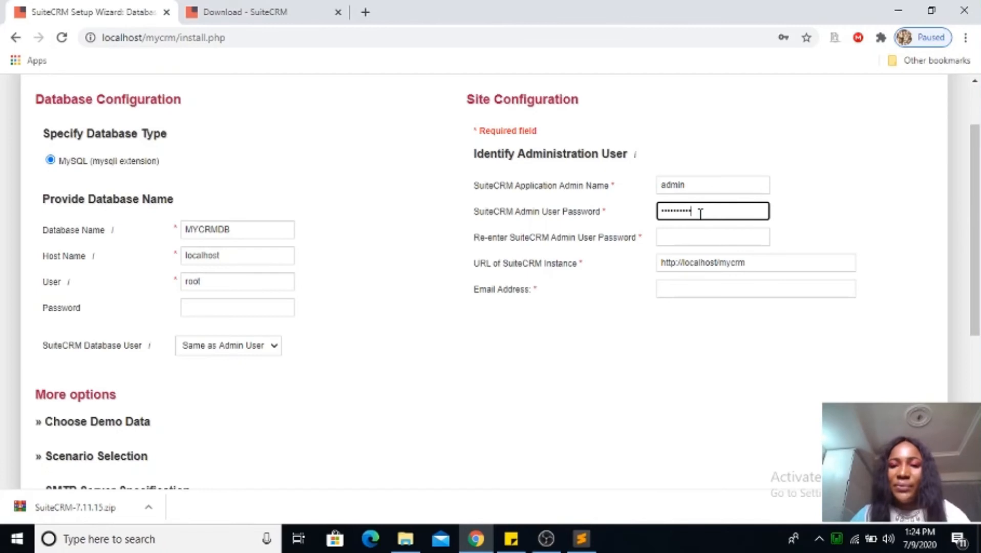
left_click(712, 236)
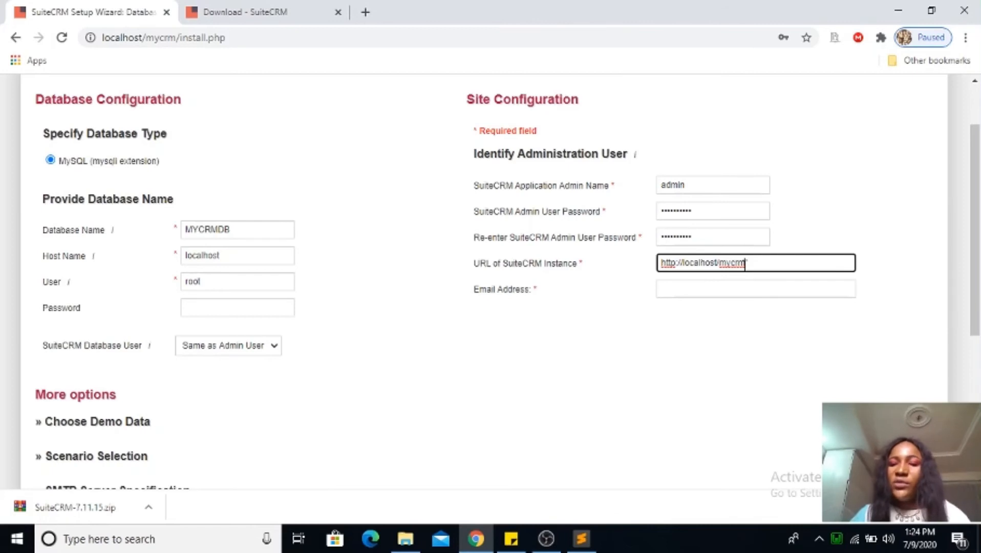
Step: Fill in the admin email address and scroll to the bottom of the form
left_click(755, 288)
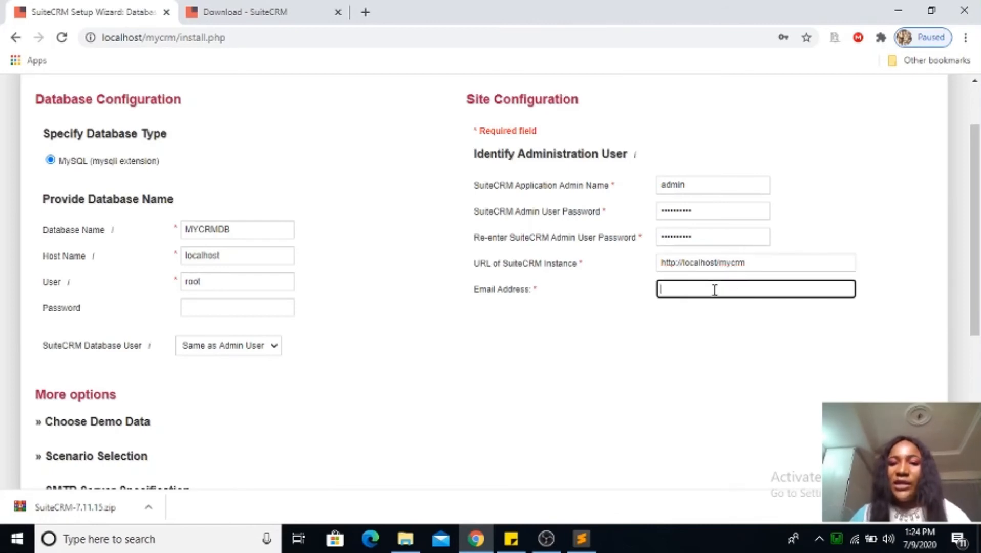
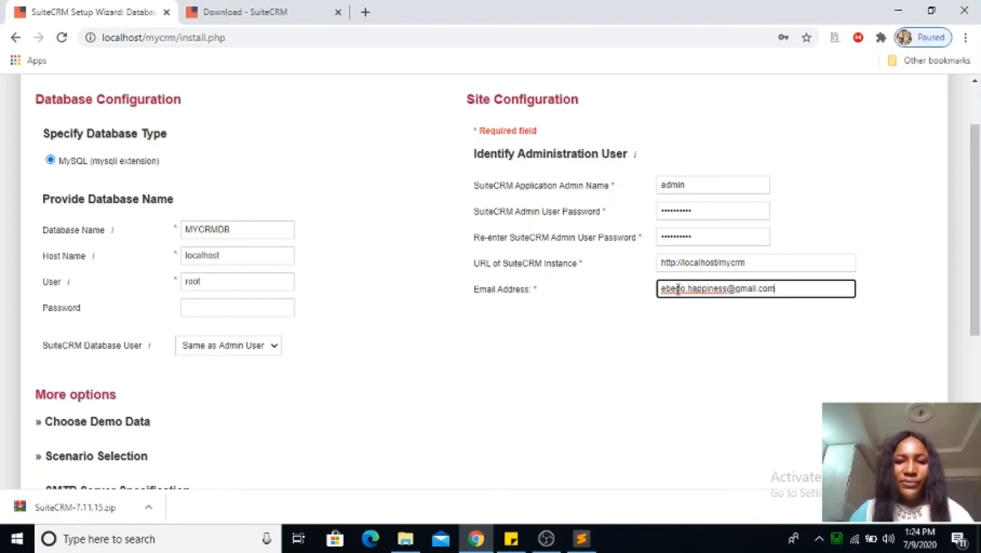
scroll("down", 3)
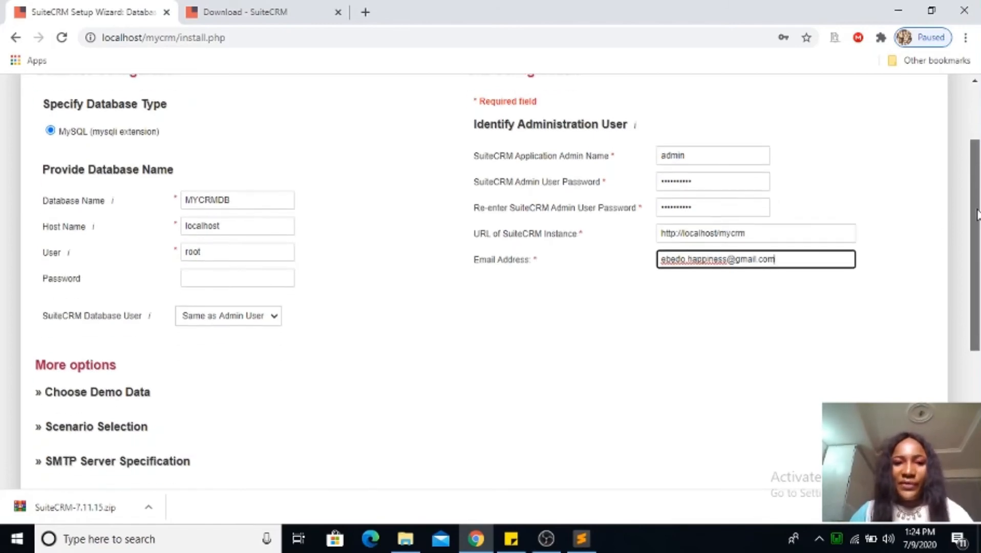
scroll("down", 3)
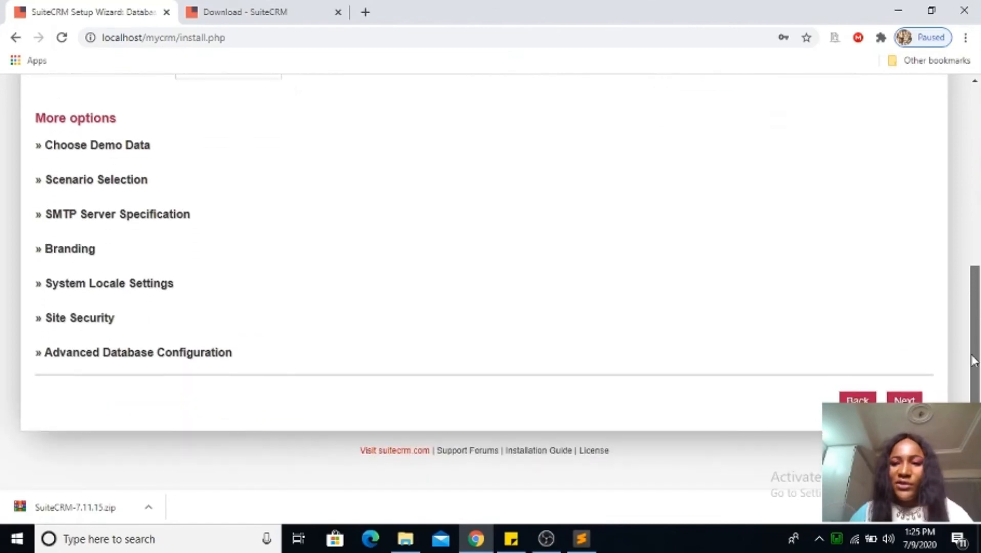
Step: Run the SuiteCRM 7.11.15 installation and continue past the completion summary
left_click(902, 400)
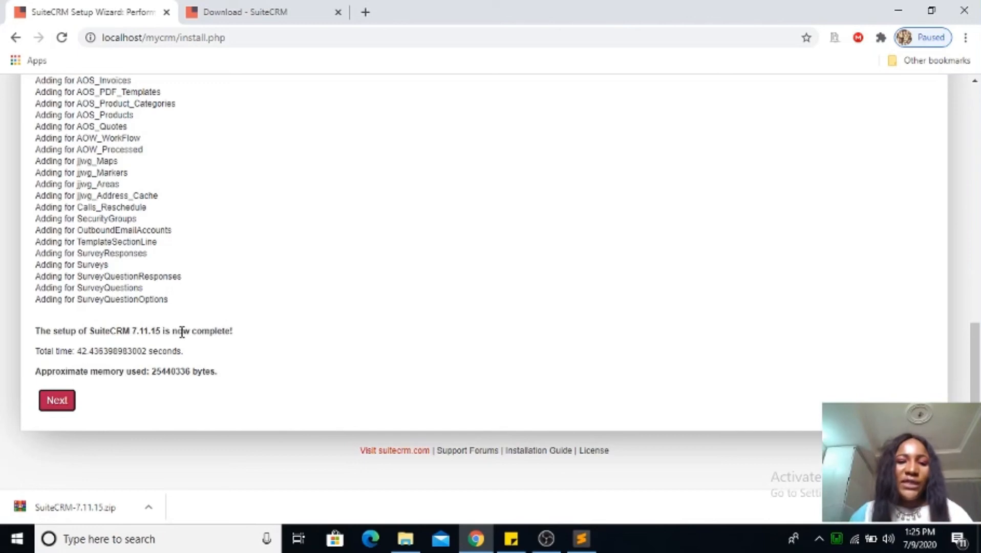
mouse_move(243, 342)
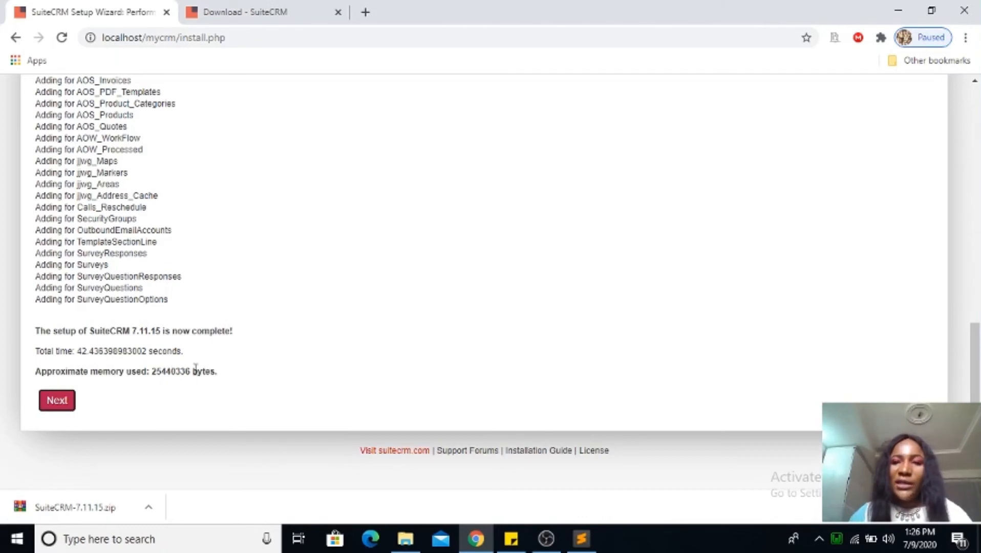
mouse_move(231, 375)
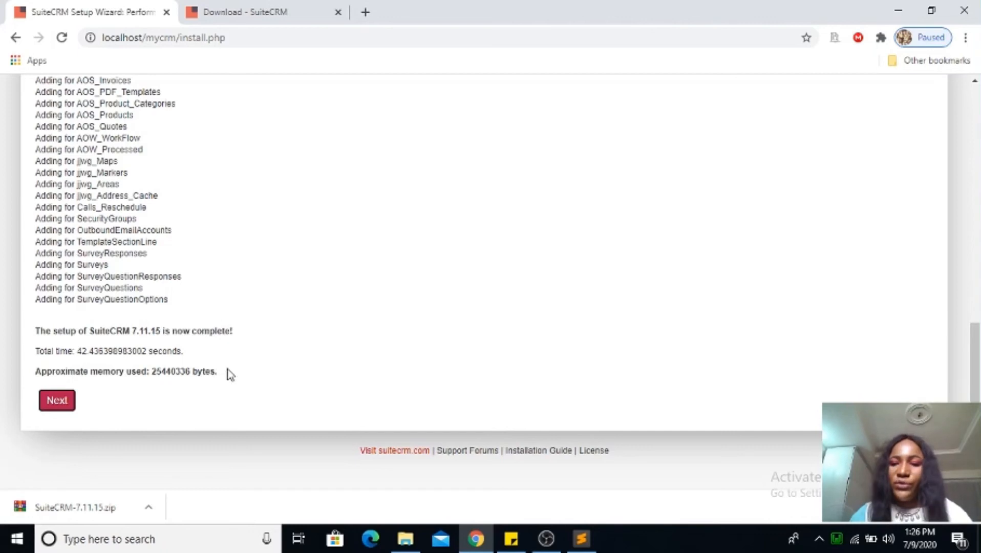
left_click(56, 401)
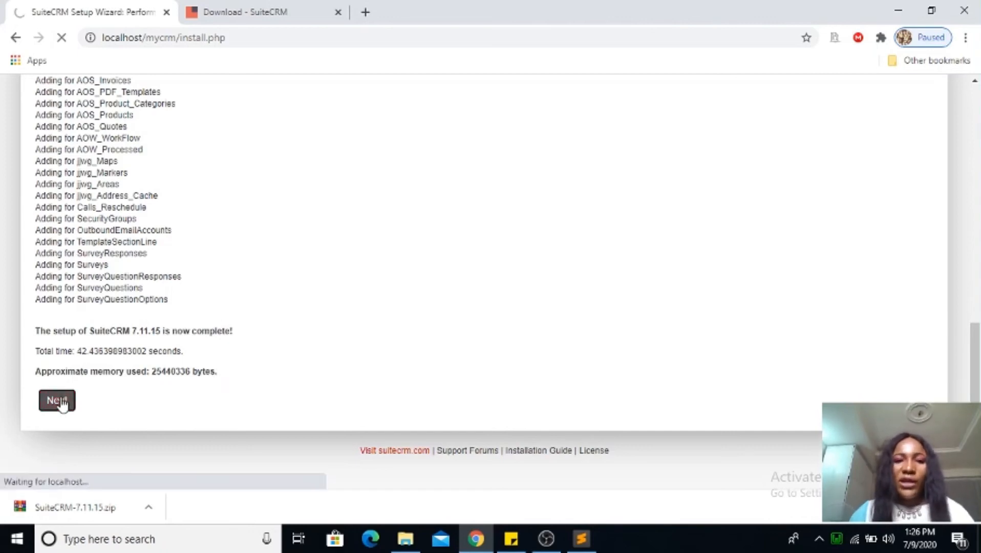
Step: Log in as admin and load the home dashboard with My Calls, My Meetings and Activity Stream
left_click(56, 400)
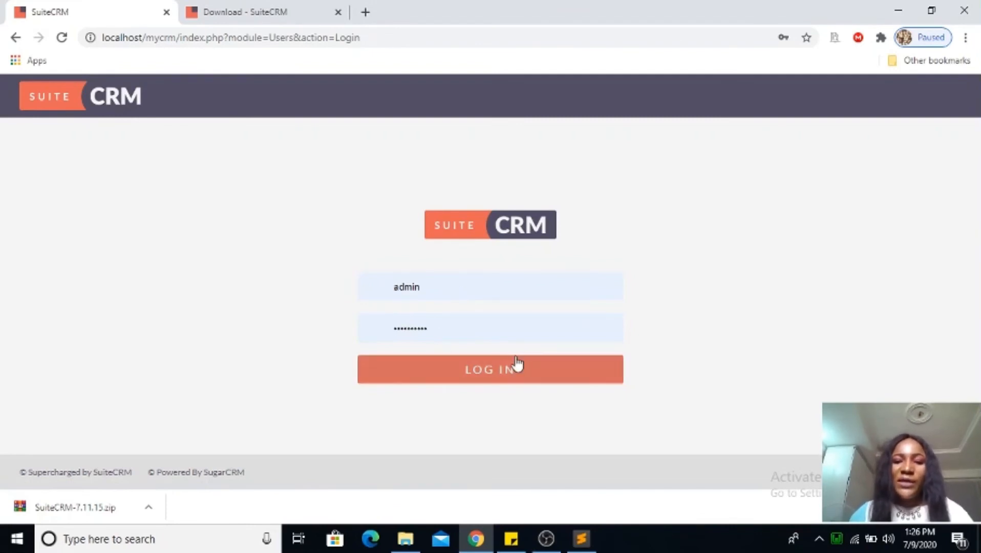
left_click(490, 369)
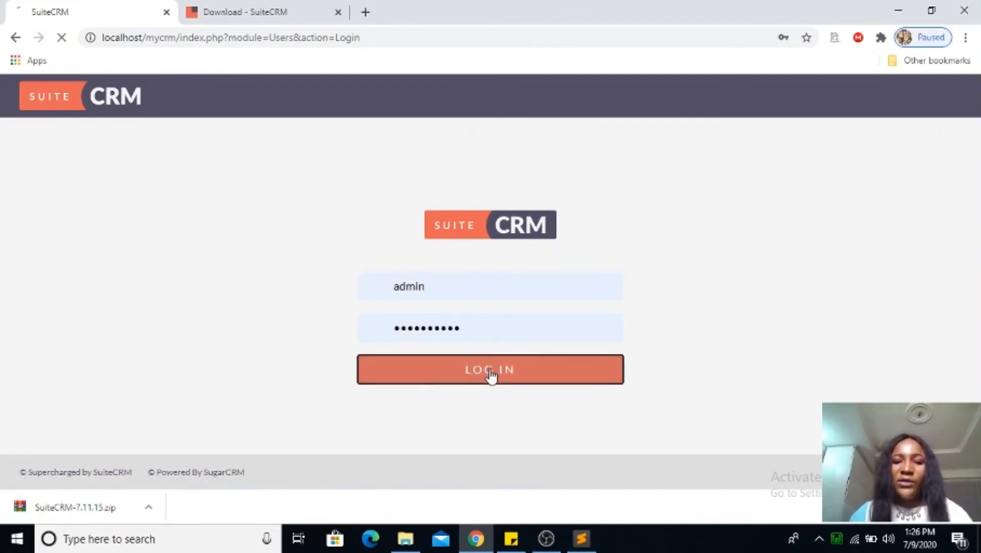
left_click(490, 370)
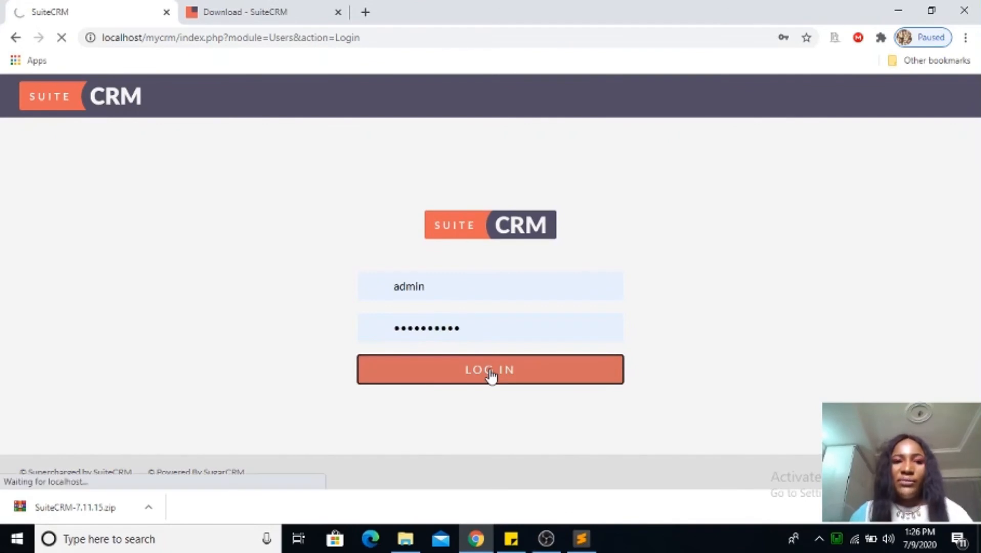
left_click(490, 369)
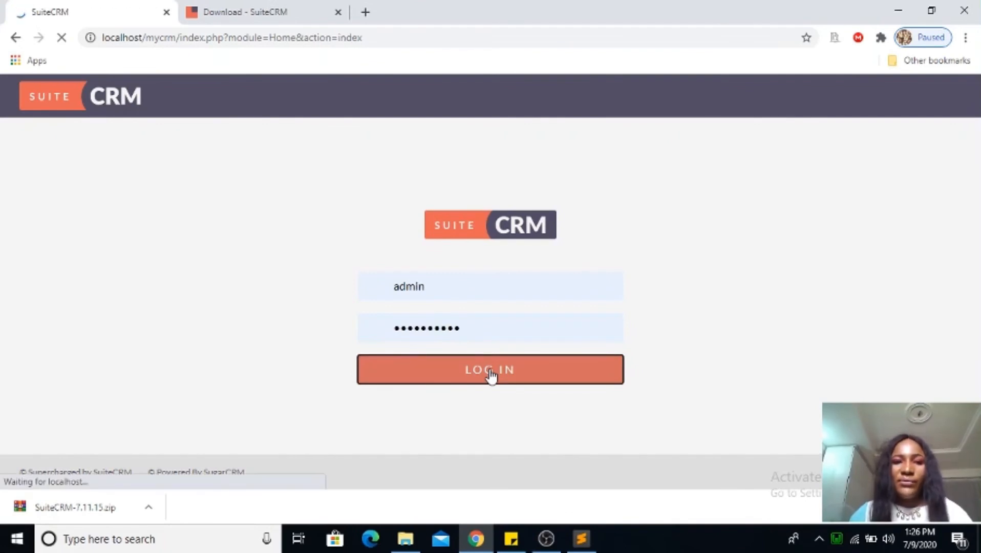
left_click(490, 369)
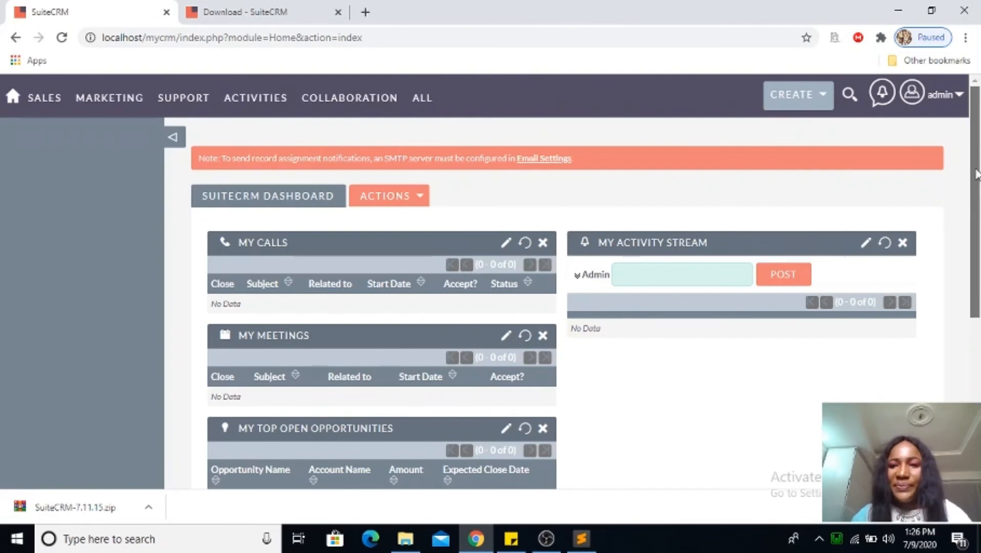
scroll("down", 3)
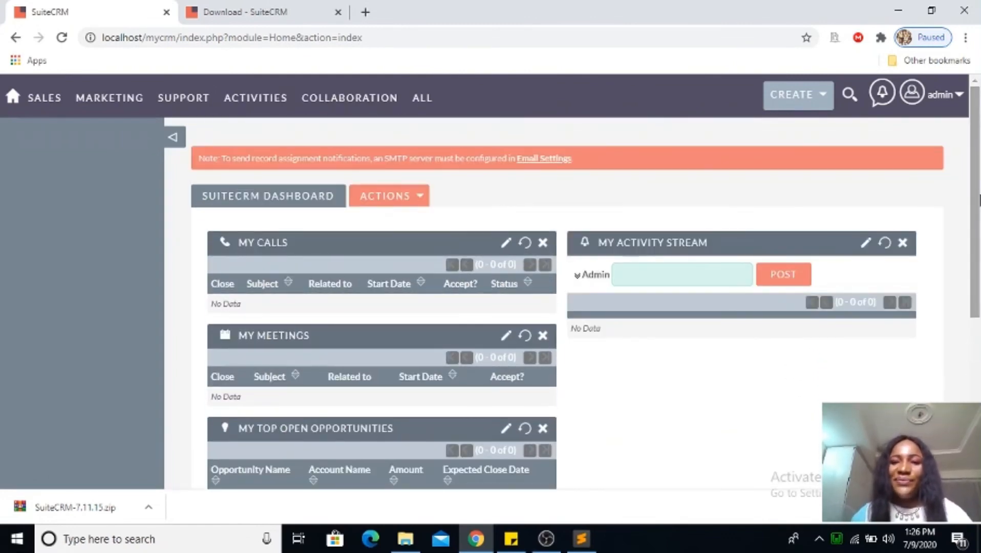
mouse_move(777, 195)
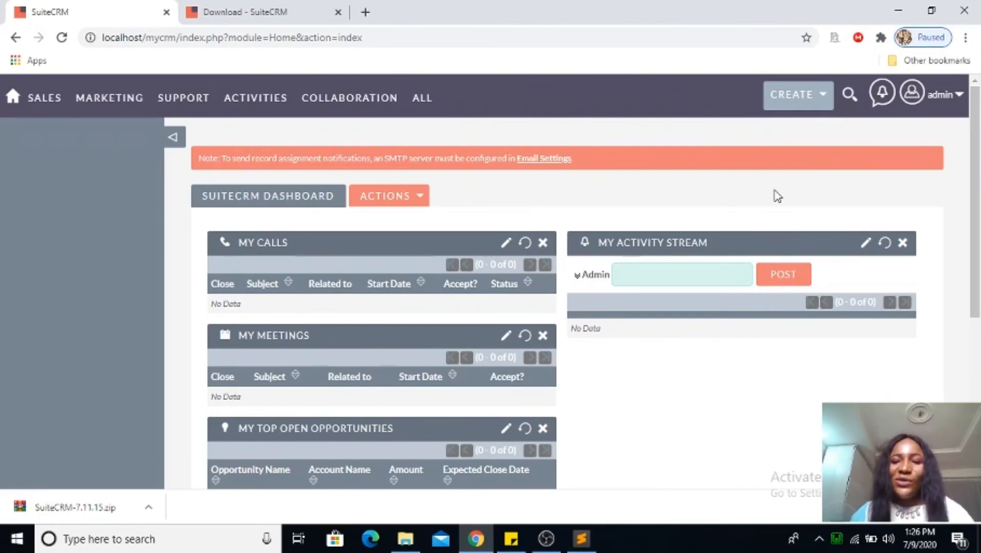